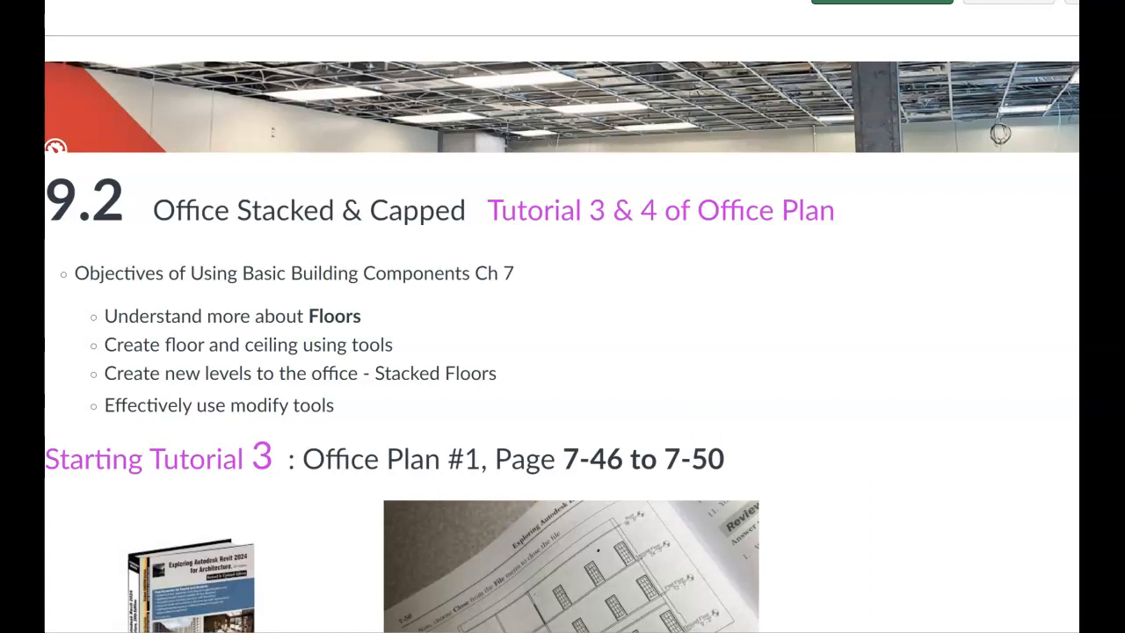
{"action": "mouse_move", "coordinate": [148, 16]}
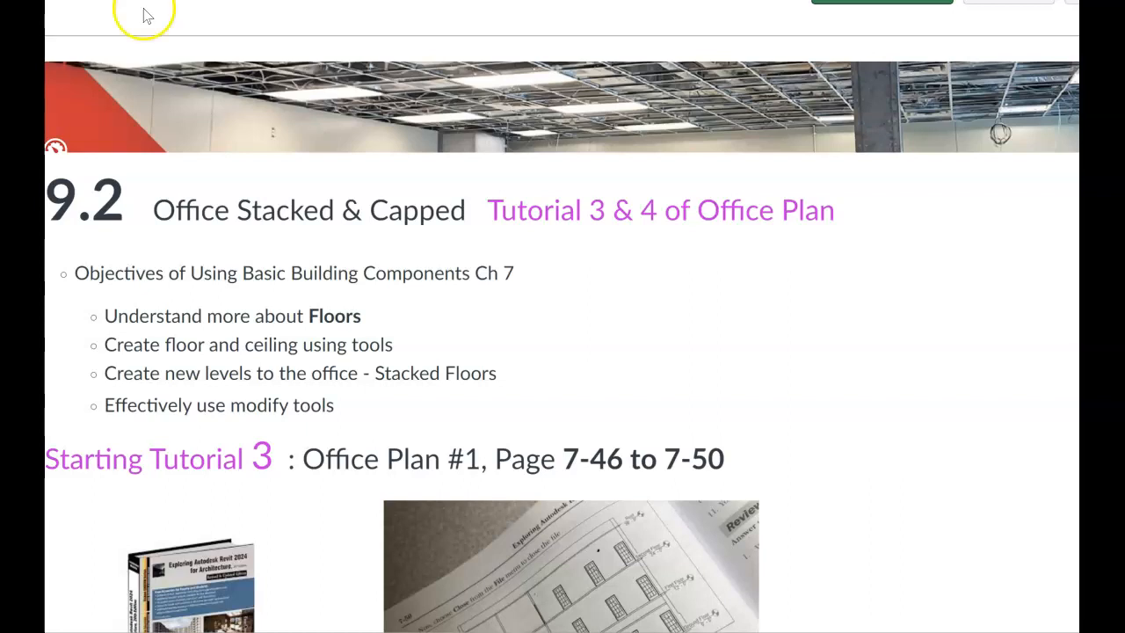
{"action": "mouse_move", "coordinate": [422, 231]}
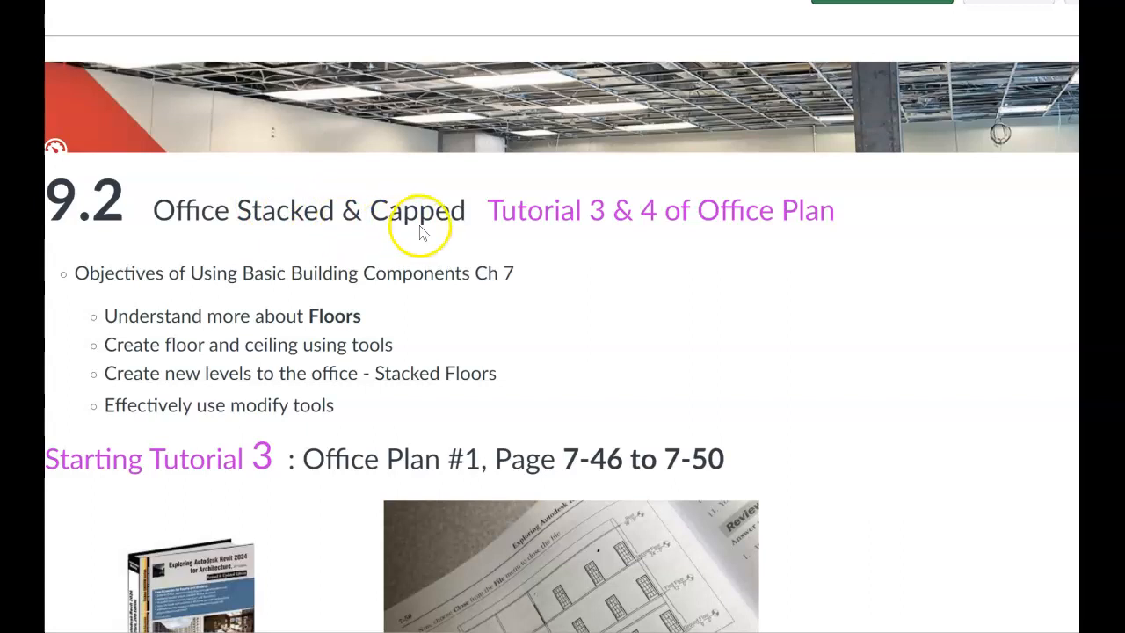
{"action": "mouse_move", "coordinate": [422, 239]}
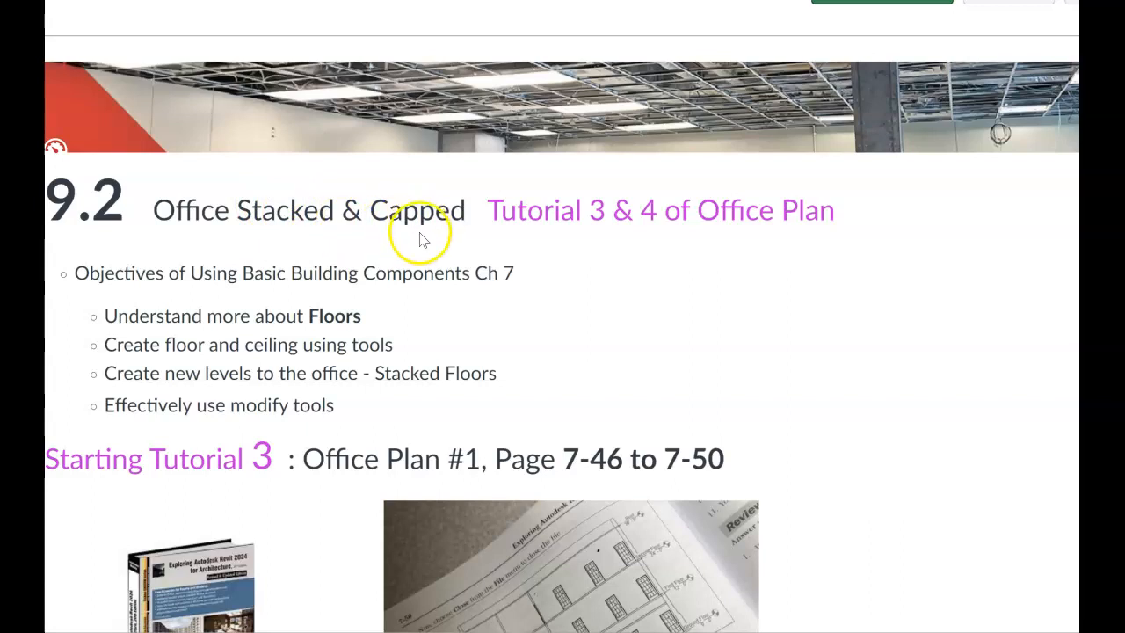
{"action": "mouse_move", "coordinate": [417, 251]}
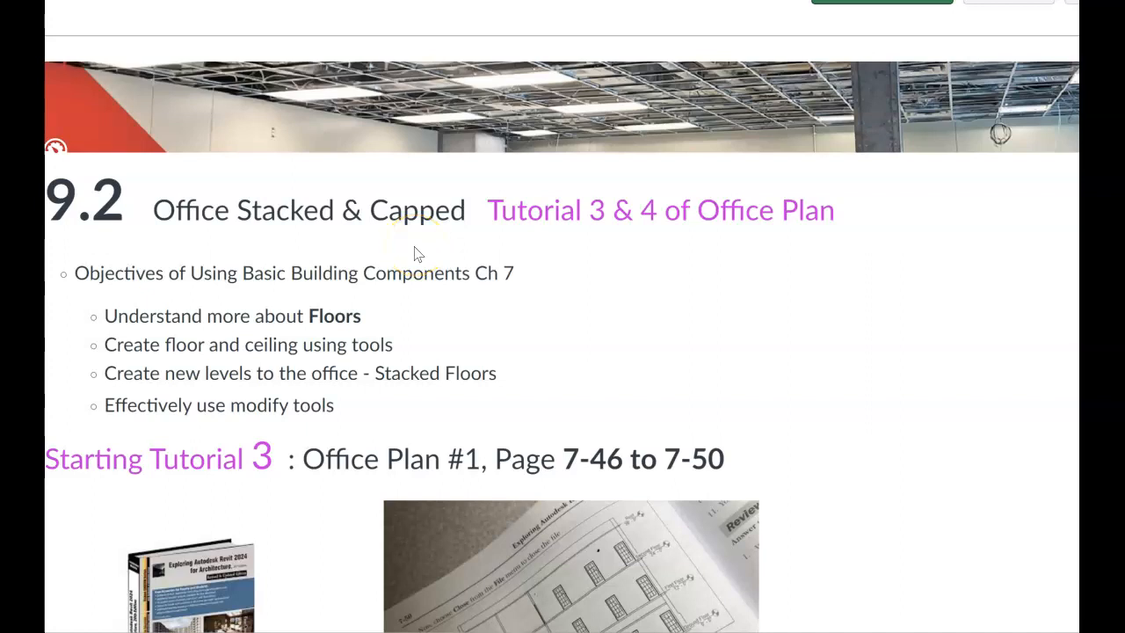
{"action": "mouse_move", "coordinate": [419, 331]}
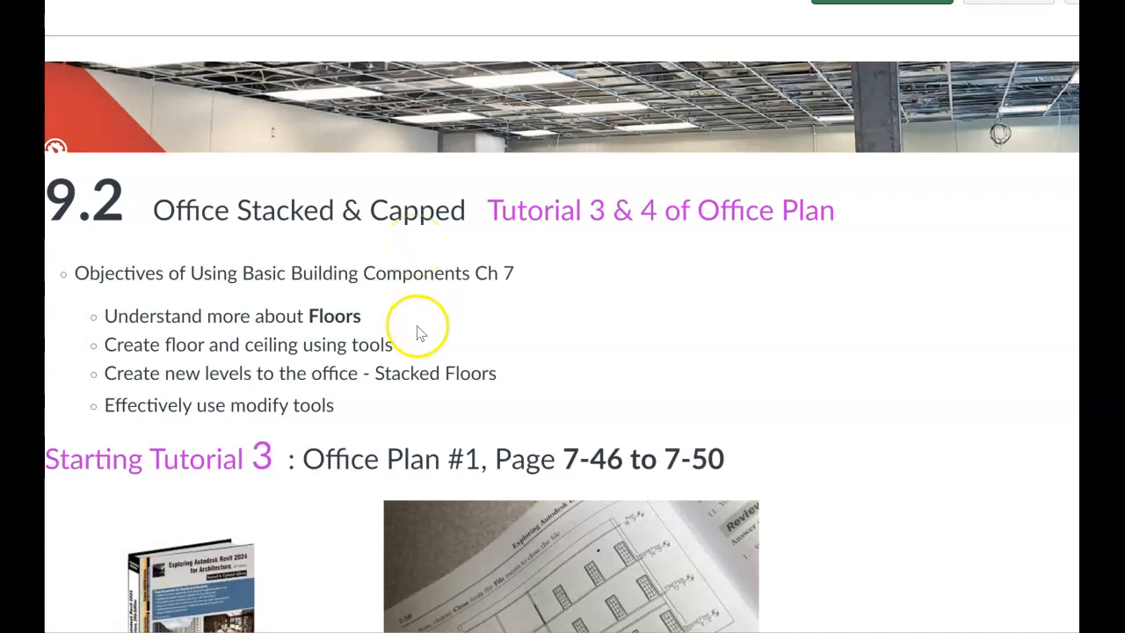
Orbit the office model, then open the First Floor plan from the Project Browser.
{"action": "scroll", "scroll_direction": "down", "scroll_amount": 3}
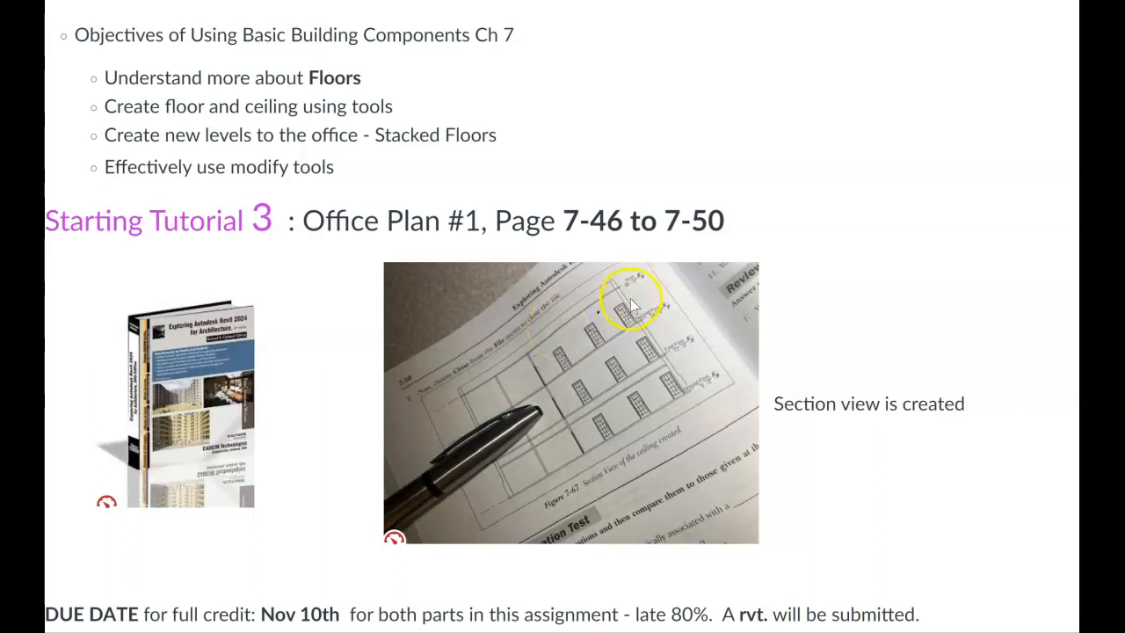
{"action": "scroll", "scroll_direction": "down", "scroll_amount": 3}
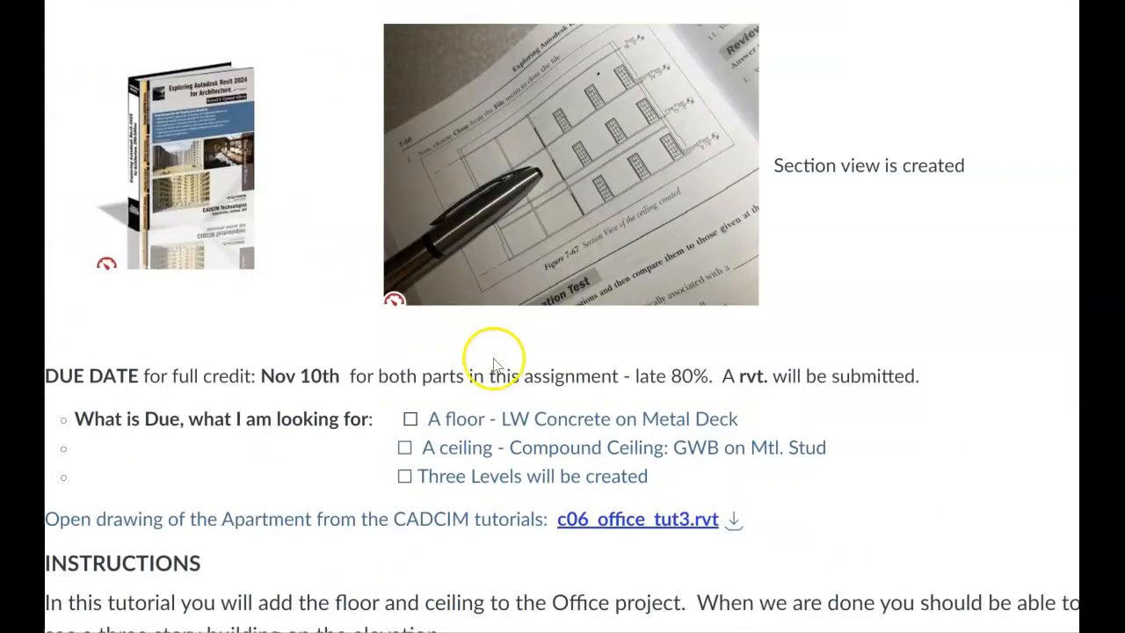
{"action": "mouse_move", "coordinate": [575, 519]}
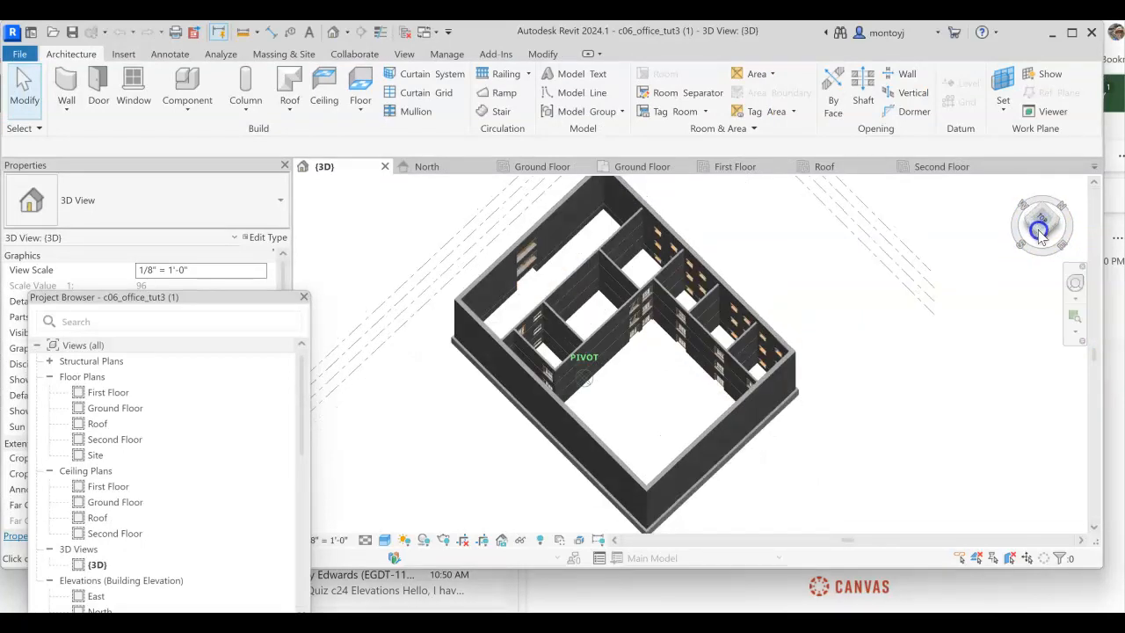
{"action": "left_click_drag", "start_coordinate": [1041, 231], "coordinate": [1036, 199]}
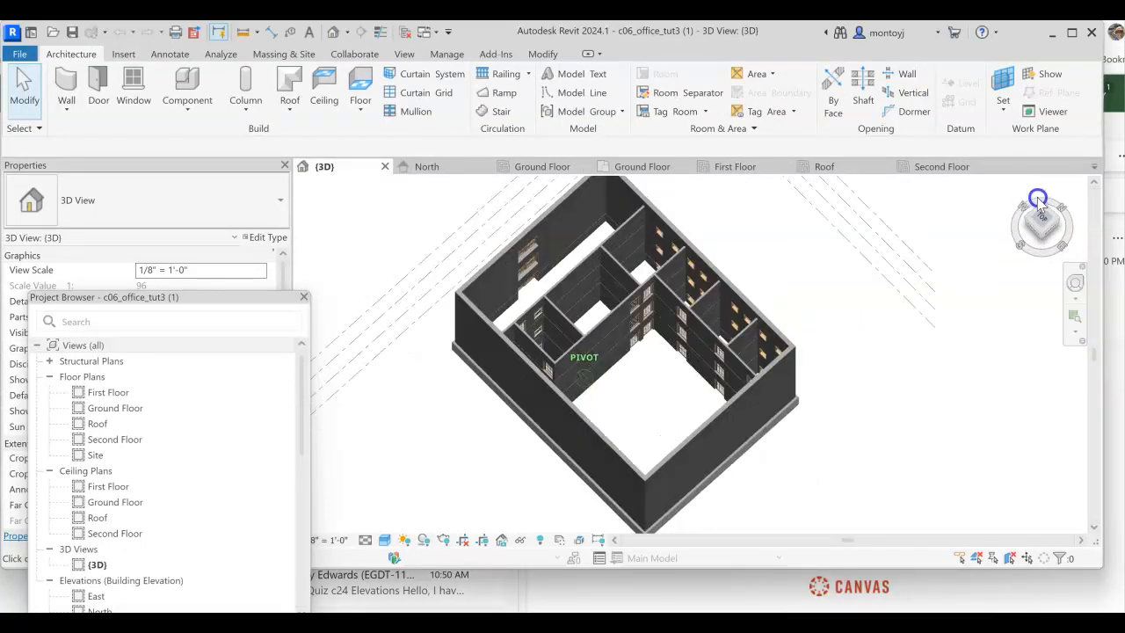
{"action": "left_click_drag", "start_coordinate": [1041, 202], "coordinate": [1041, 215]}
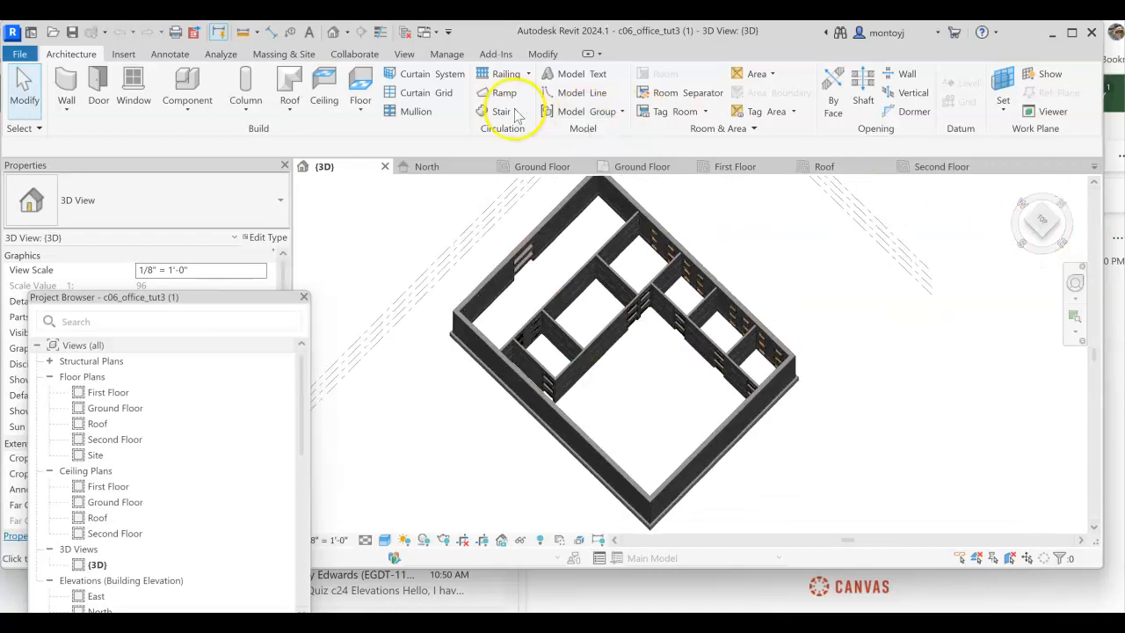
{"action": "mouse_move", "coordinate": [404, 61]}
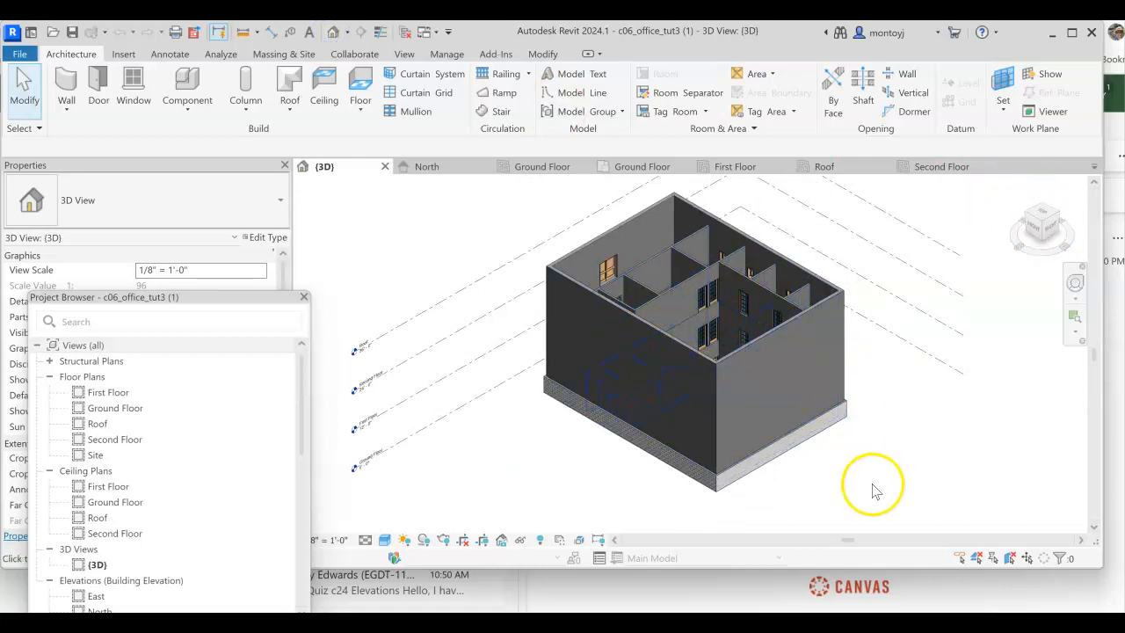
{"action": "mouse_move", "coordinate": [422, 338]}
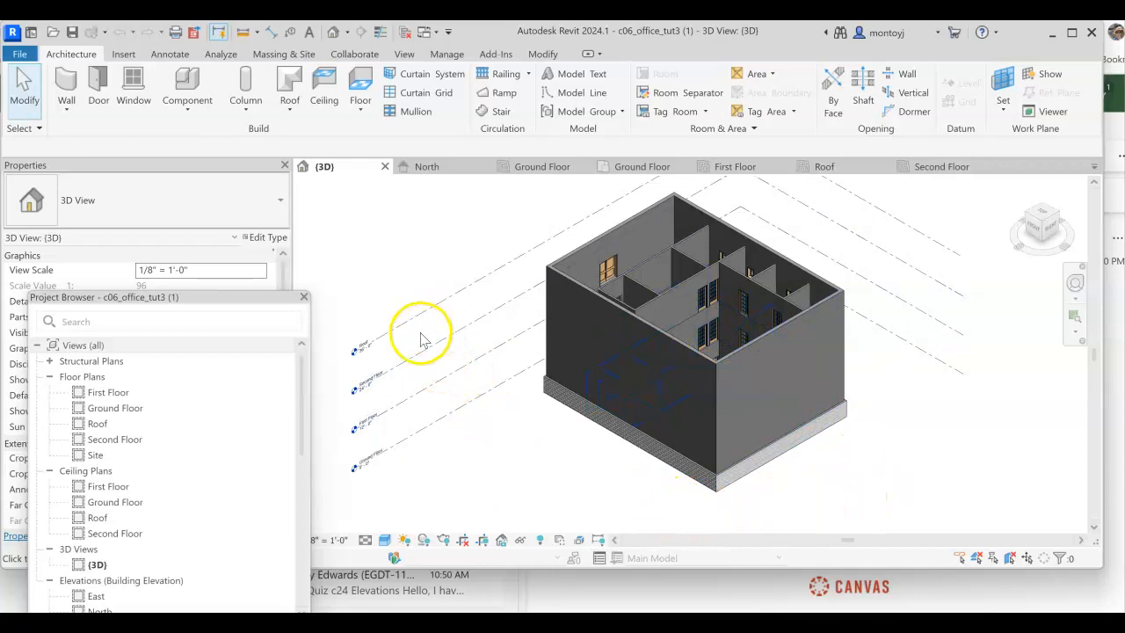
{"action": "mouse_move", "coordinate": [545, 325]}
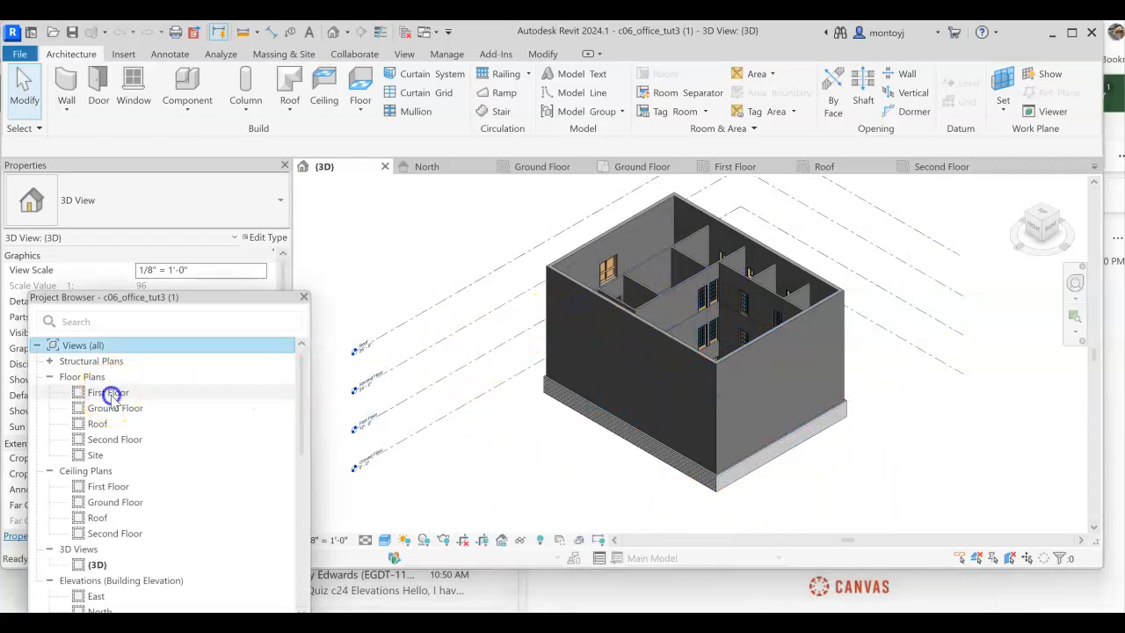
{"action": "double_click", "coordinate": [108, 392]}
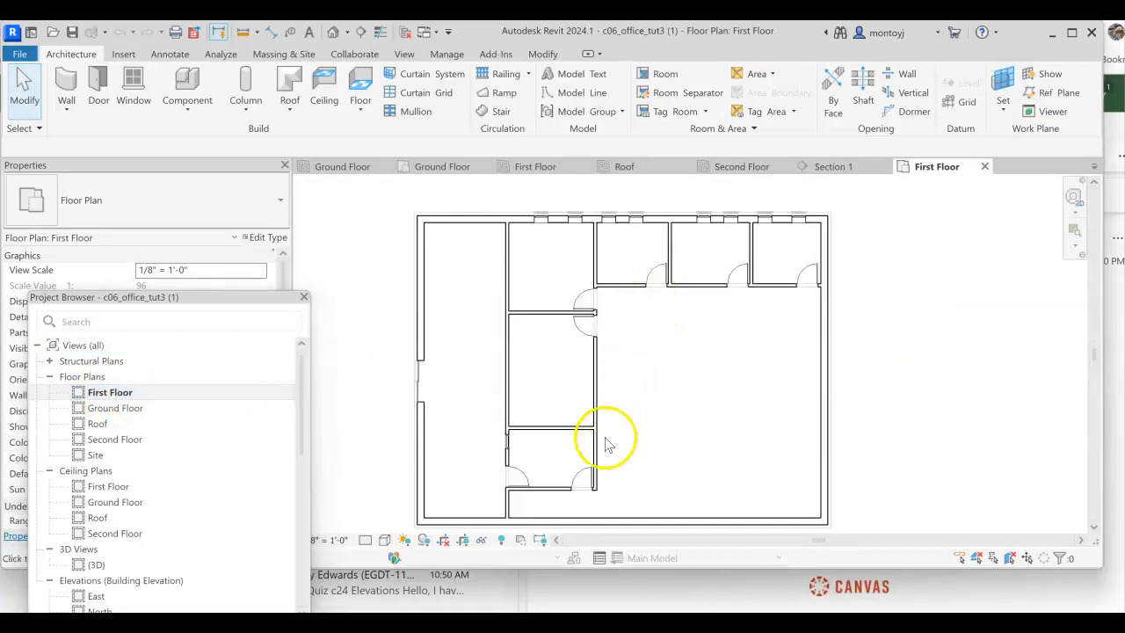
{"action": "mouse_move", "coordinate": [783, 326]}
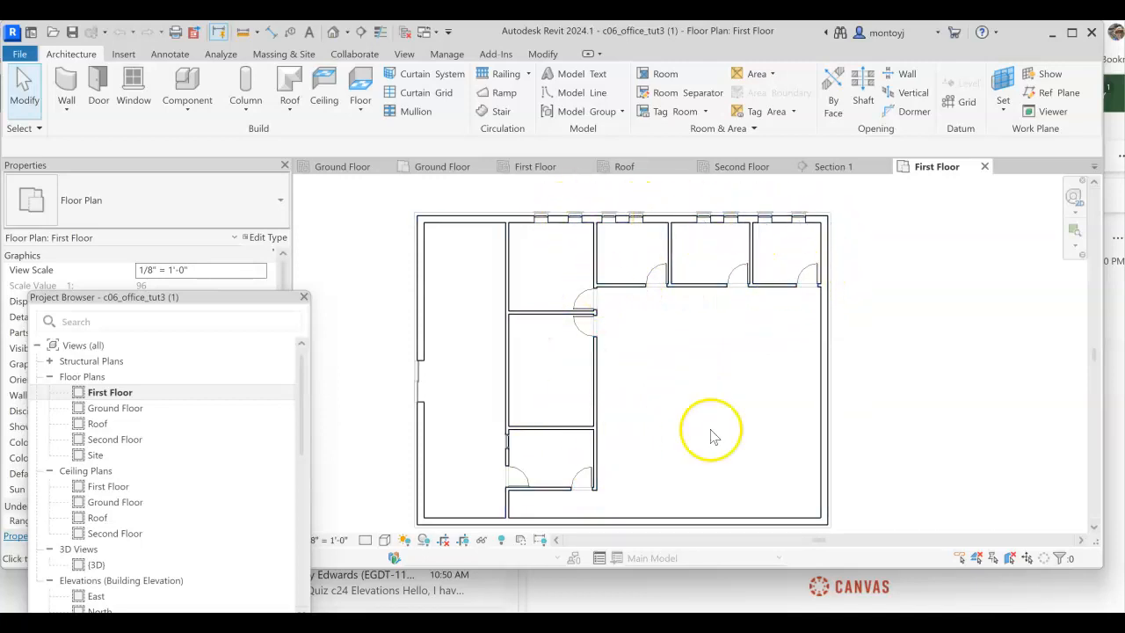
{"action": "mouse_move", "coordinate": [756, 396]}
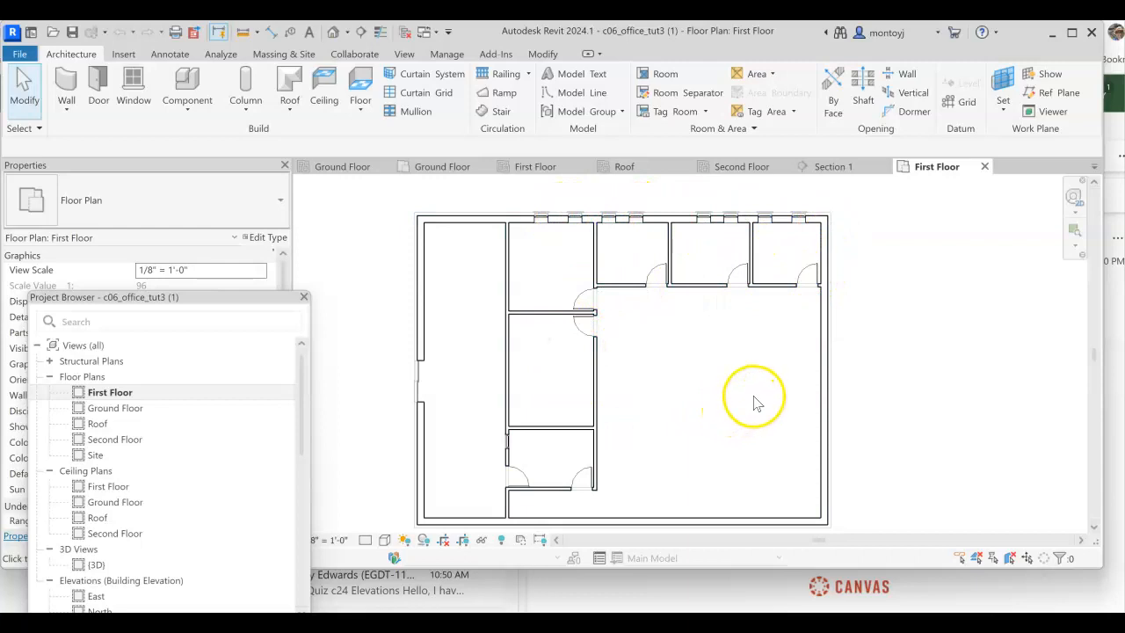
{"action": "mouse_move", "coordinate": [804, 391]}
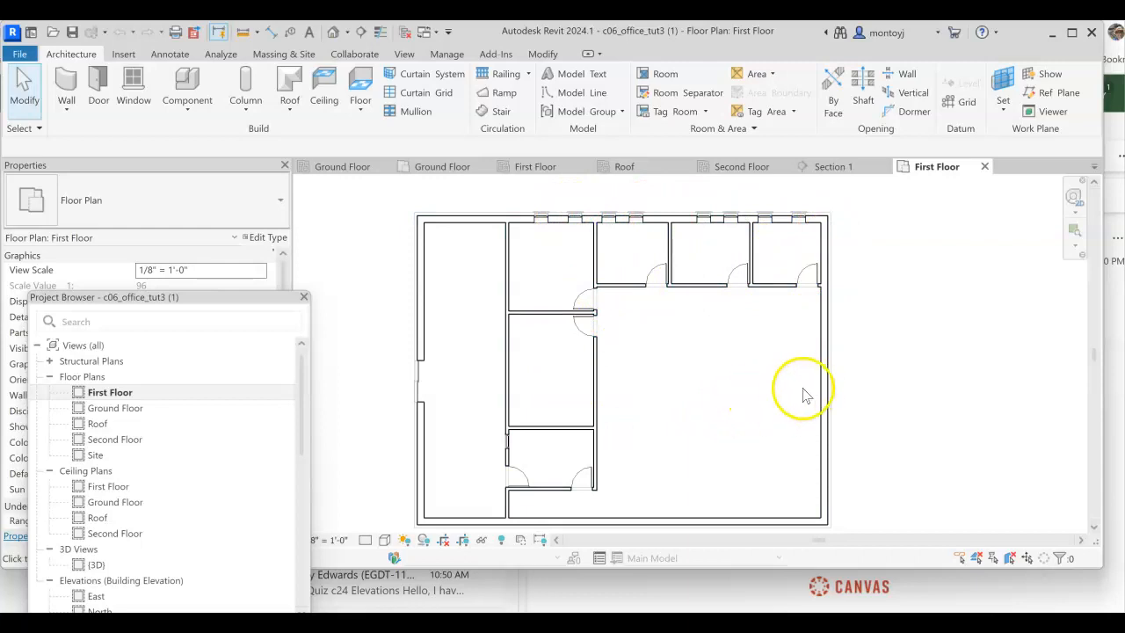
{"action": "mouse_move", "coordinate": [672, 400]}
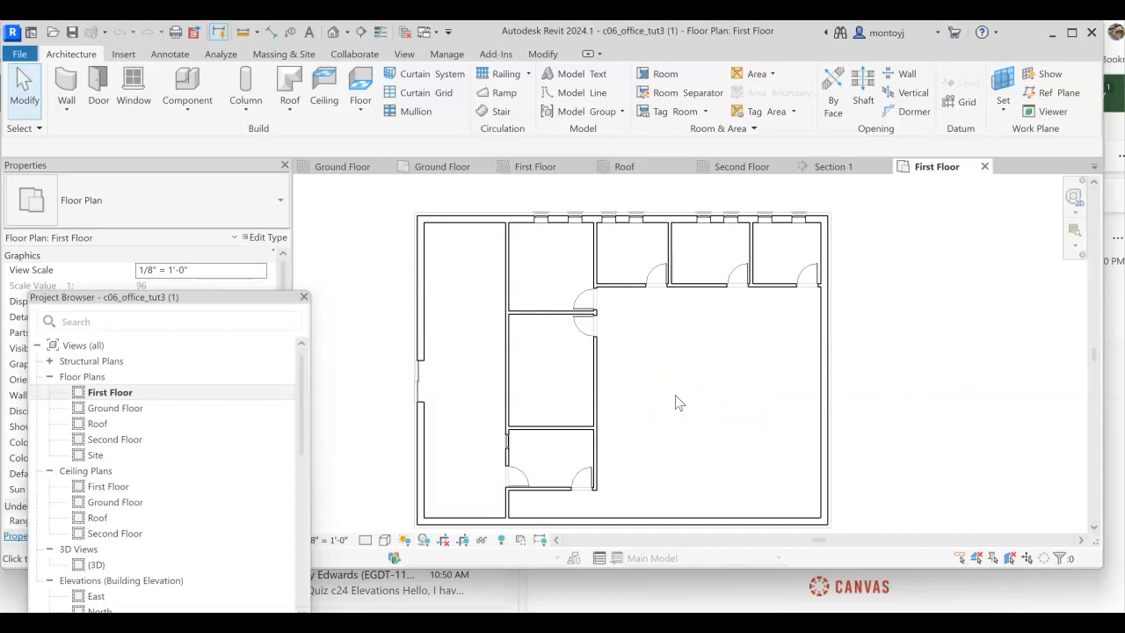
{"action": "mouse_move", "coordinate": [684, 405]}
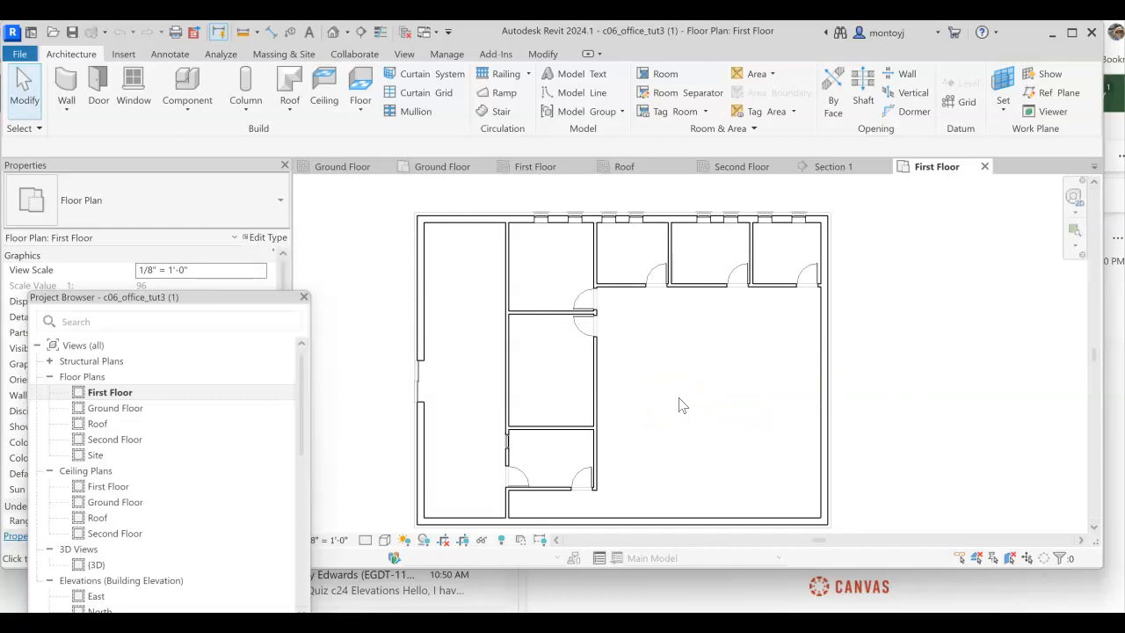
{"action": "mouse_move", "coordinate": [133, 88]}
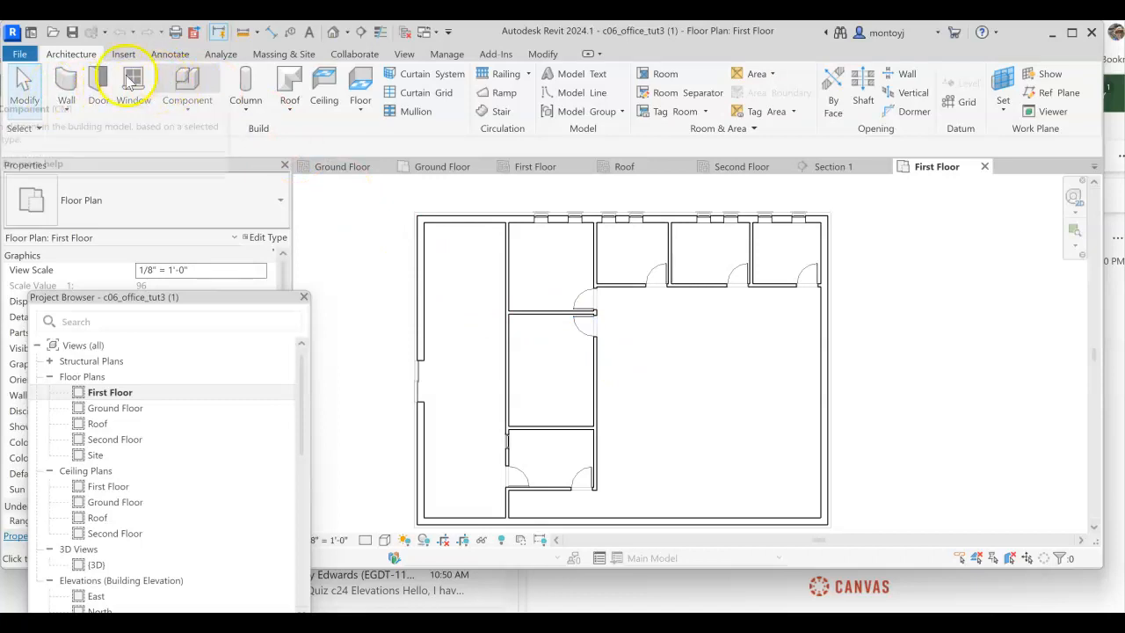
{"action": "mouse_move", "coordinate": [324, 99]}
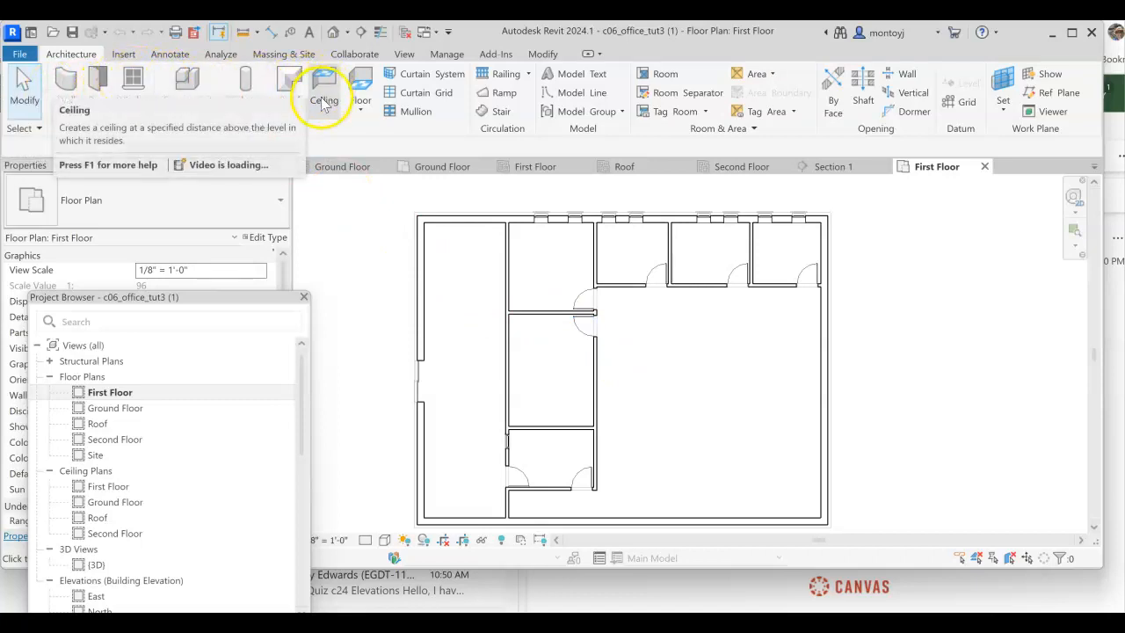
{"action": "mouse_move", "coordinate": [360, 88]}
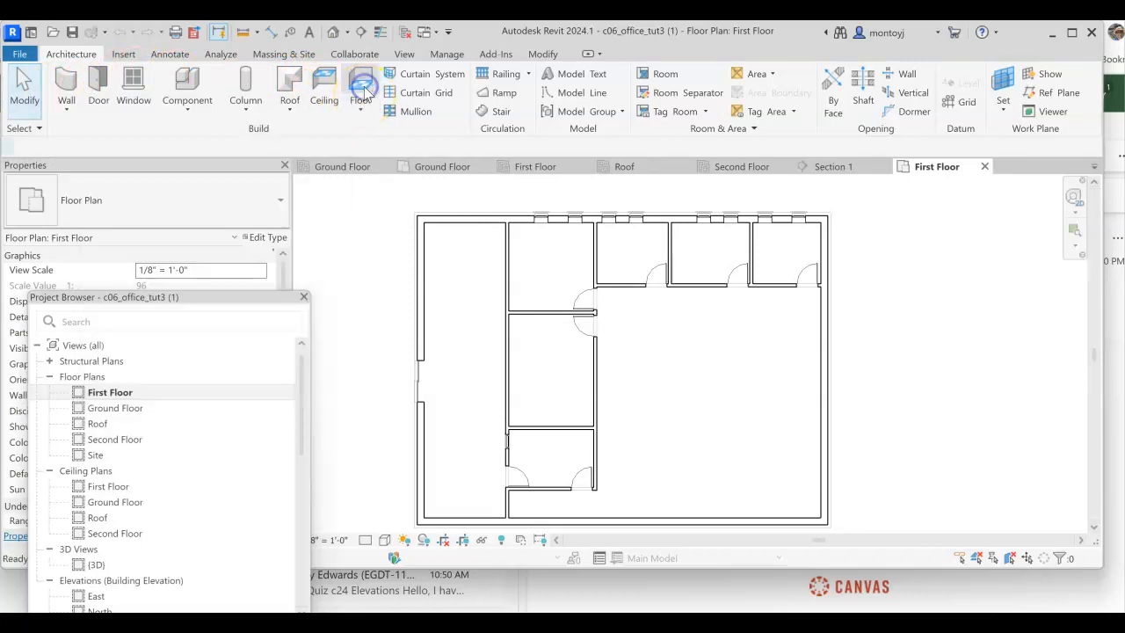
Start a new Generic 12" floor in boundary sketch mode on the First Floor.
{"action": "left_click", "coordinate": [361, 84]}
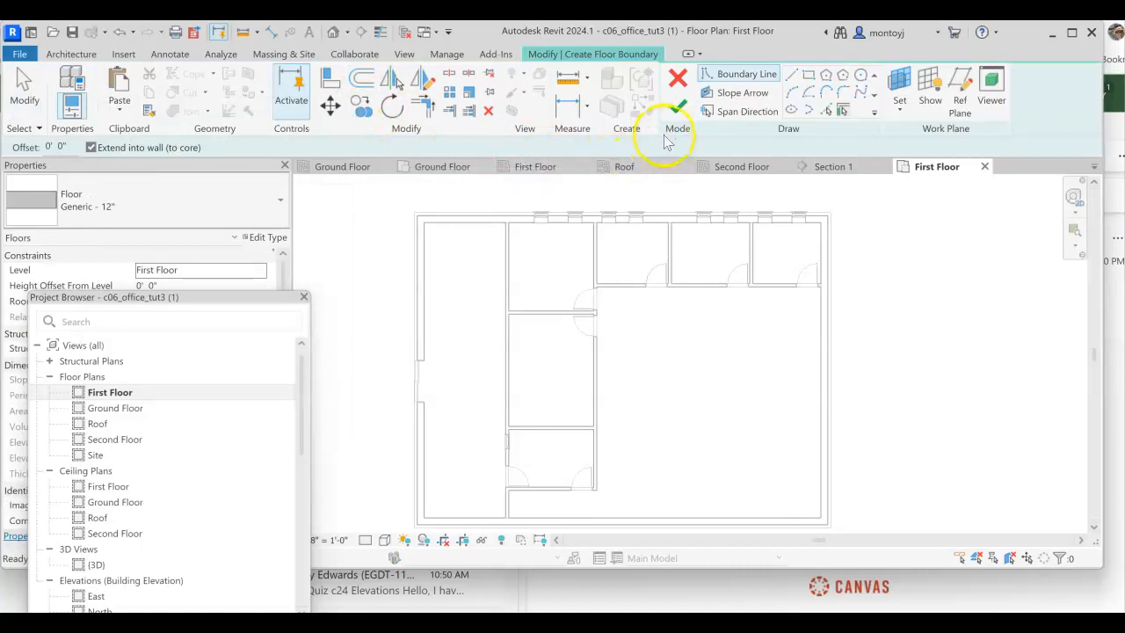
{"action": "mouse_move", "coordinate": [677, 108]}
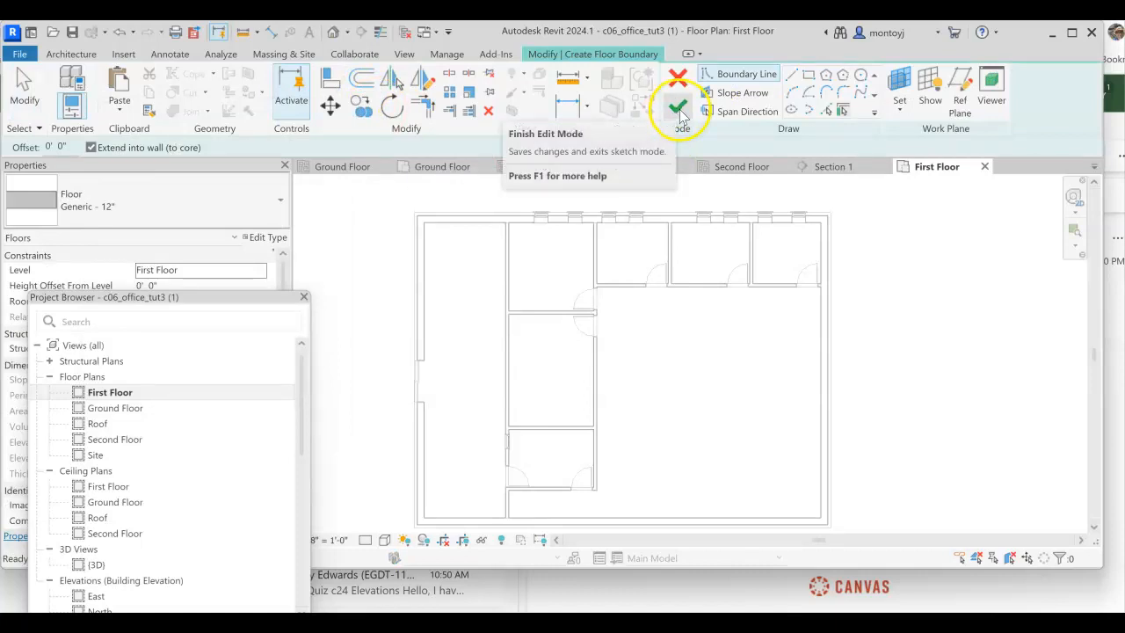
{"action": "mouse_move", "coordinate": [678, 80]}
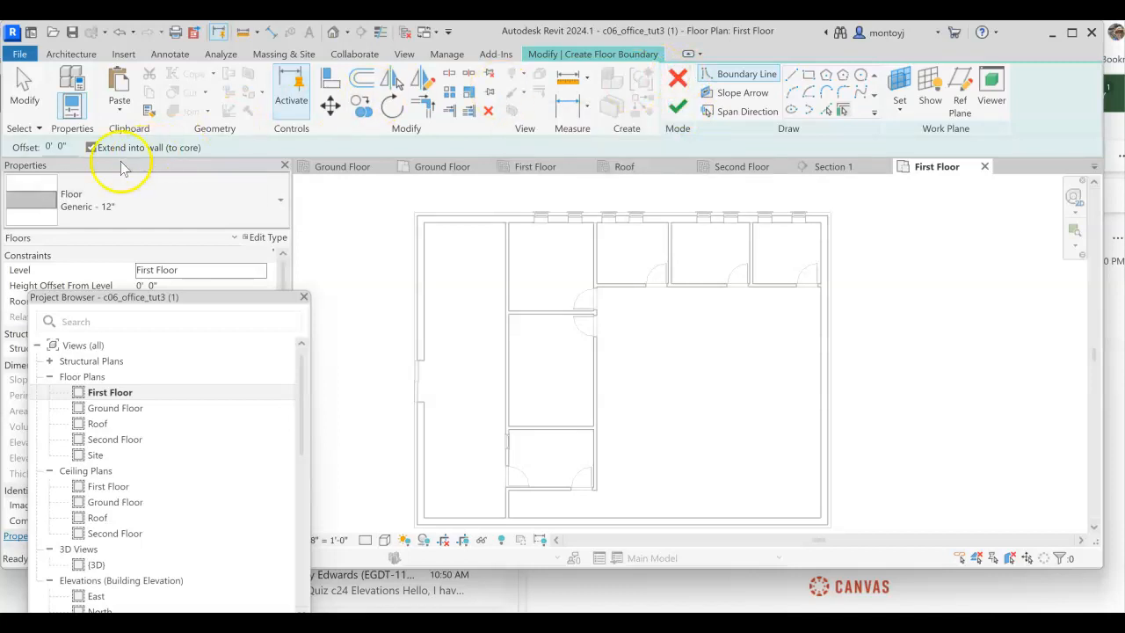
{"action": "mouse_move", "coordinate": [27, 154]}
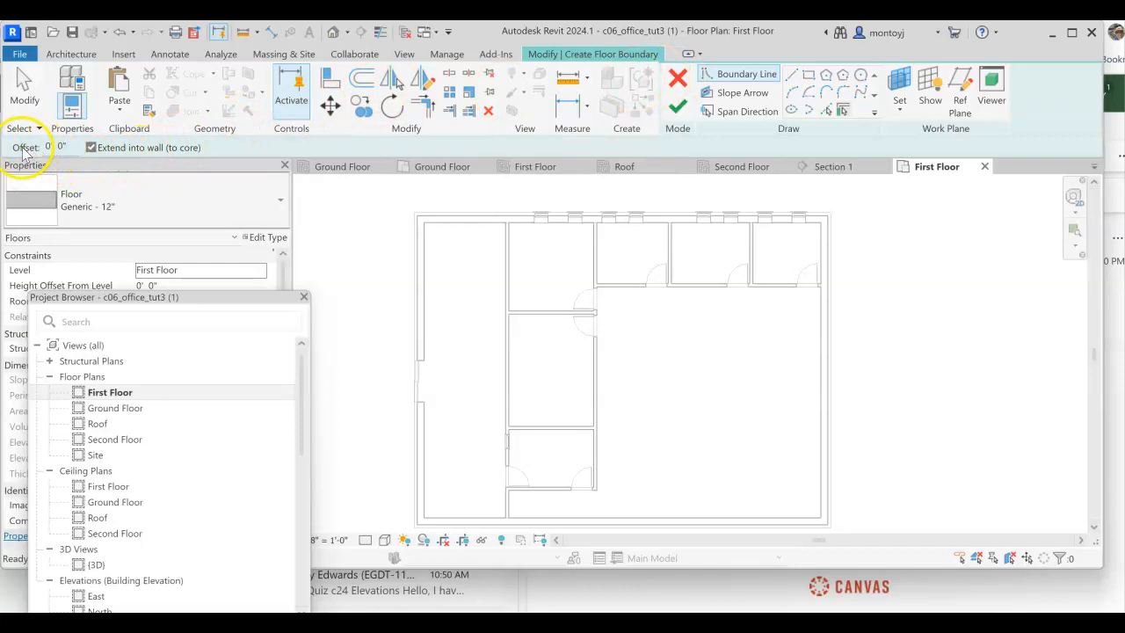
{"action": "mouse_move", "coordinate": [143, 154]}
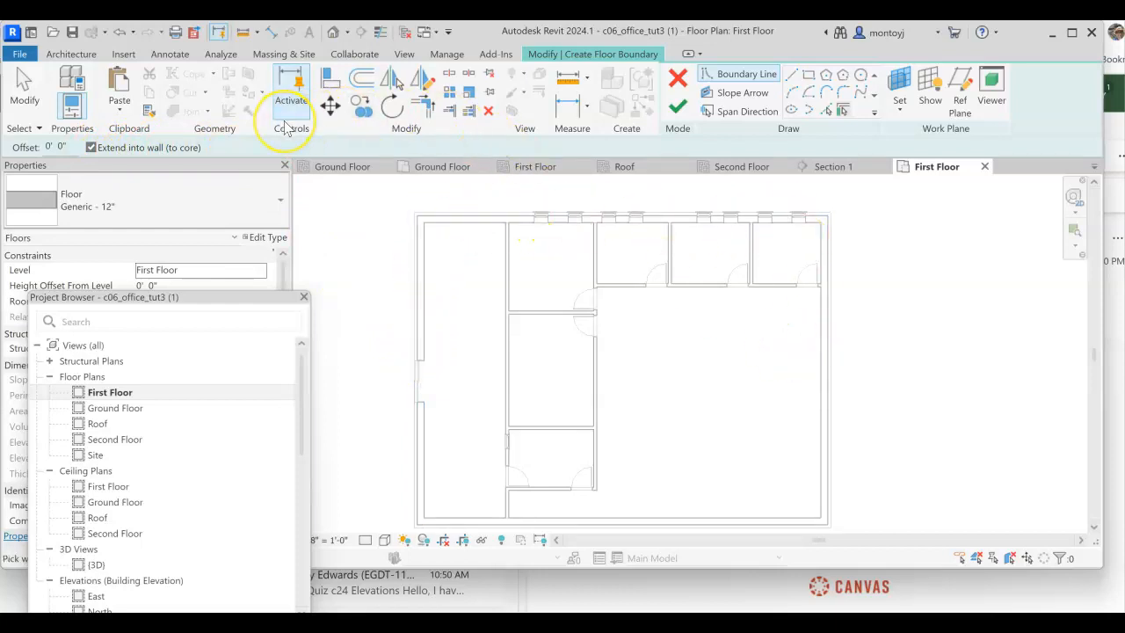
{"action": "mouse_move", "coordinate": [254, 127]}
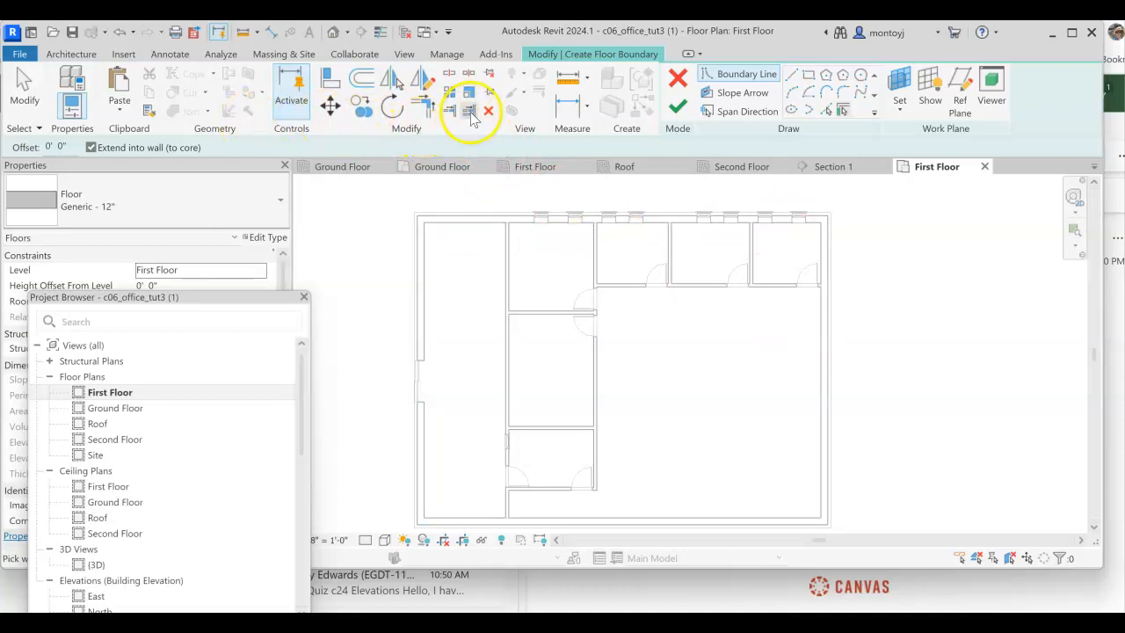
{"action": "mouse_move", "coordinate": [742, 111]}
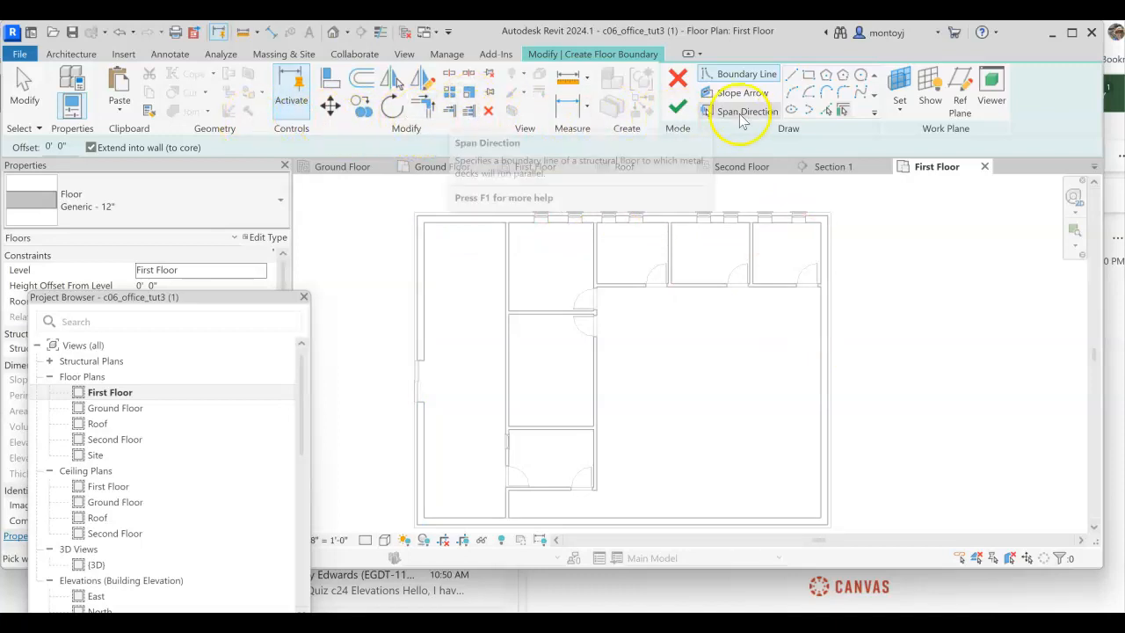
{"action": "mouse_move", "coordinate": [167, 123]}
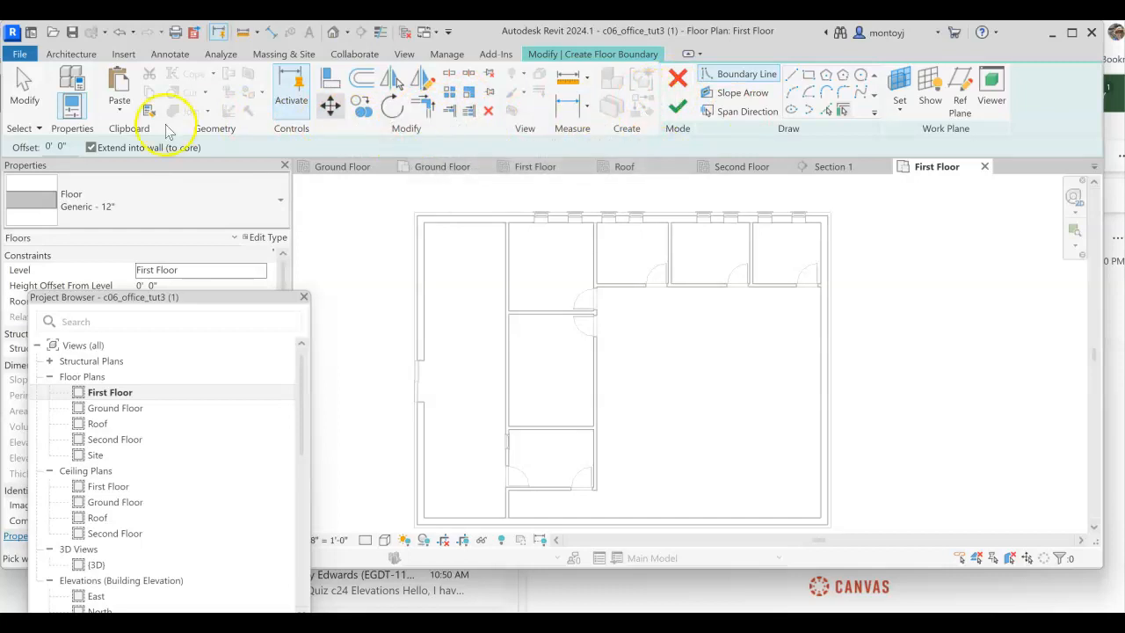
{"action": "mouse_move", "coordinate": [843, 147]}
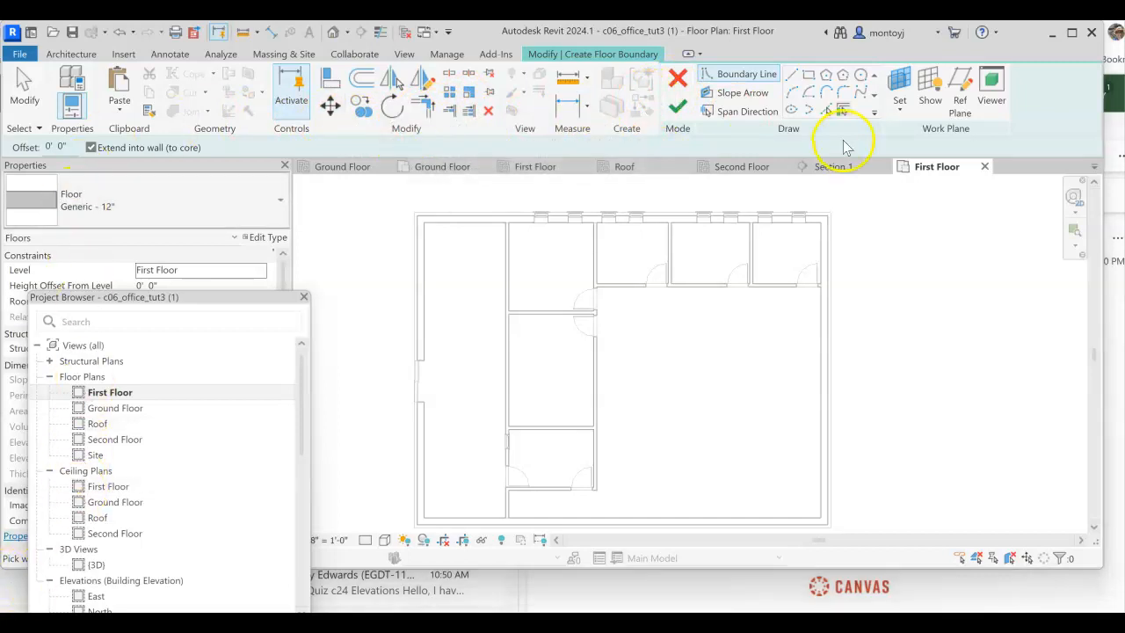
{"action": "mouse_move", "coordinate": [792, 74]}
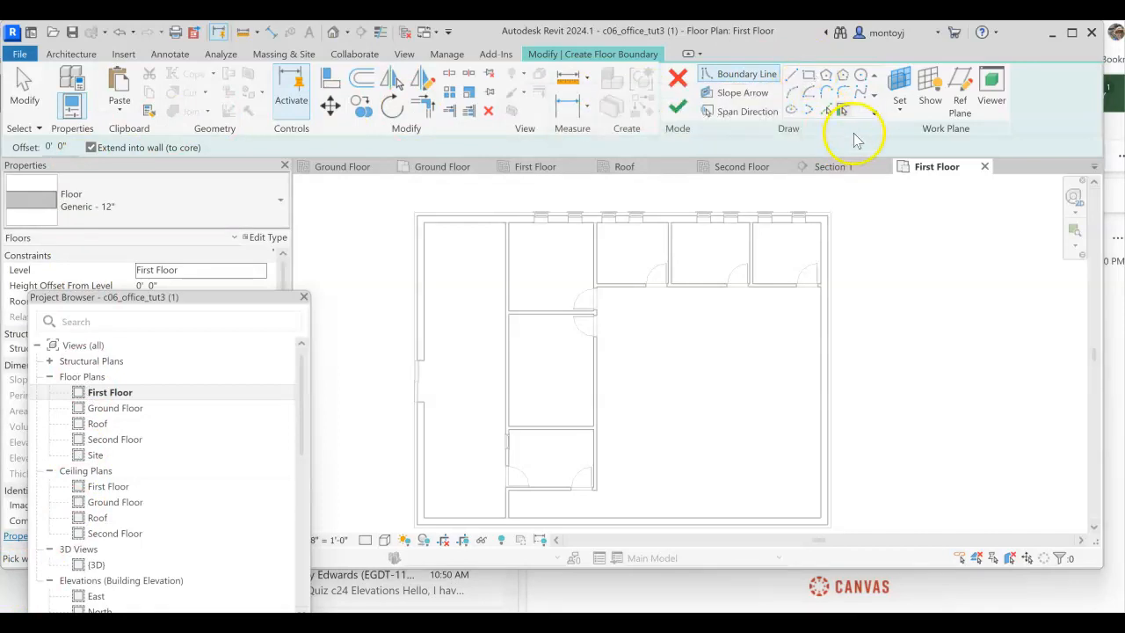
{"action": "mouse_move", "coordinate": [843, 111]}
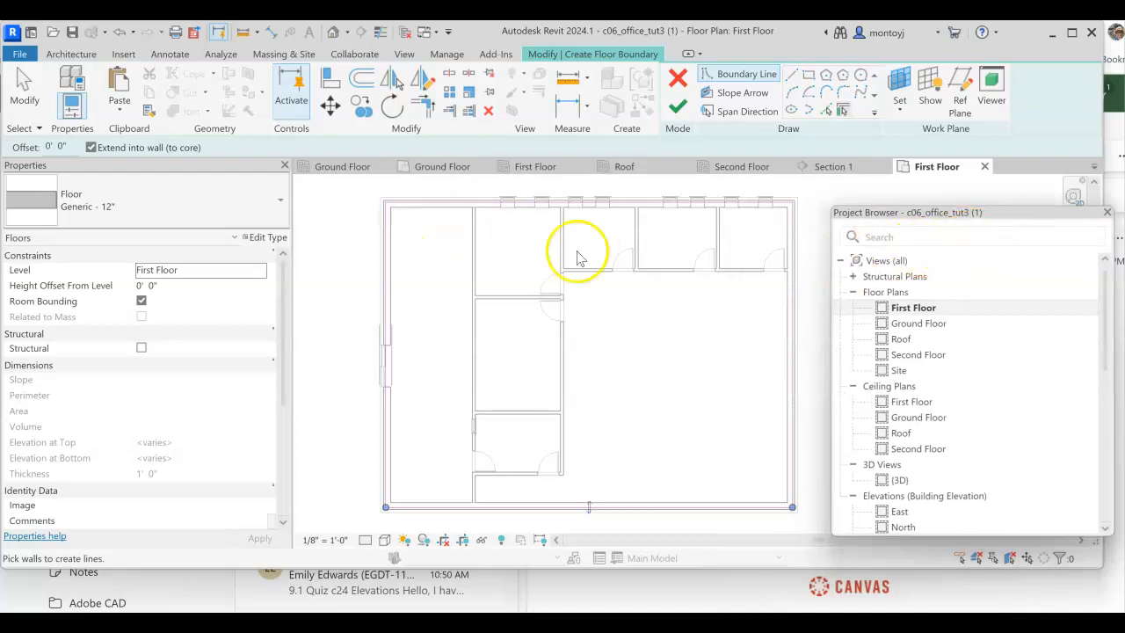
{"action": "mouse_move", "coordinate": [193, 272]}
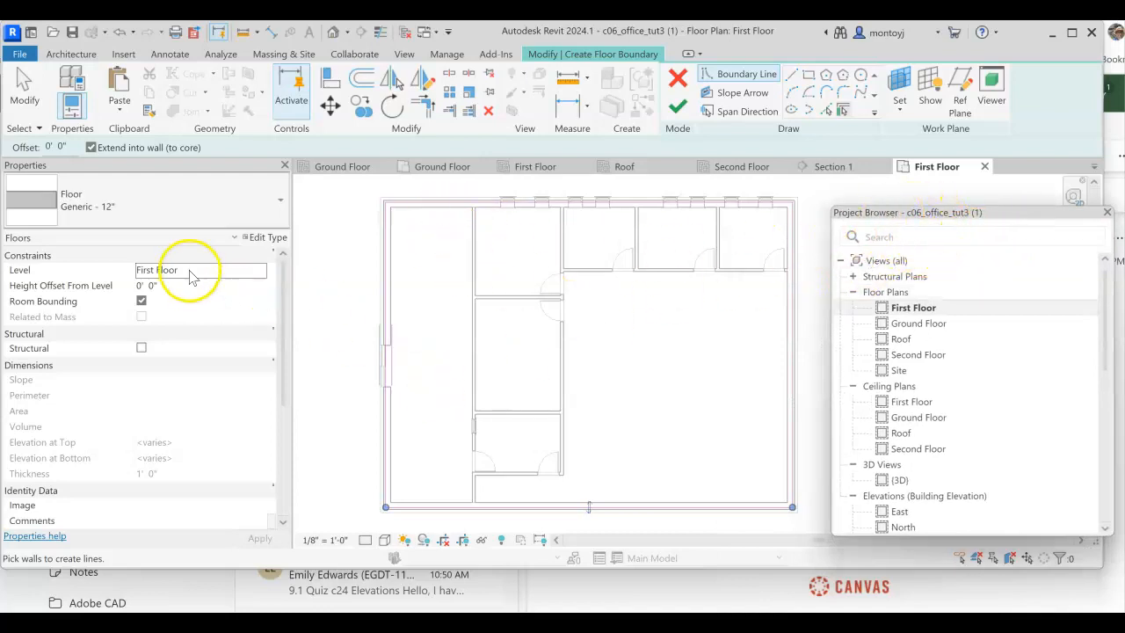
{"action": "mouse_move", "coordinate": [782, 224]}
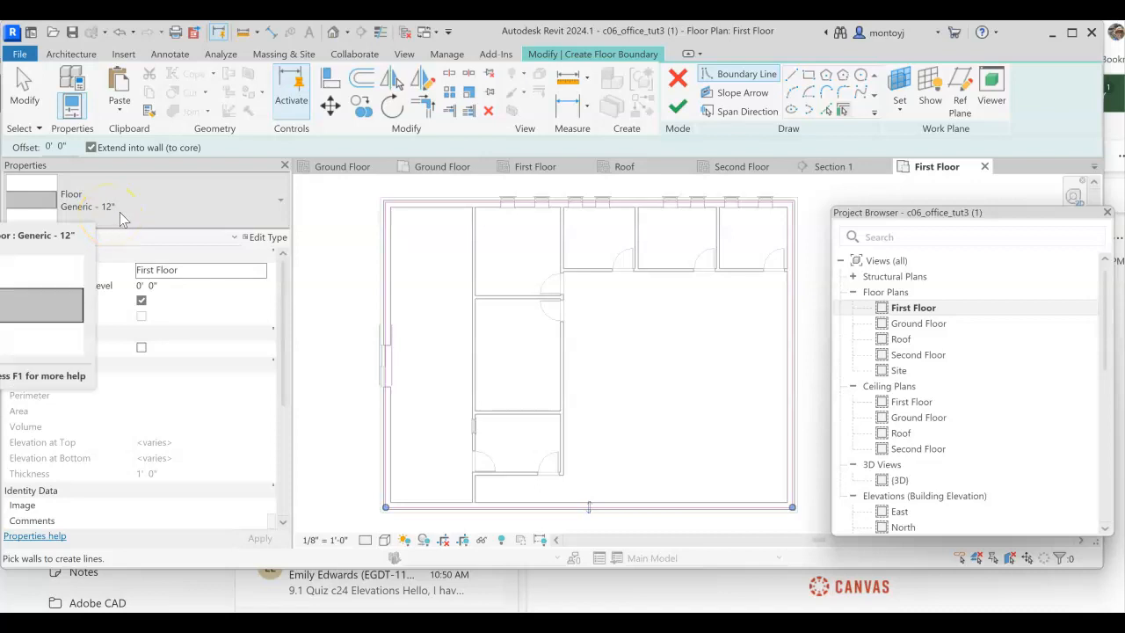
{"action": "mouse_move", "coordinate": [678, 109]}
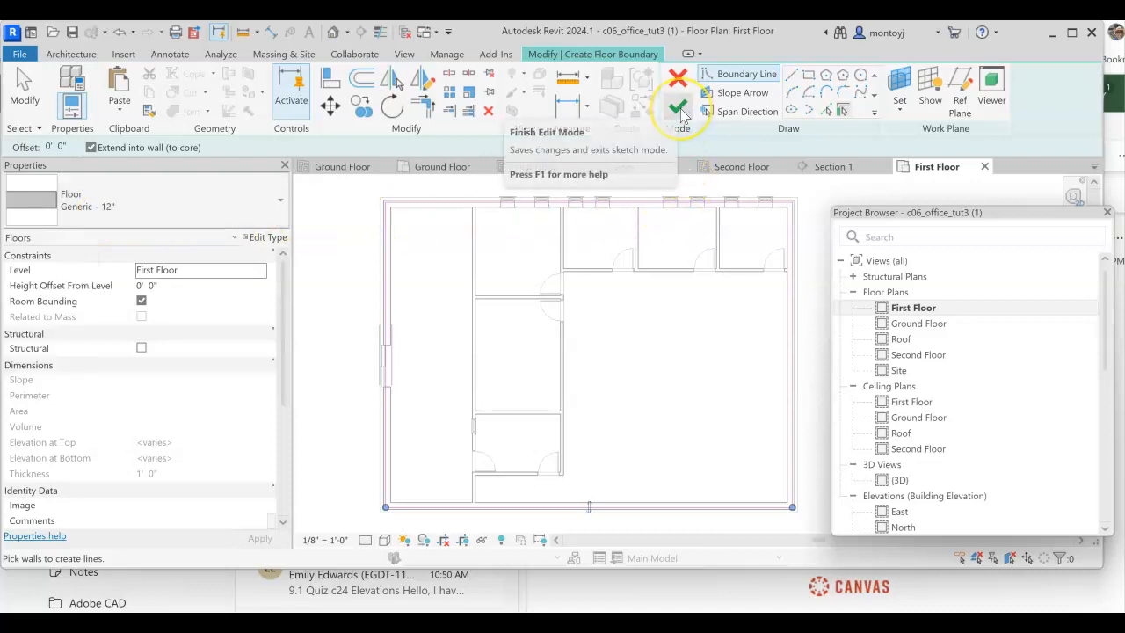
Finish the floor sketch and accept joining the slab with the overlapping walls.
{"action": "left_click", "coordinate": [678, 109]}
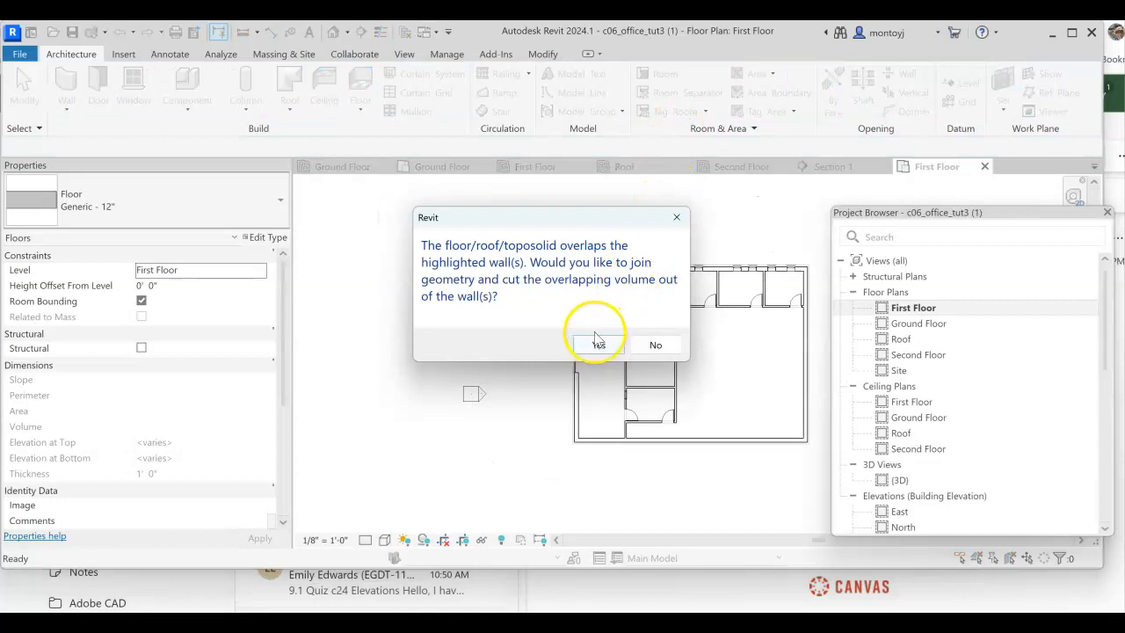
{"action": "left_click", "coordinate": [598, 344]}
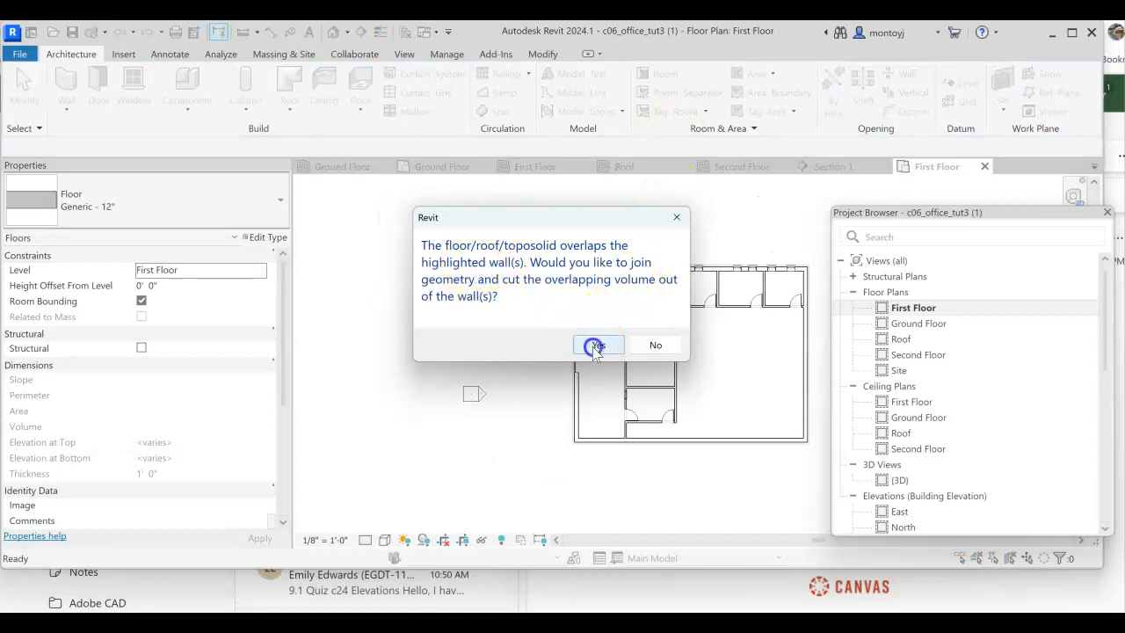
{"action": "left_click", "coordinate": [598, 345]}
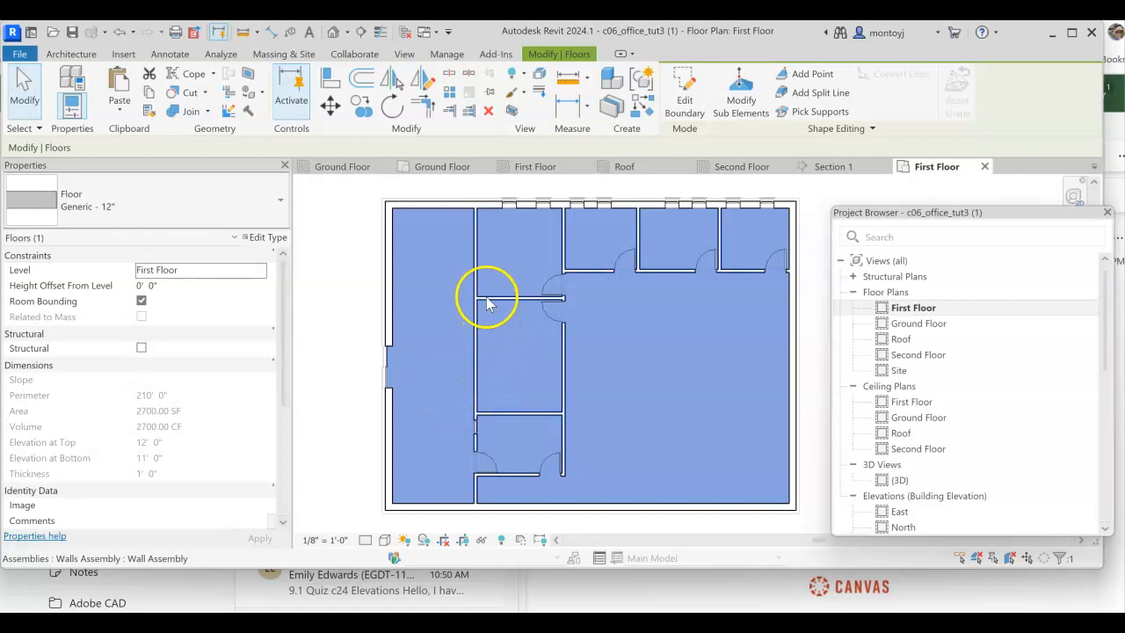
{"action": "mouse_move", "coordinate": [545, 417]}
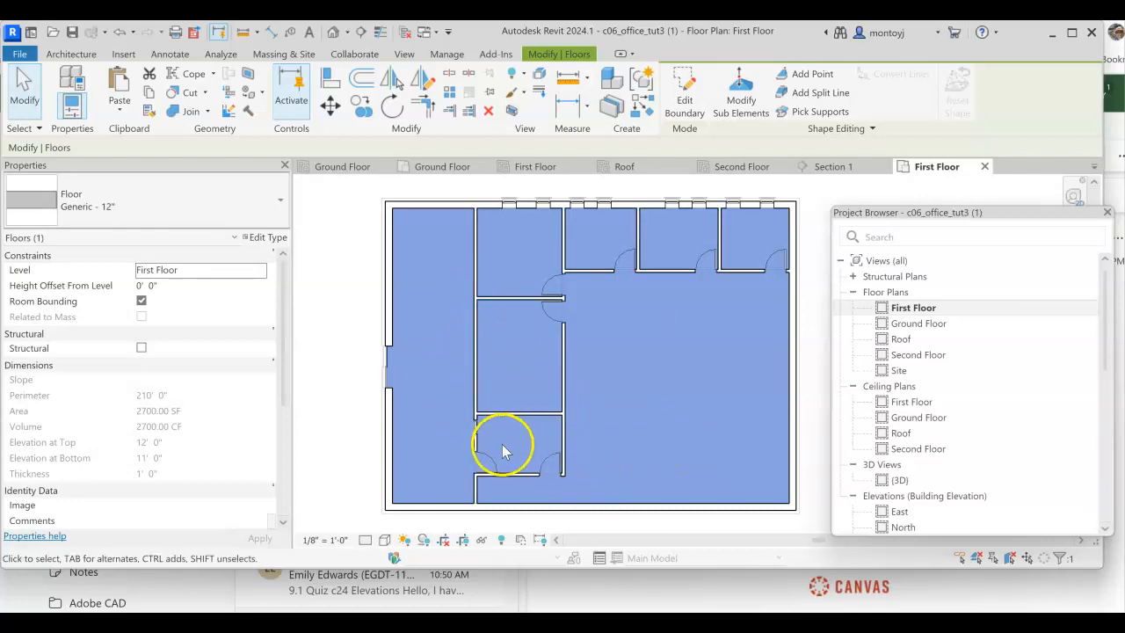
{"action": "mouse_move", "coordinate": [615, 276]}
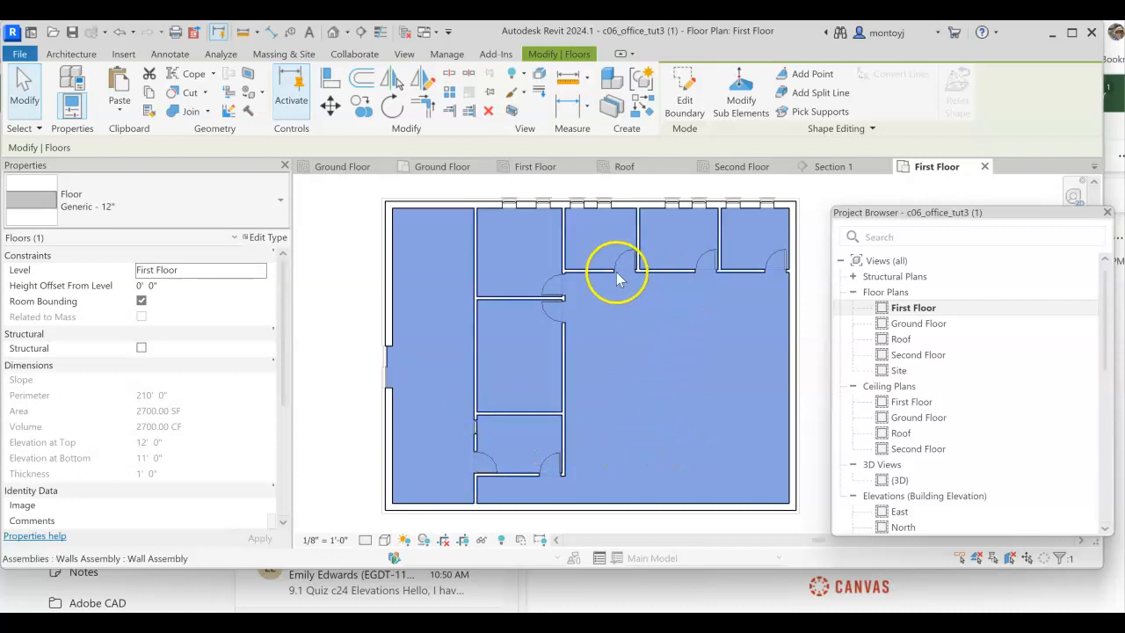
{"action": "mouse_move", "coordinate": [557, 303]}
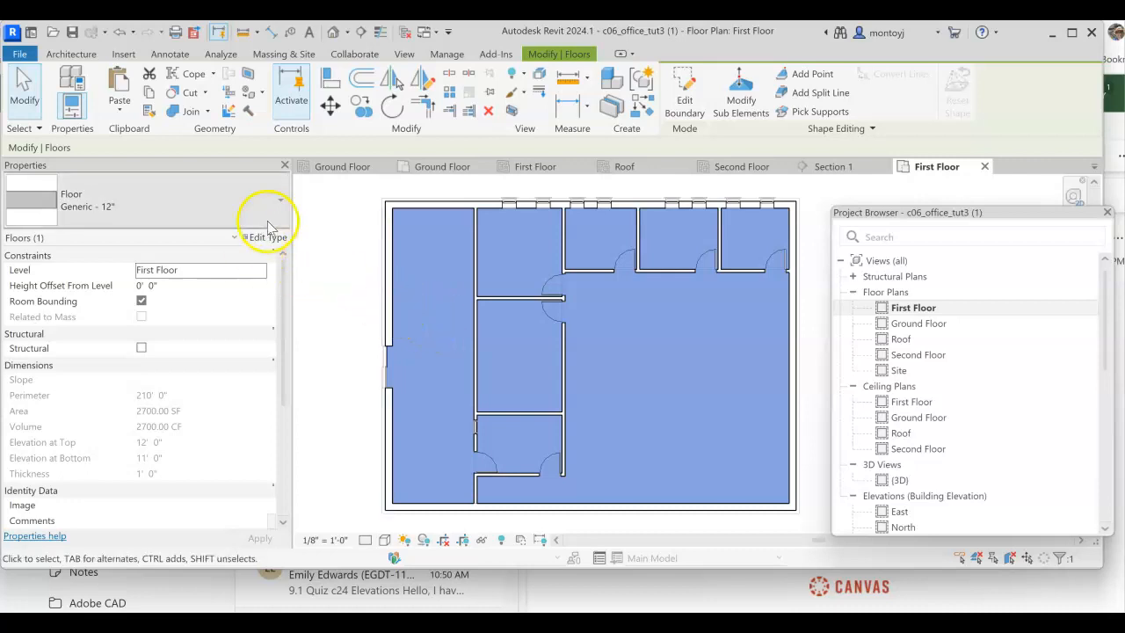
Set the selected floor's type to LW Concrete on Metal Deck in Properties.
{"action": "left_click", "coordinate": [280, 207]}
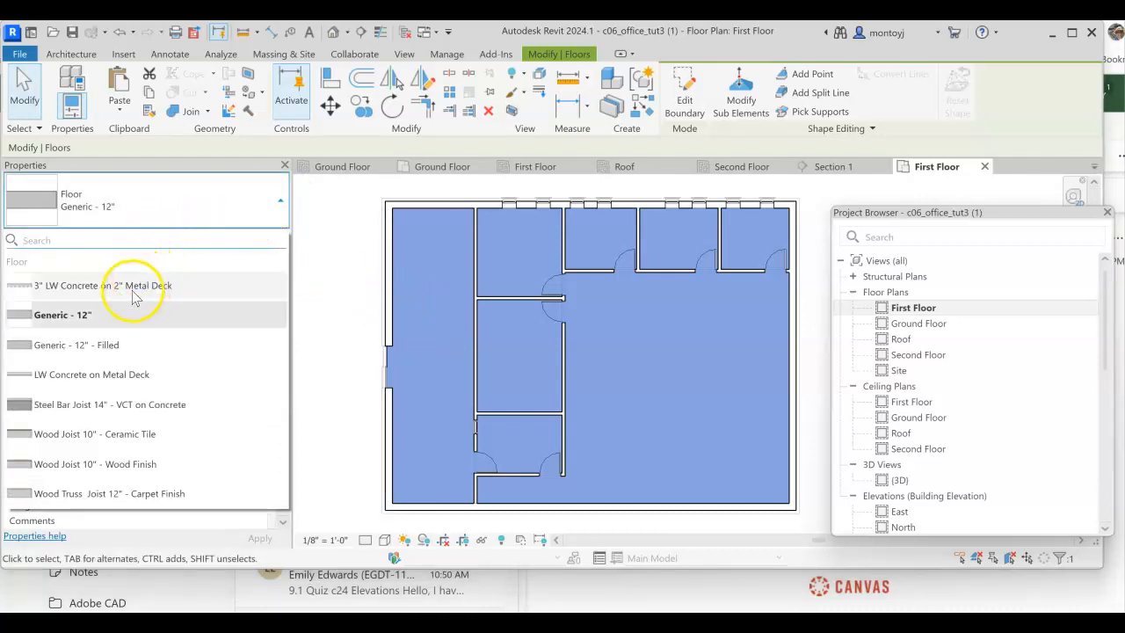
{"action": "mouse_move", "coordinate": [123, 374]}
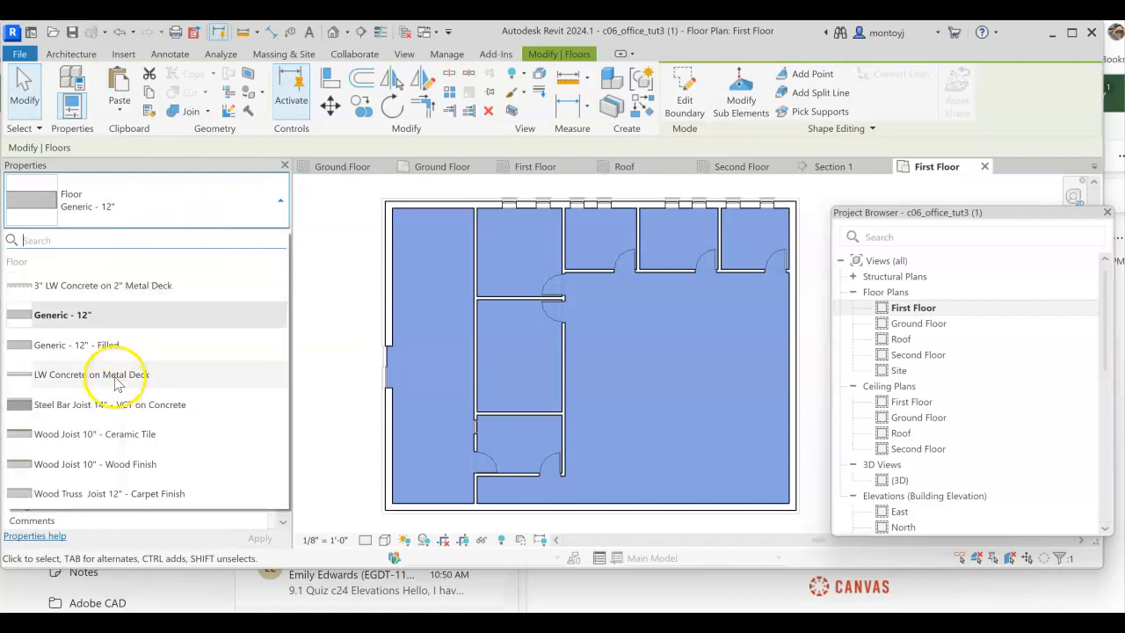
{"action": "left_click", "coordinate": [92, 375]}
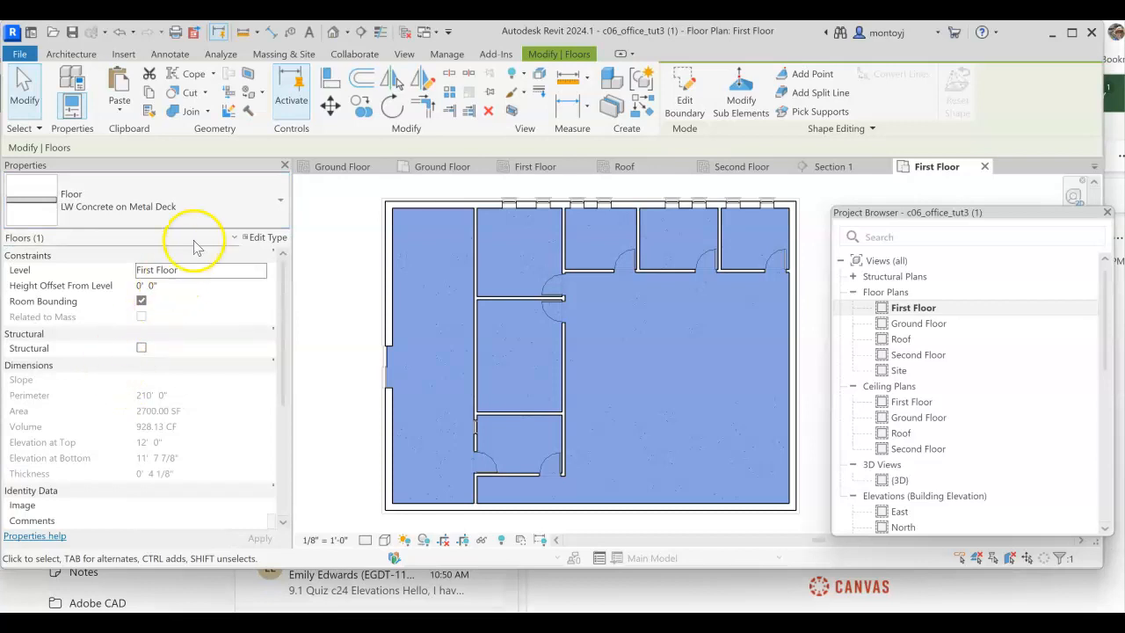
{"action": "left_click", "coordinate": [684, 100]}
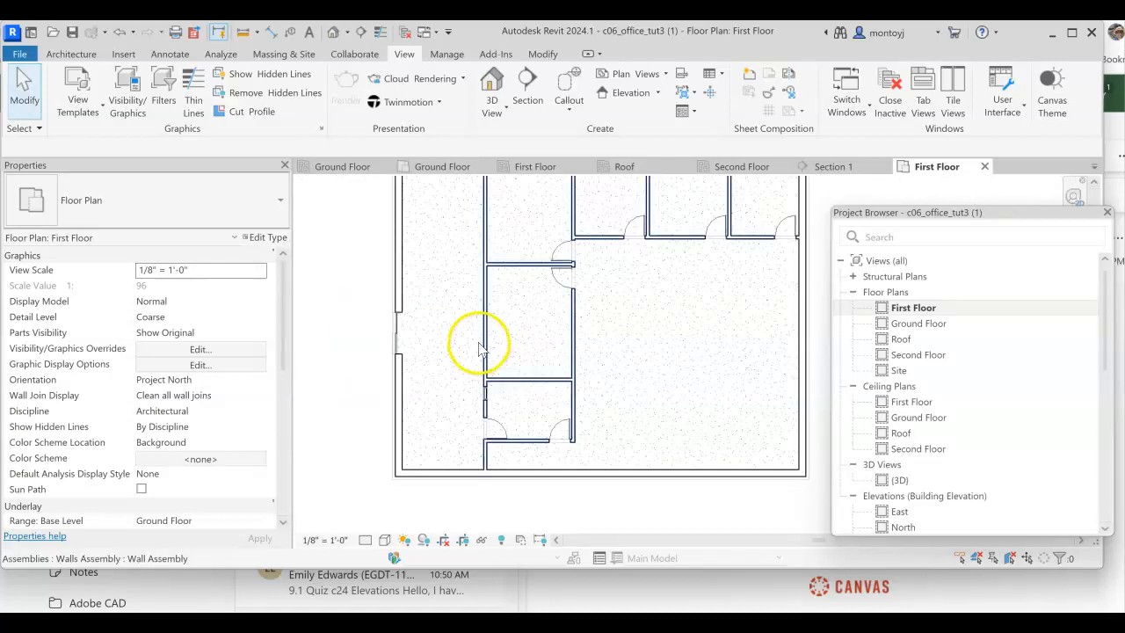
{"action": "mouse_move", "coordinate": [481, 349]}
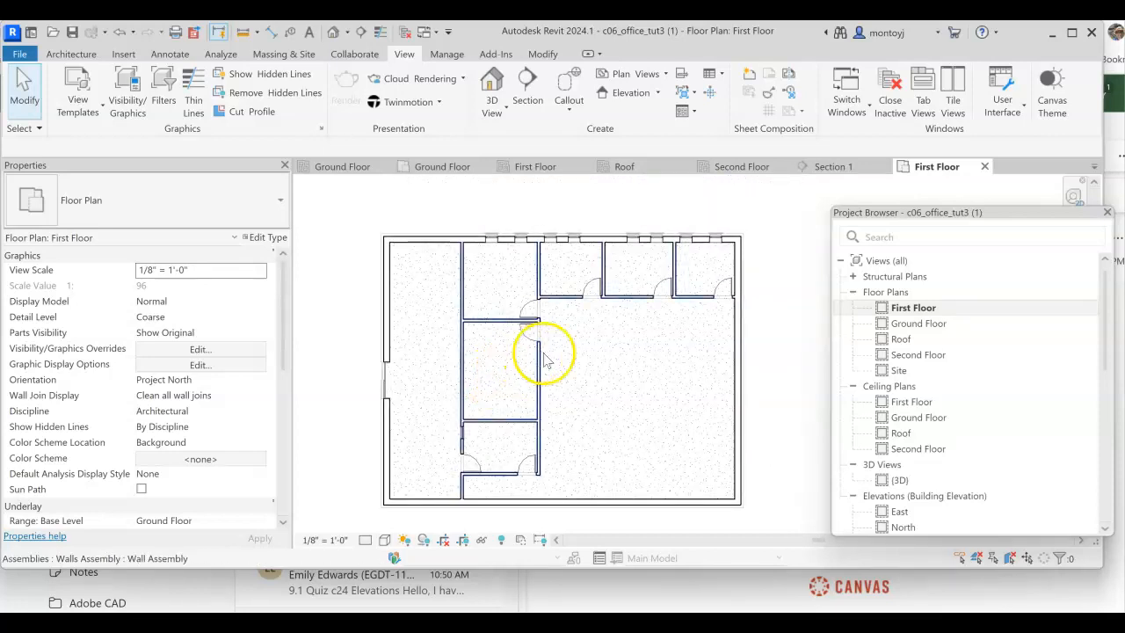
{"action": "mouse_move", "coordinate": [690, 290]}
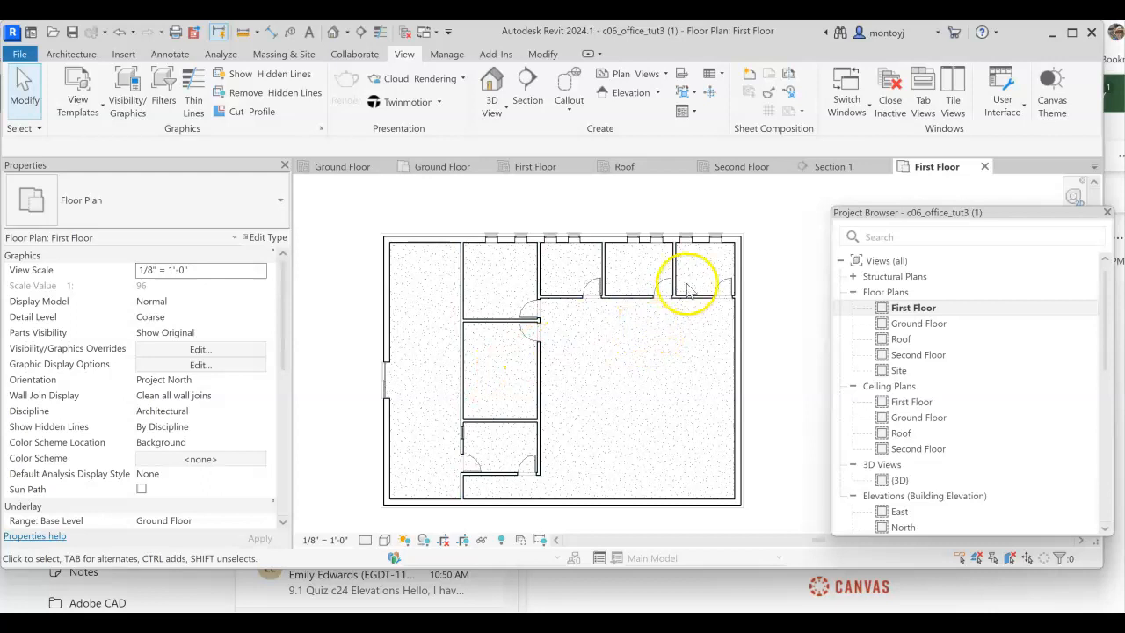
{"action": "mouse_move", "coordinate": [491, 83]}
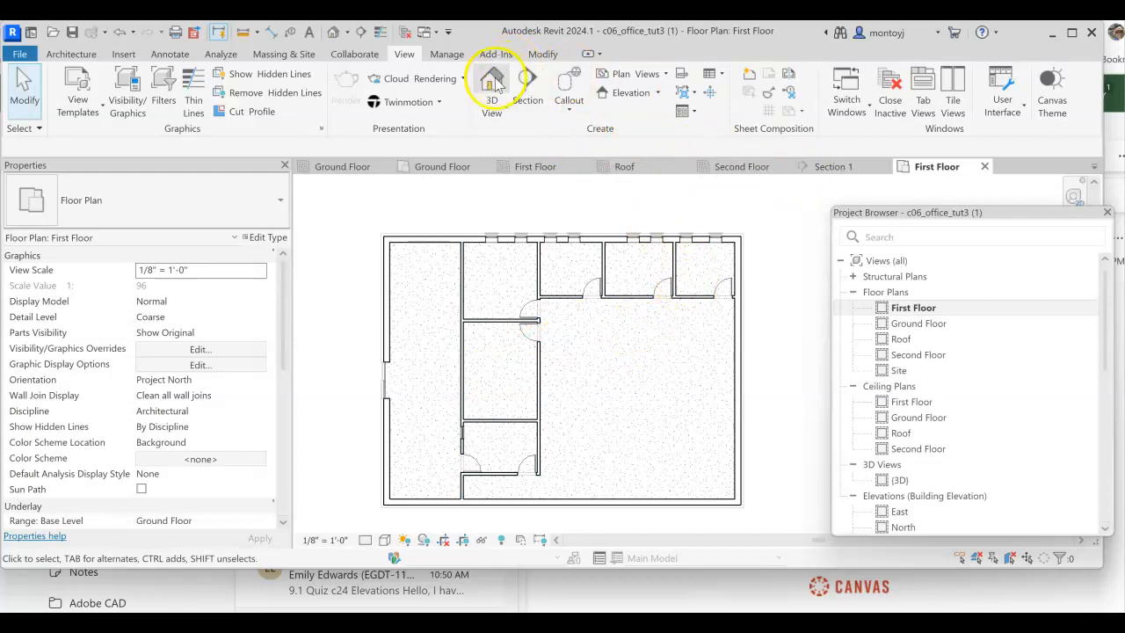
Open the default 3D view and orbit the office model to a new angle.
{"action": "left_click", "coordinate": [492, 84]}
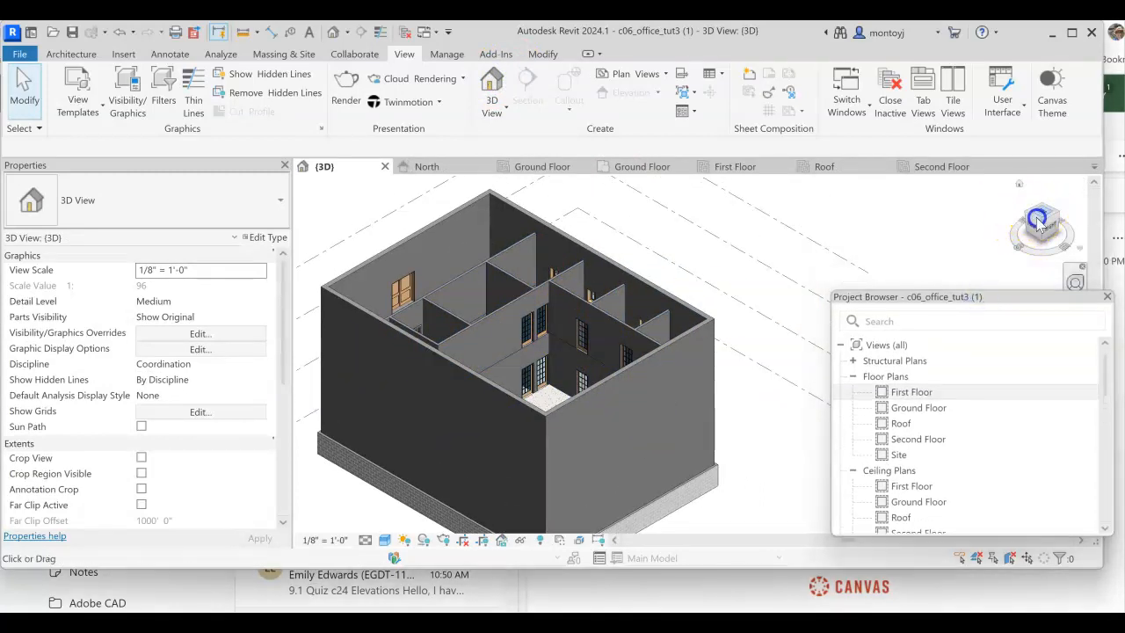
{"action": "left_click_drag", "start_coordinate": [1041, 219], "coordinate": [1020, 224]}
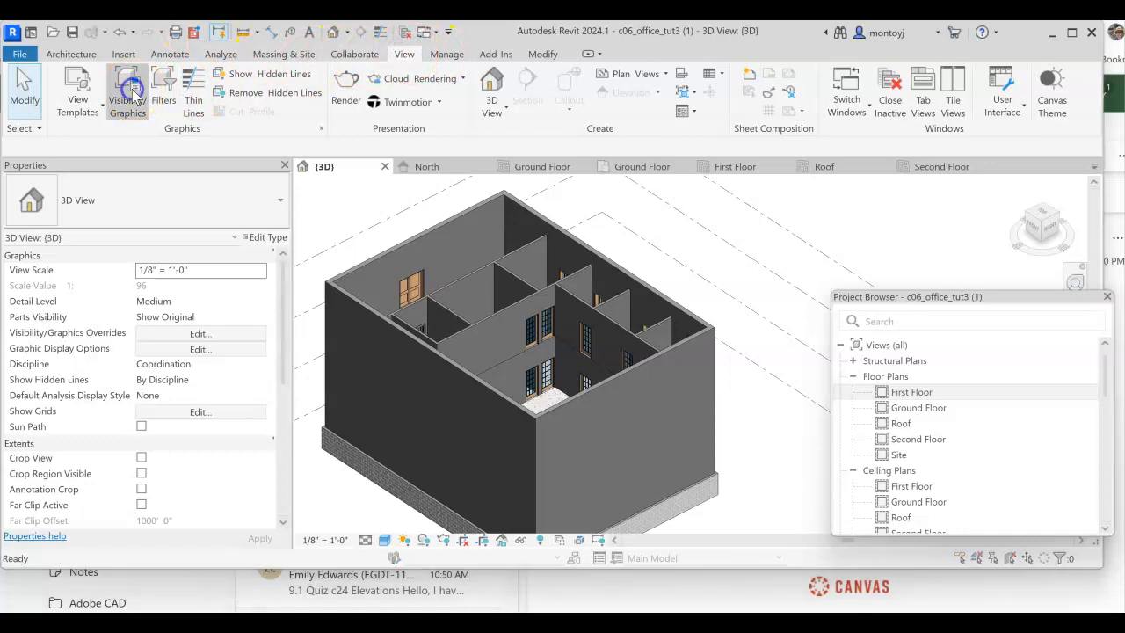
Hide the Walls category in the 3D view's Visibility/Graphic Overrides.
{"action": "left_click", "coordinate": [127, 88]}
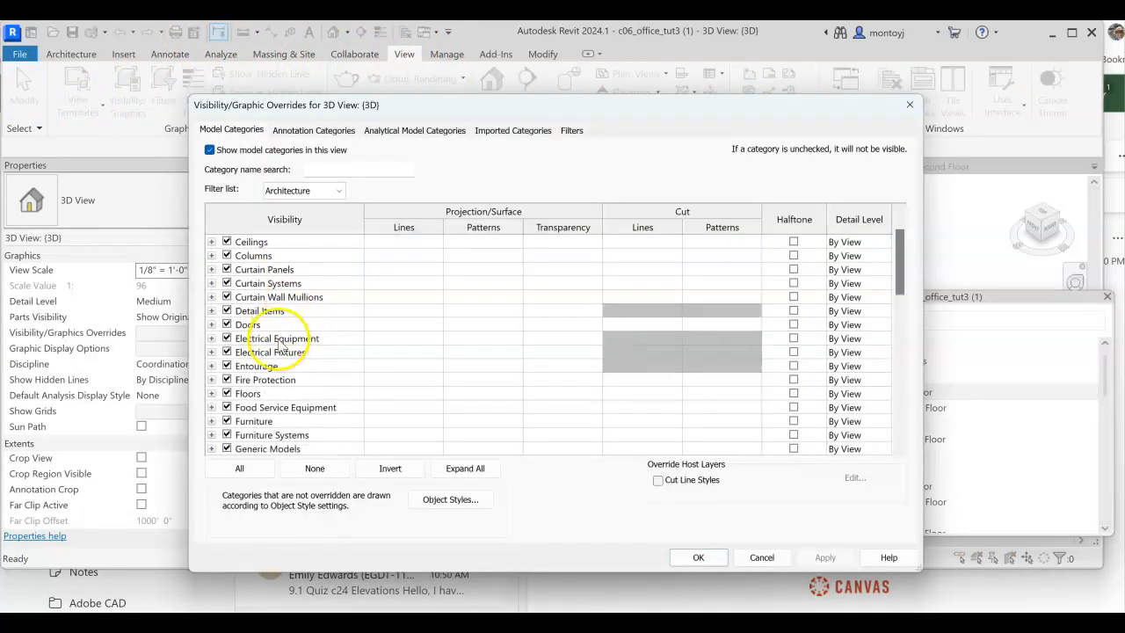
{"action": "scroll", "scroll_direction": "down", "scroll_amount": 3}
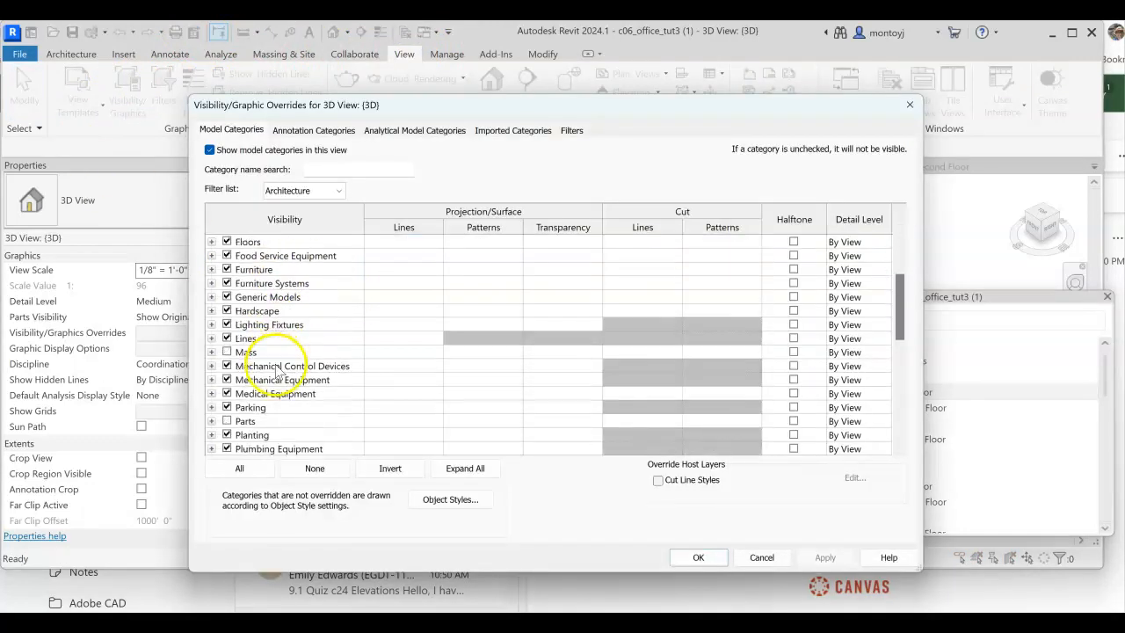
{"action": "scroll", "scroll_direction": "down", "scroll_amount": 3}
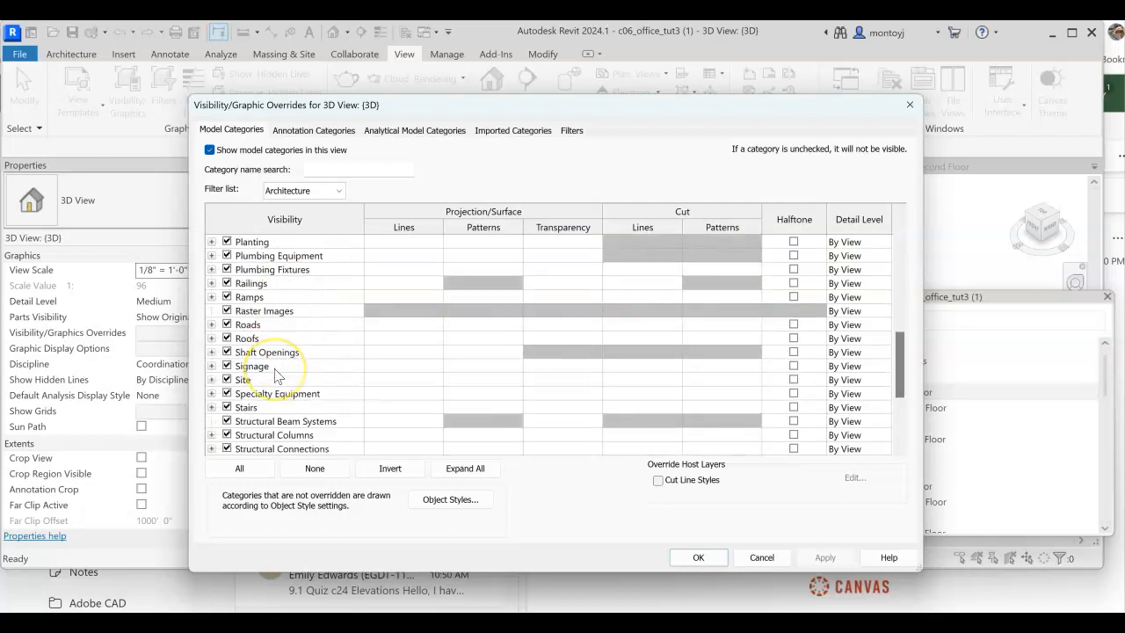
{"action": "scroll", "scroll_direction": "down", "scroll_amount": 3}
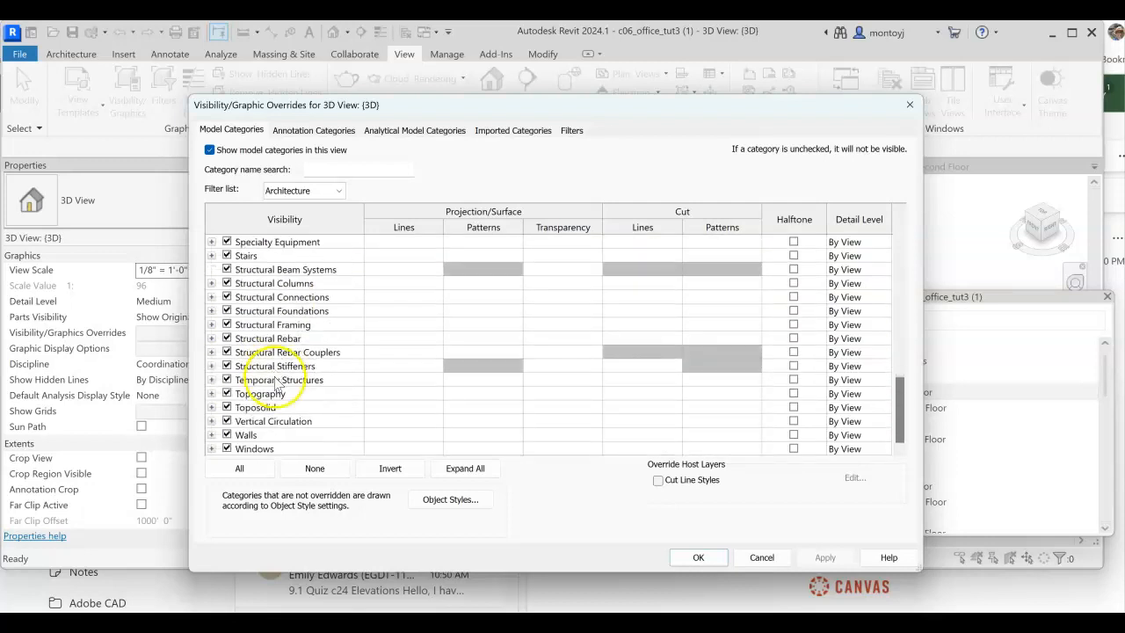
{"action": "left_click", "coordinate": [246, 434]}
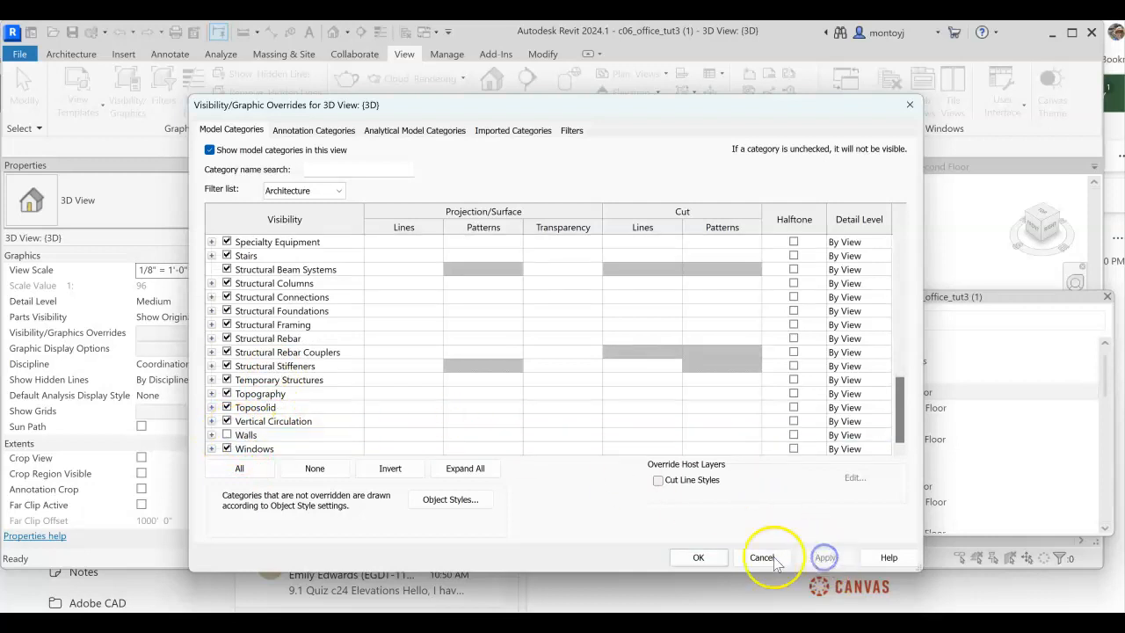
{"action": "scroll", "scroll_direction": "up", "scroll_amount": 3}
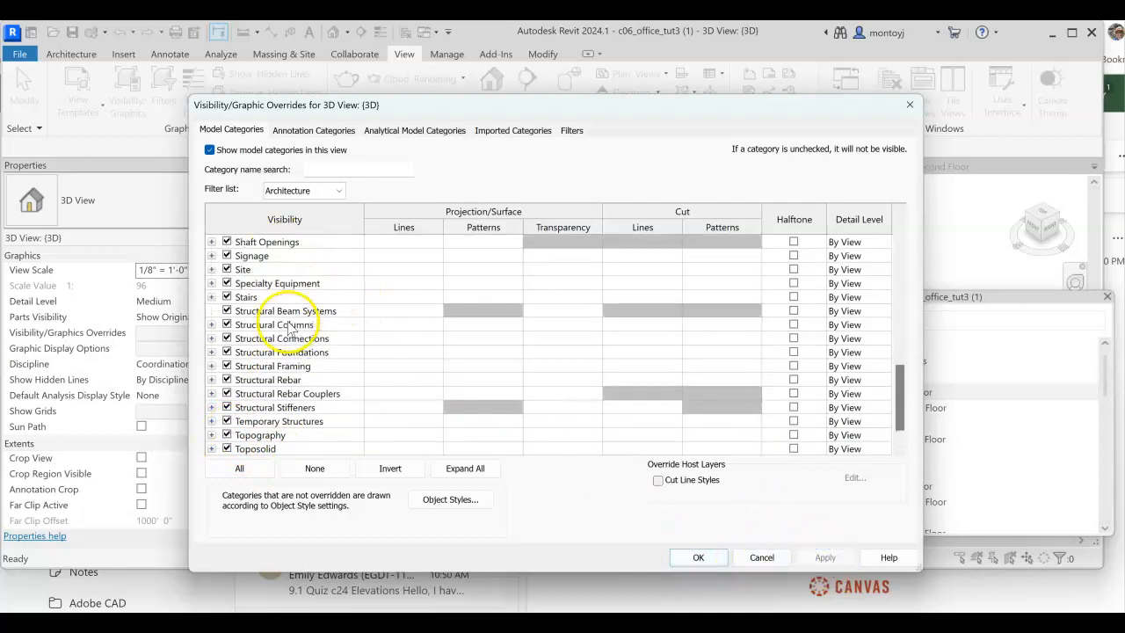
{"action": "scroll", "scroll_direction": "up", "scroll_amount": 3}
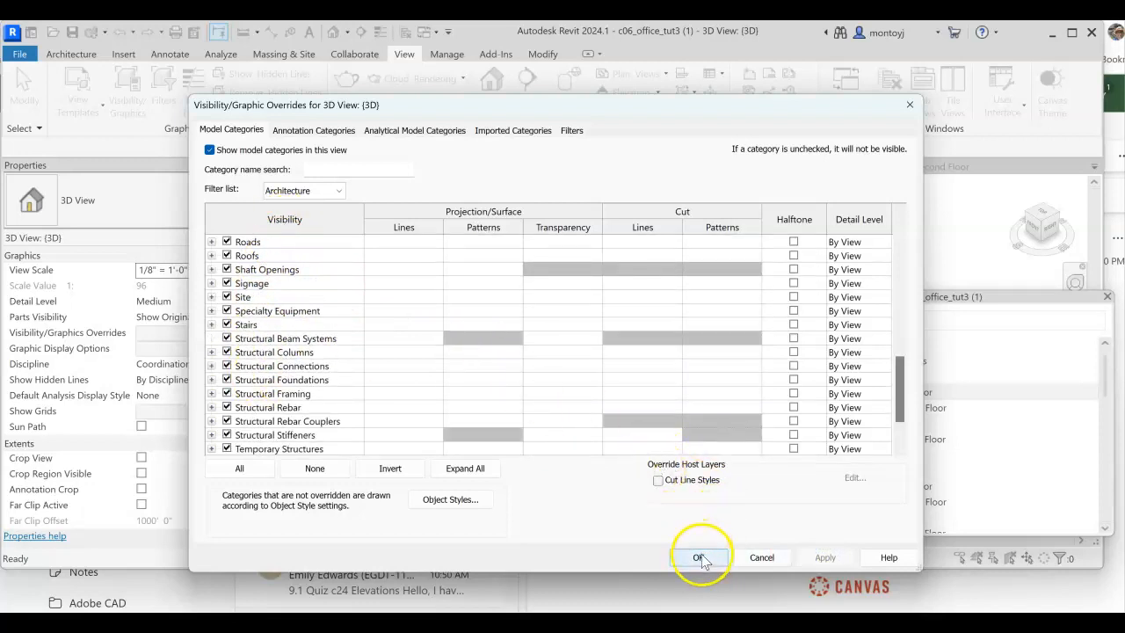
{"action": "left_click", "coordinate": [699, 557]}
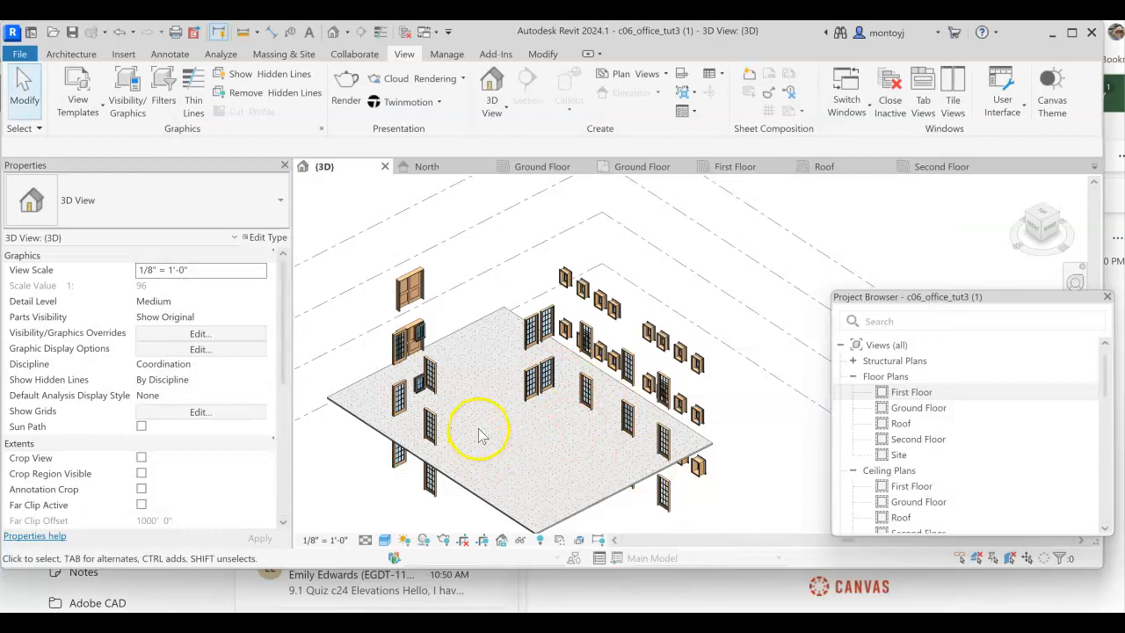
{"action": "mouse_move", "coordinate": [567, 427]}
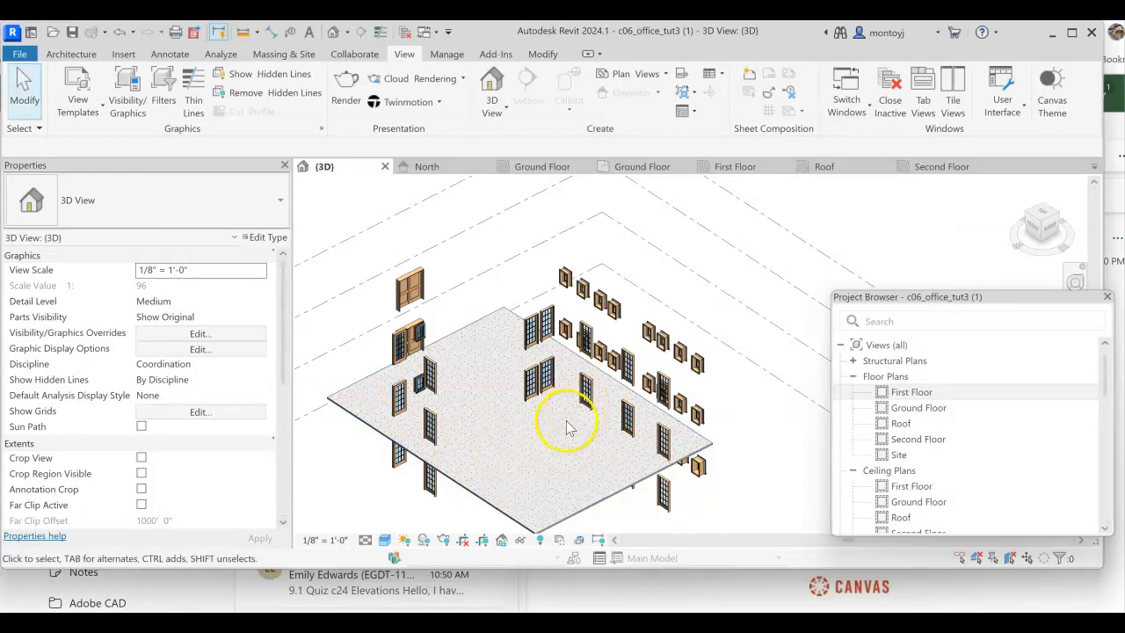
{"action": "mouse_move", "coordinate": [478, 294]}
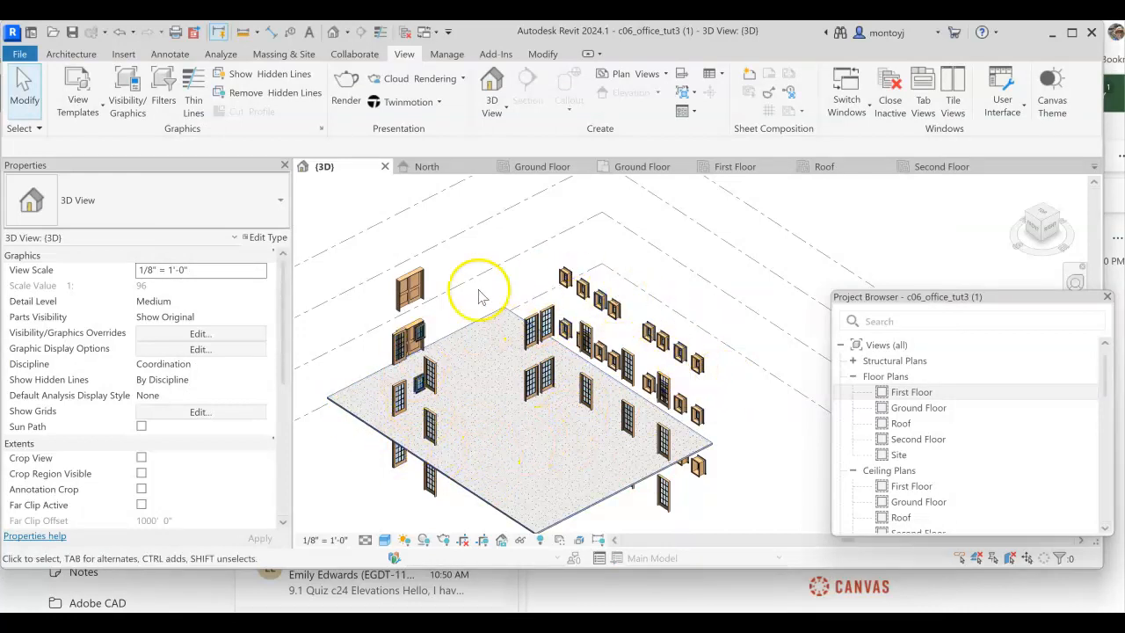
{"action": "left_click", "coordinate": [470, 492]}
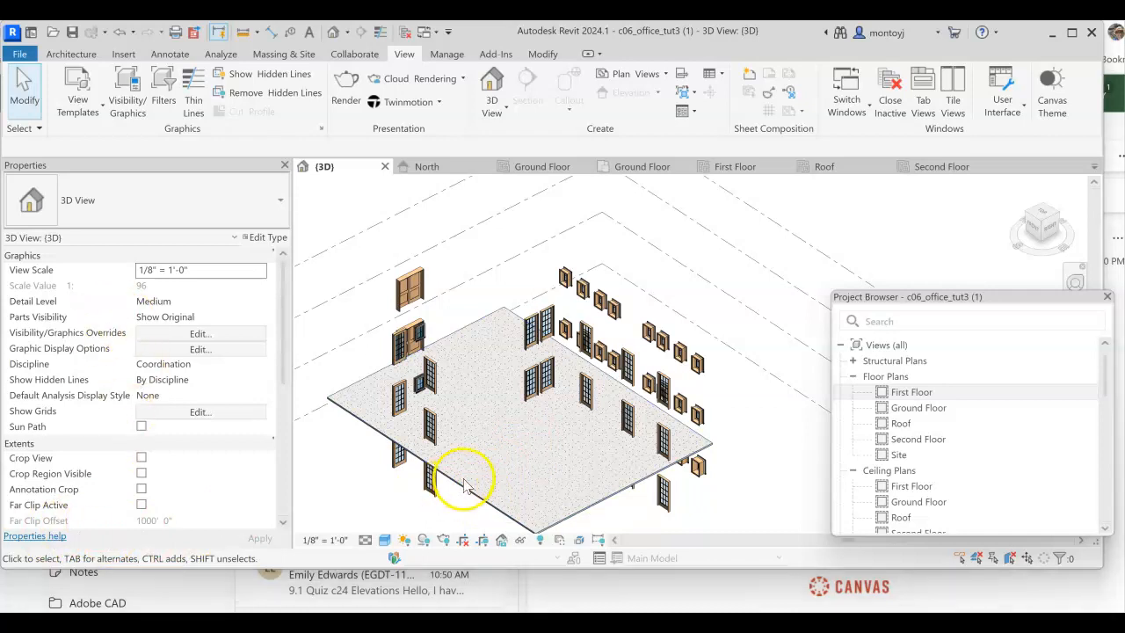
{"action": "left_click", "coordinate": [465, 484]}
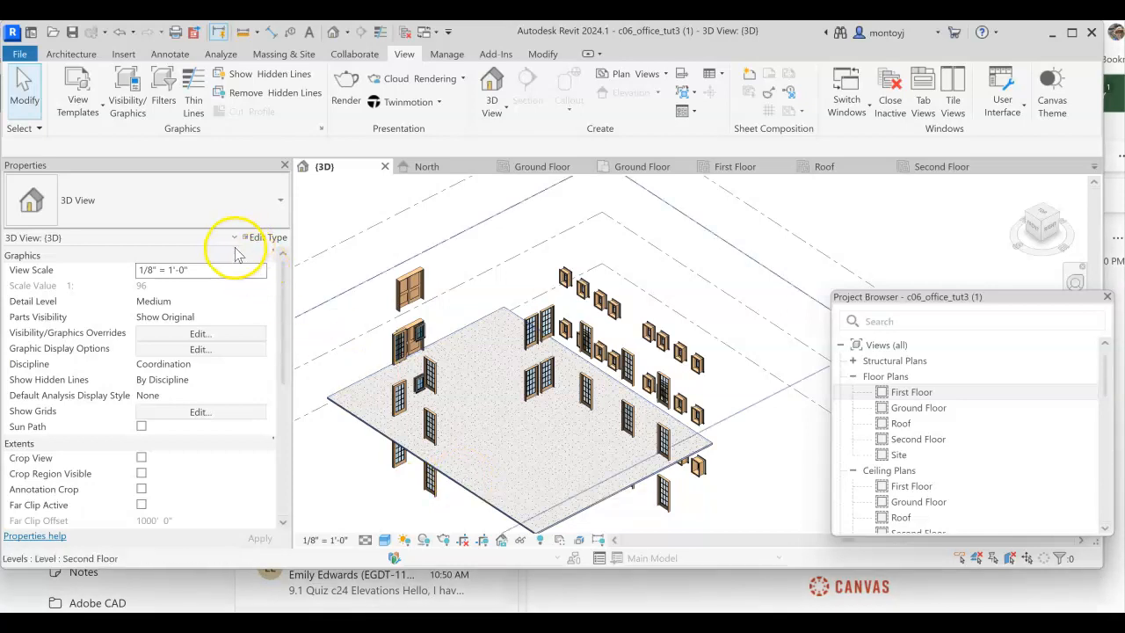
{"action": "mouse_move", "coordinate": [272, 33]}
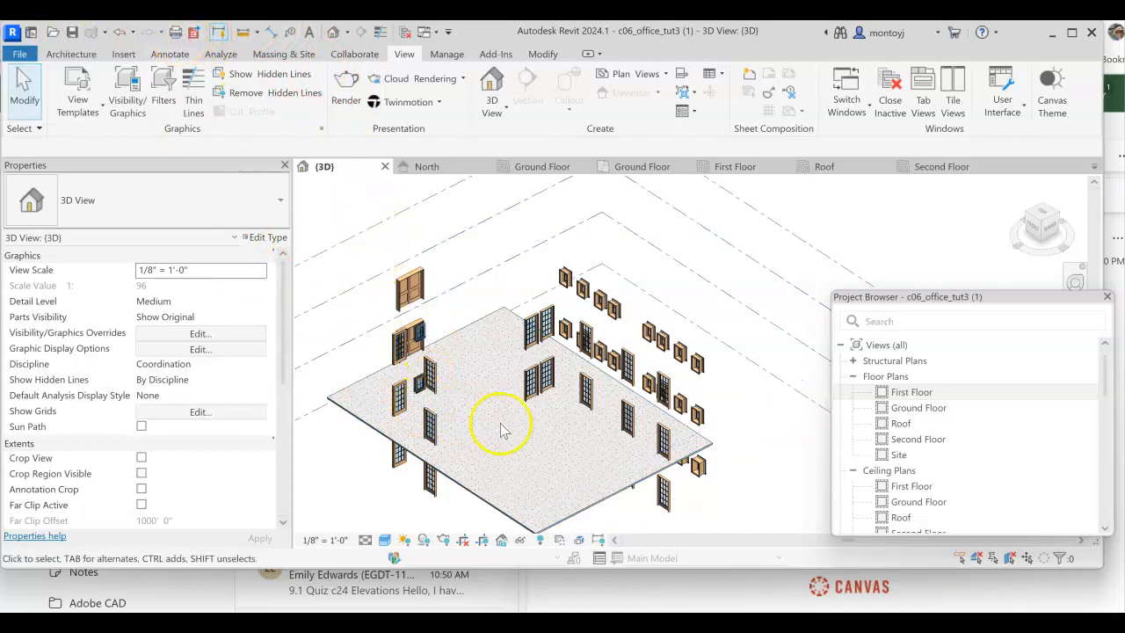
Copy the First Floor slab to the clipboard from the right-click menu.
{"action": "right_click", "coordinate": [501, 427]}
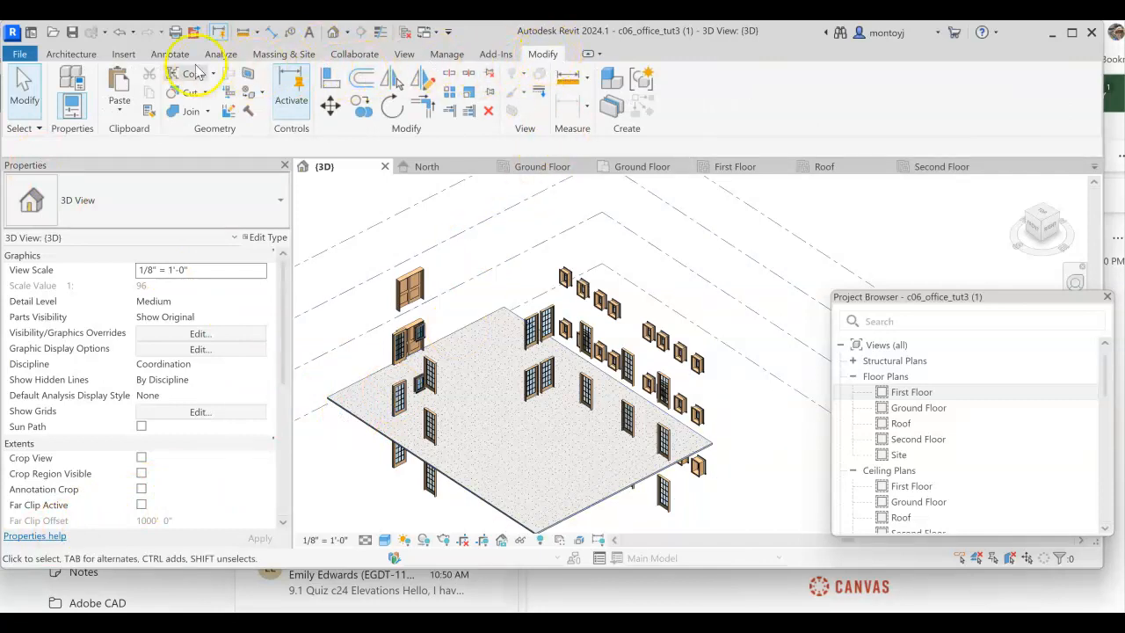
{"action": "mouse_move", "coordinate": [173, 149]}
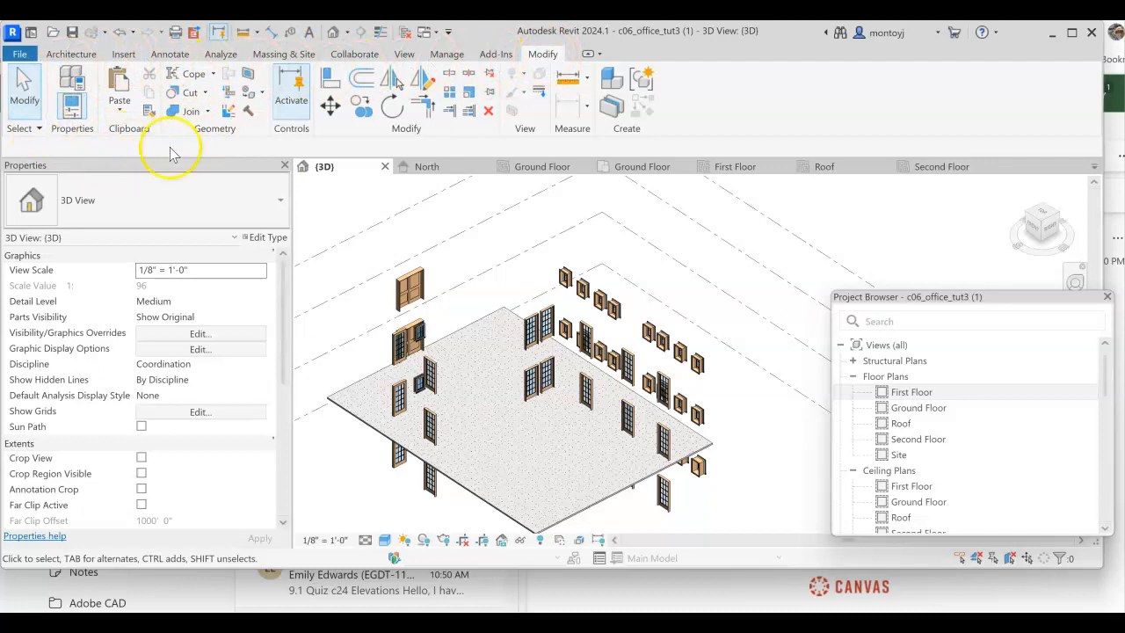
{"action": "mouse_move", "coordinate": [204, 108]}
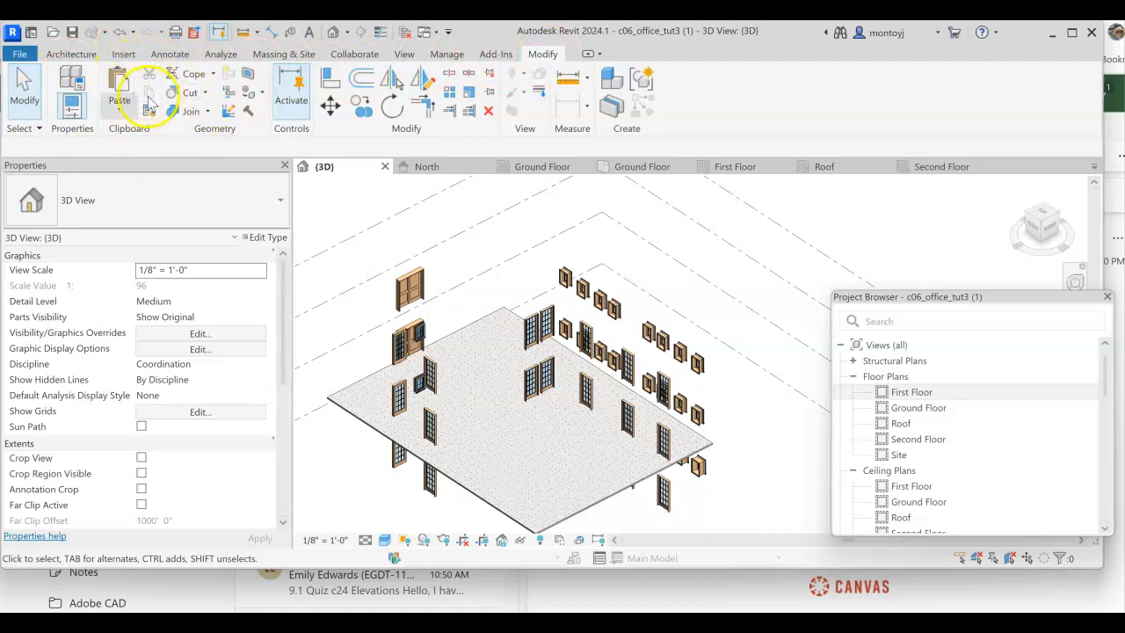
{"action": "left_click", "coordinate": [448, 475]}
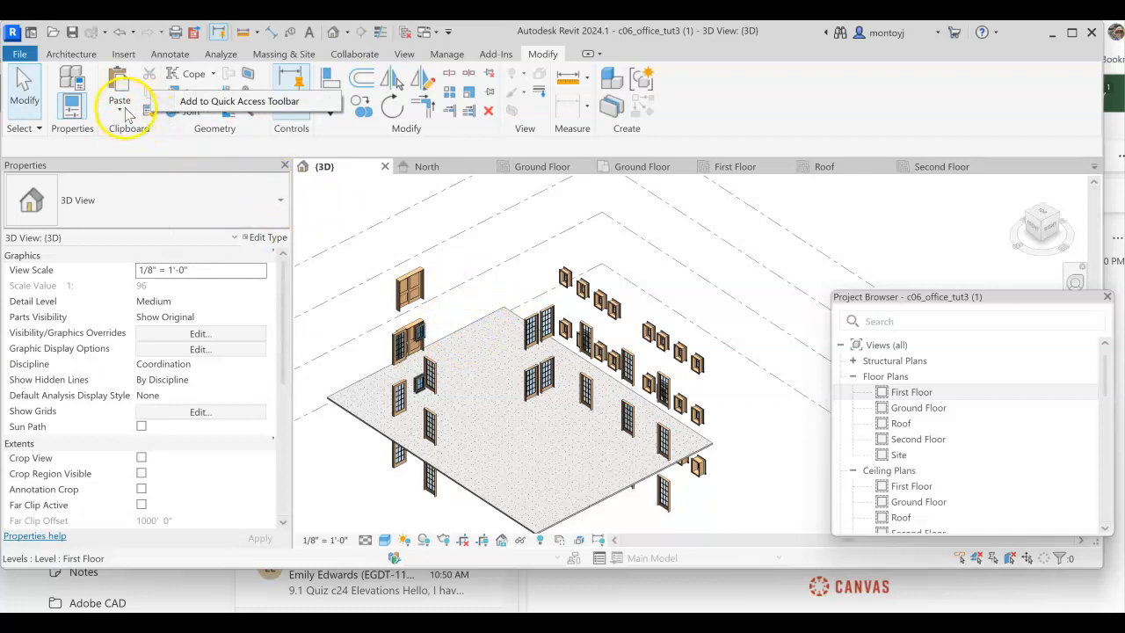
{"action": "left_click", "coordinate": [119, 99]}
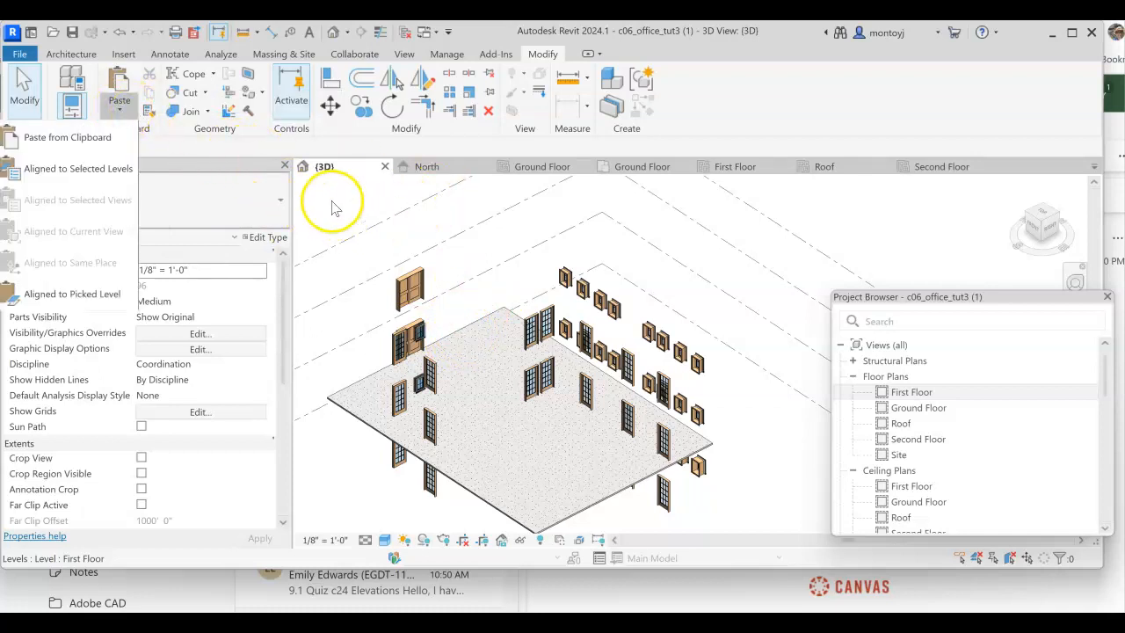
{"action": "mouse_move", "coordinate": [81, 344]}
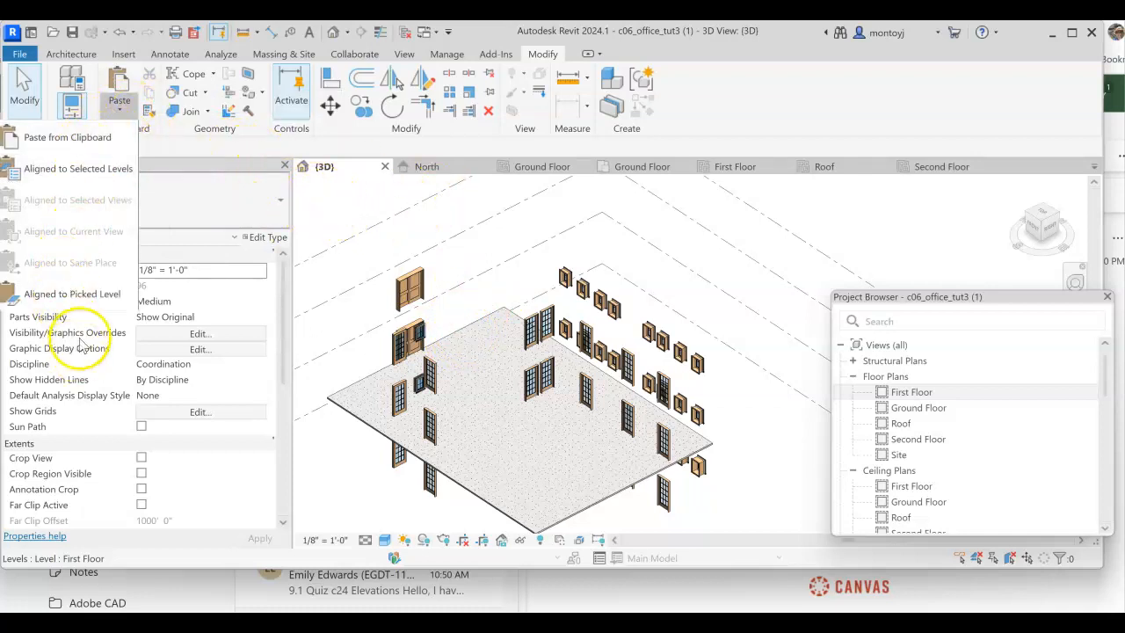
{"action": "scroll", "scroll_direction": "down", "scroll_amount": 3}
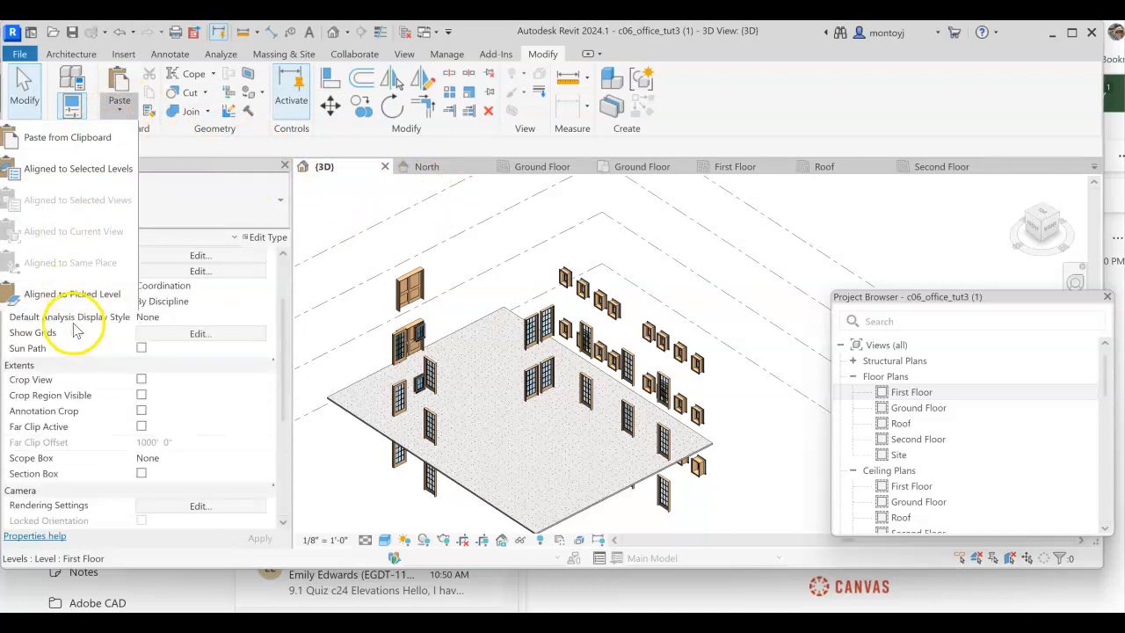
{"action": "mouse_move", "coordinate": [72, 293]}
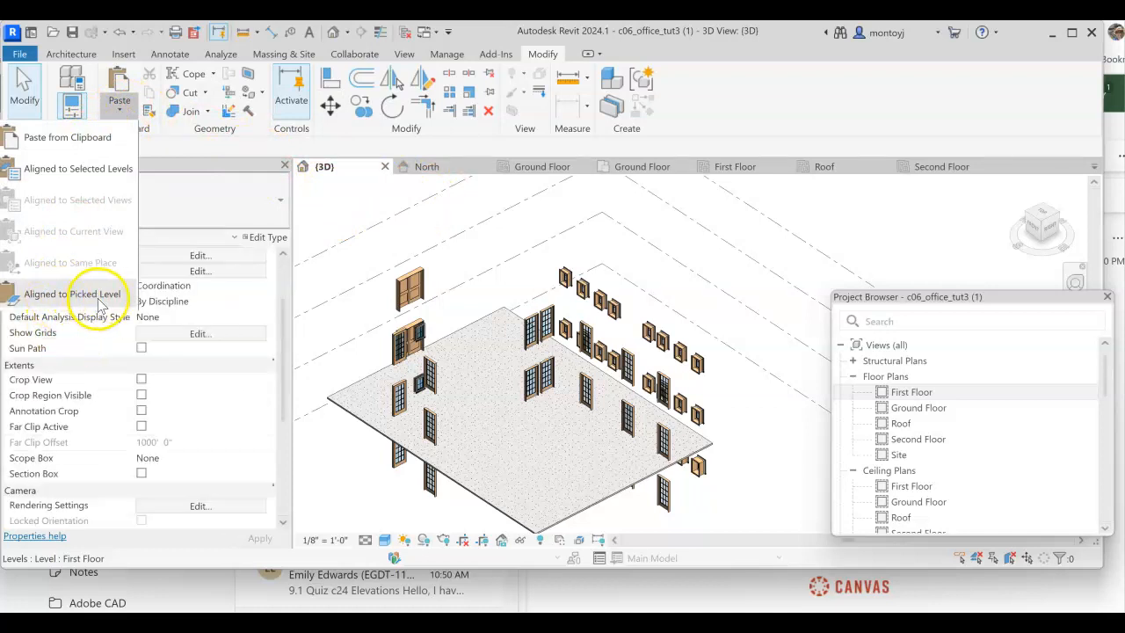
{"action": "left_click", "coordinate": [354, 141]}
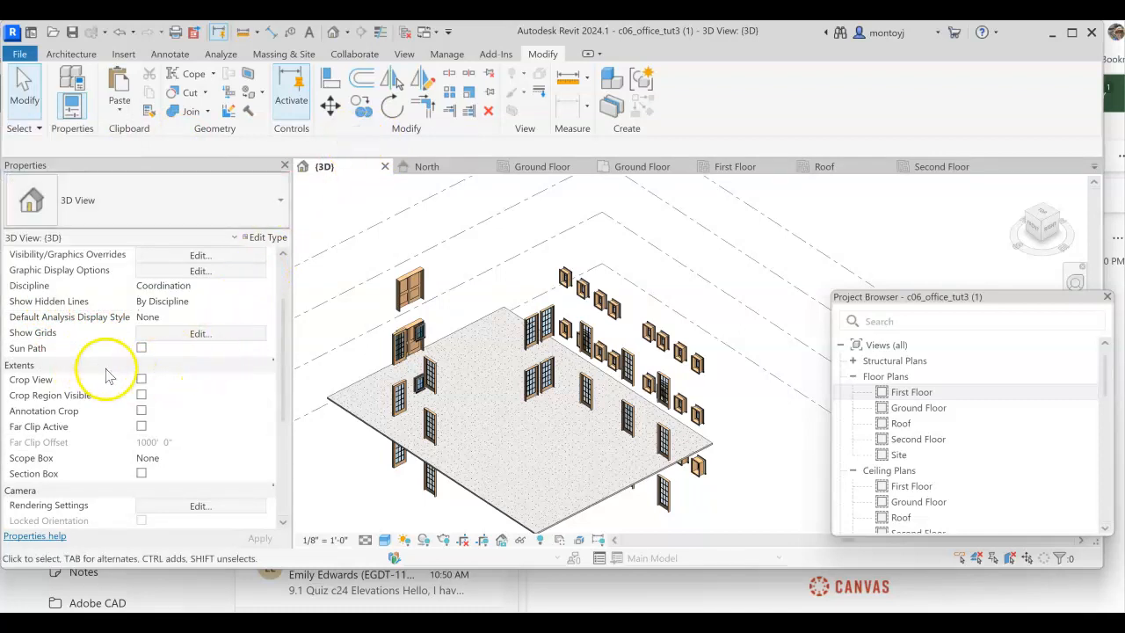
{"action": "scroll", "scroll_direction": "down", "scroll_amount": 3}
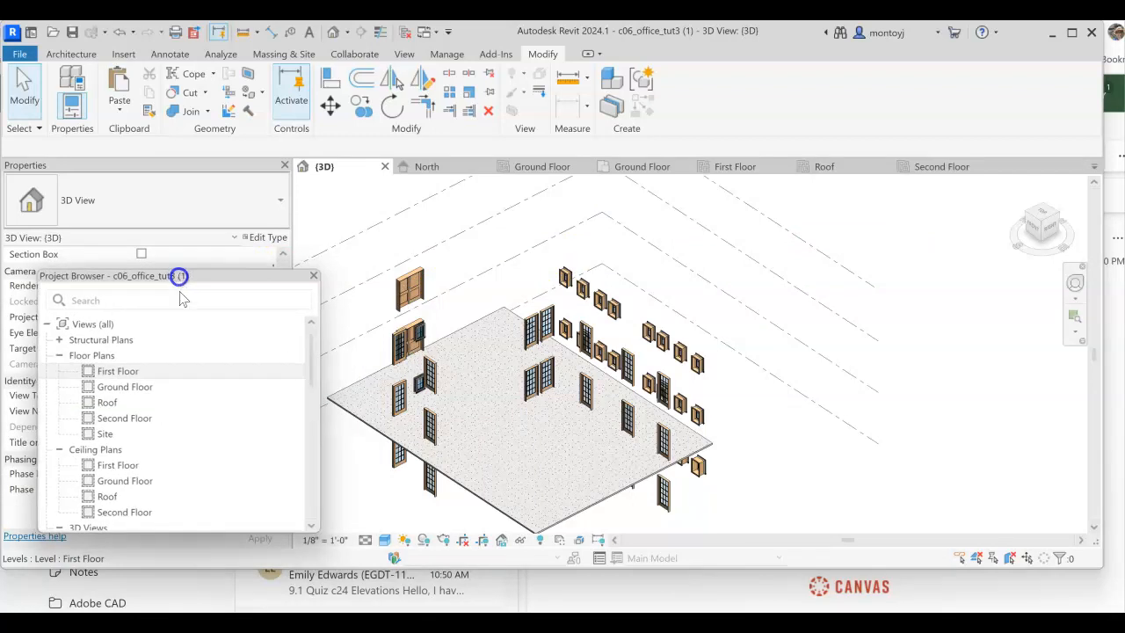
Open the North building elevation from the Project Browser's Elevations list.
{"action": "scroll", "scroll_direction": "down", "scroll_amount": 3}
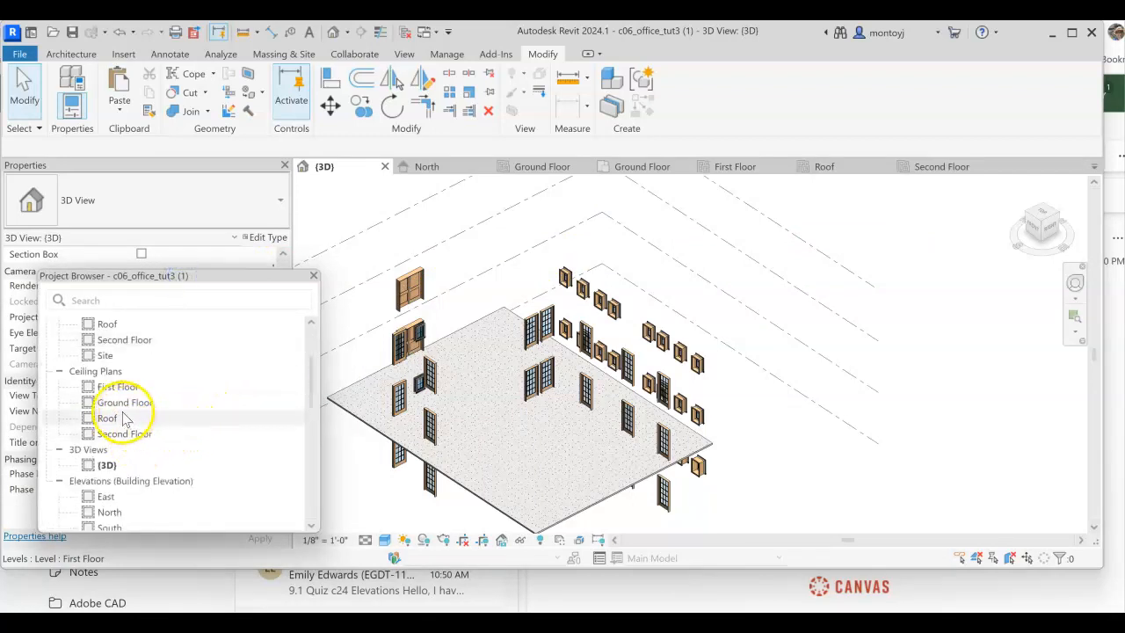
{"action": "mouse_move", "coordinate": [125, 433]}
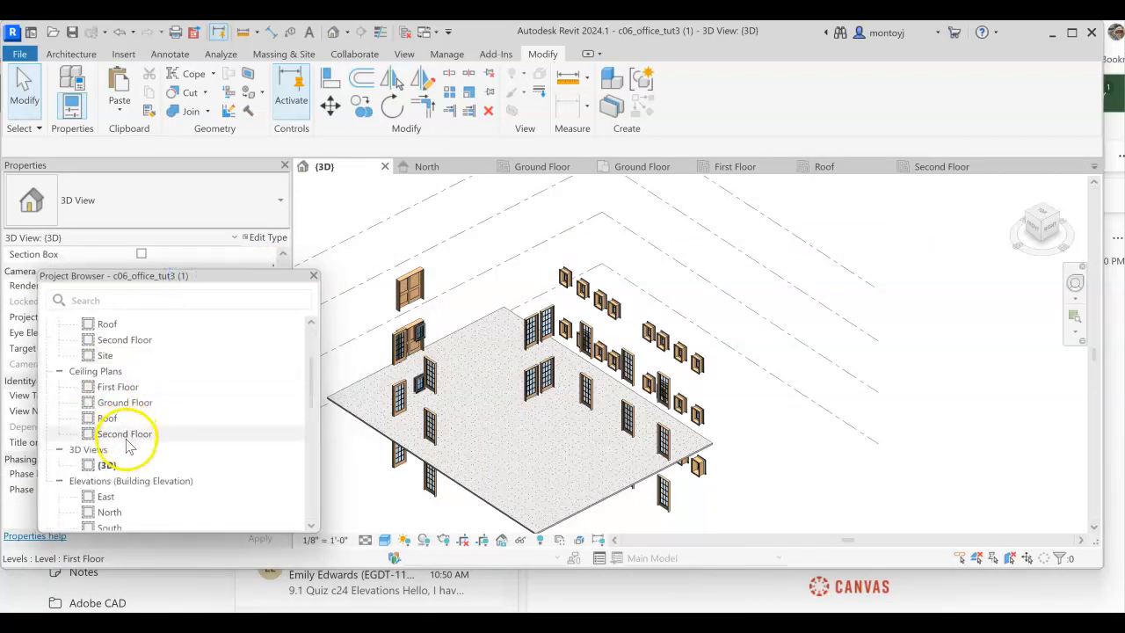
{"action": "scroll", "scroll_direction": "down", "scroll_amount": 3}
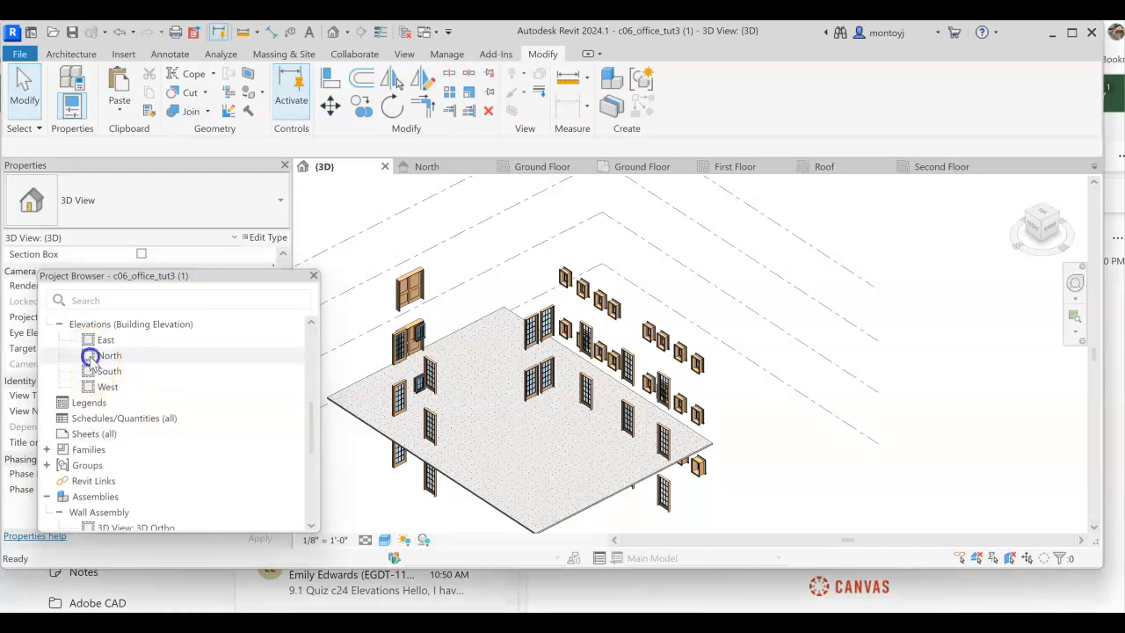
{"action": "double_click", "coordinate": [111, 355]}
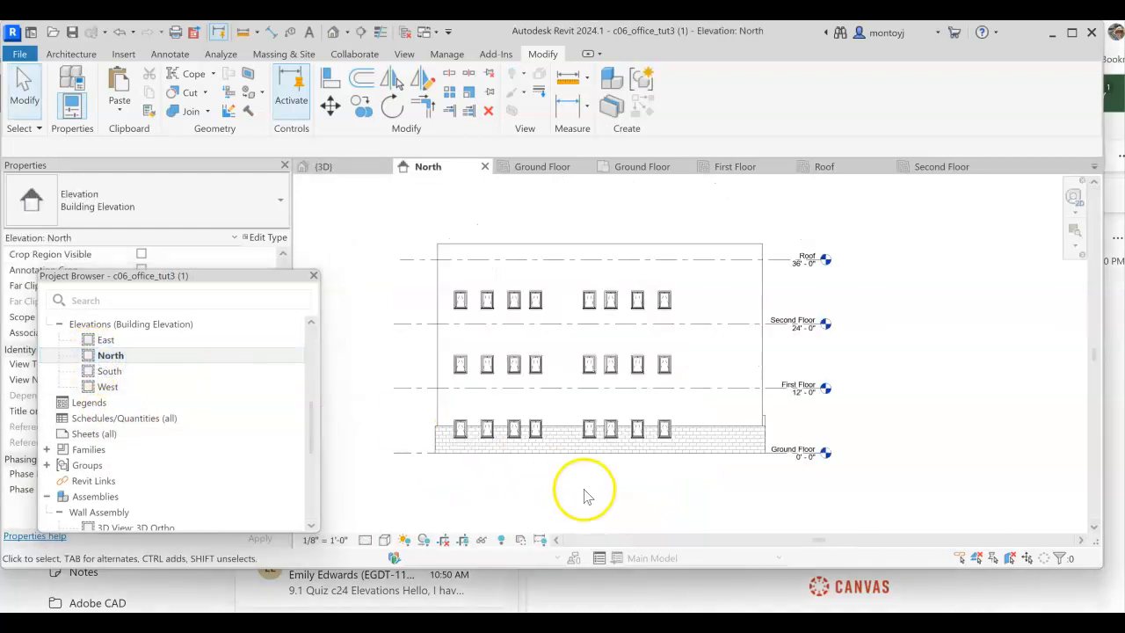
{"action": "mouse_move", "coordinate": [668, 404]}
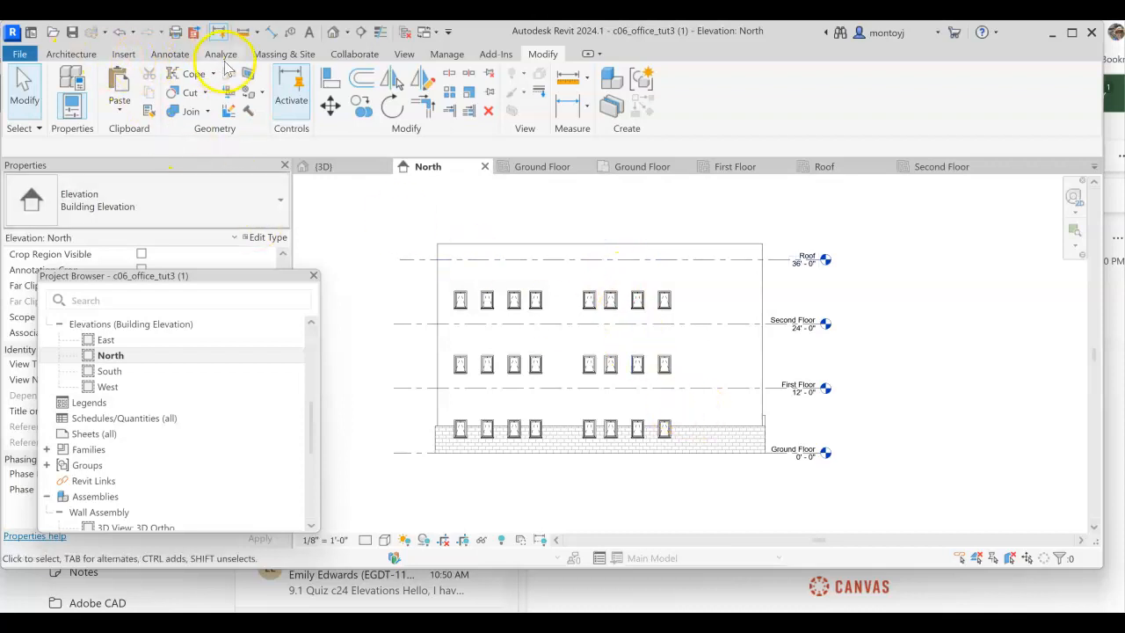
Uncheck Walls in the North elevation's Visibility/Graphics settings and apply.
{"action": "left_click", "coordinate": [404, 54]}
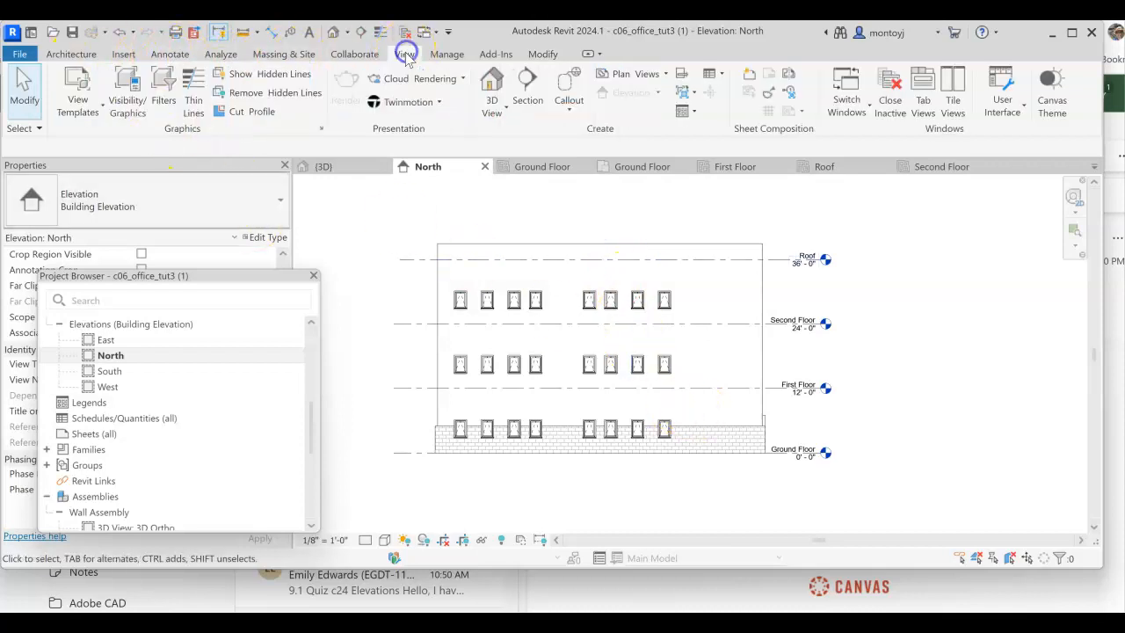
{"action": "left_click", "coordinate": [128, 92]}
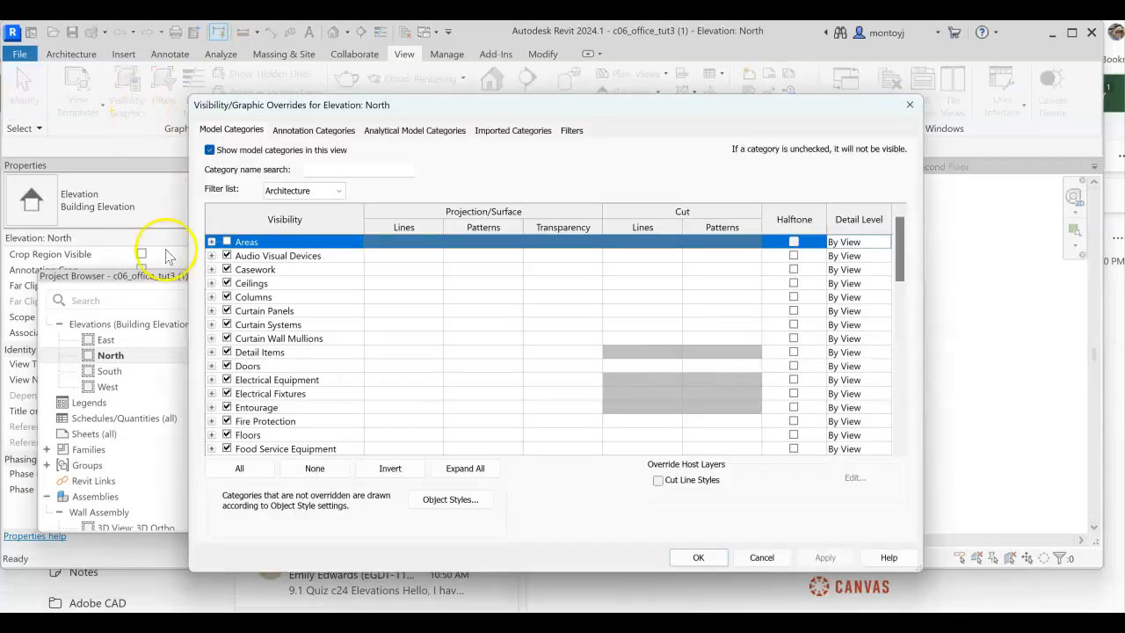
{"action": "scroll", "scroll_direction": "down", "scroll_amount": 3}
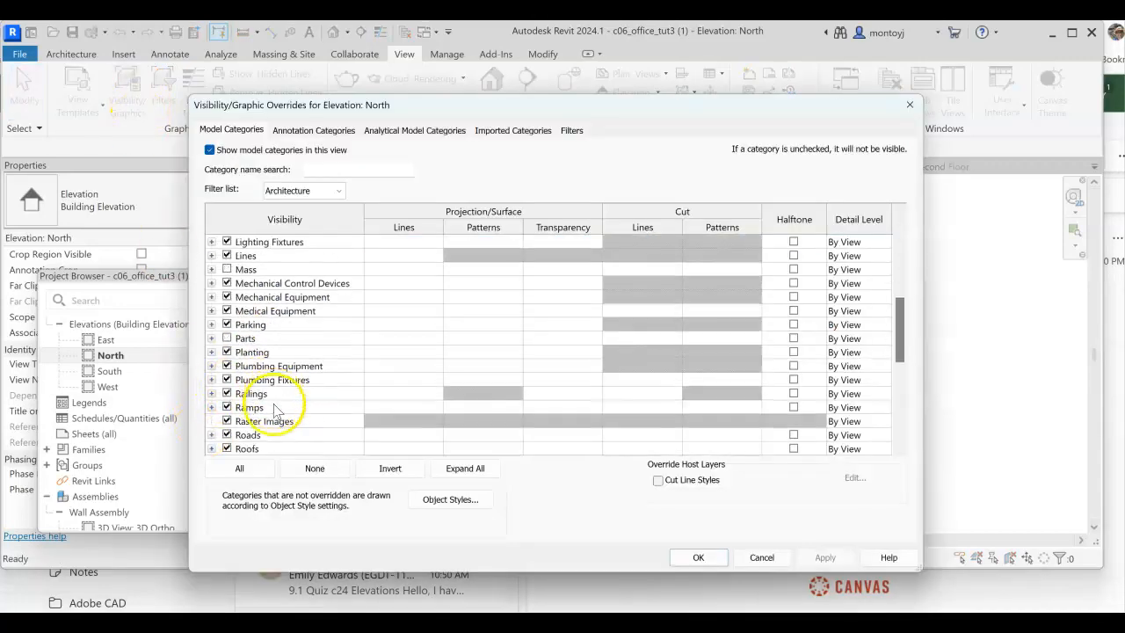
{"action": "scroll", "scroll_direction": "down", "scroll_amount": 3}
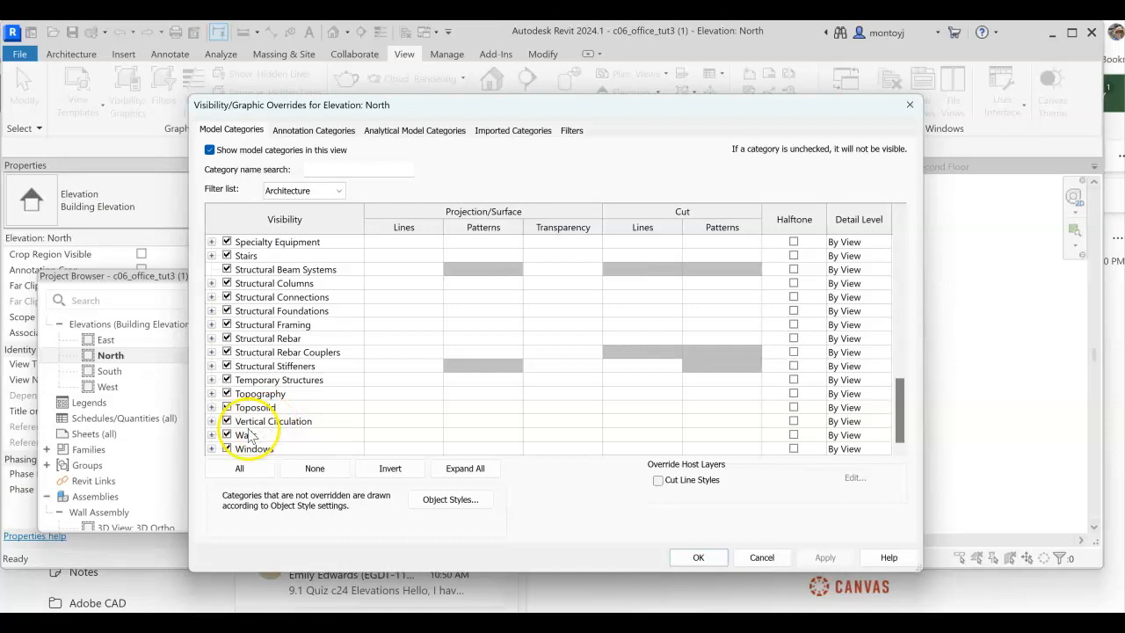
{"action": "left_click", "coordinate": [246, 434]}
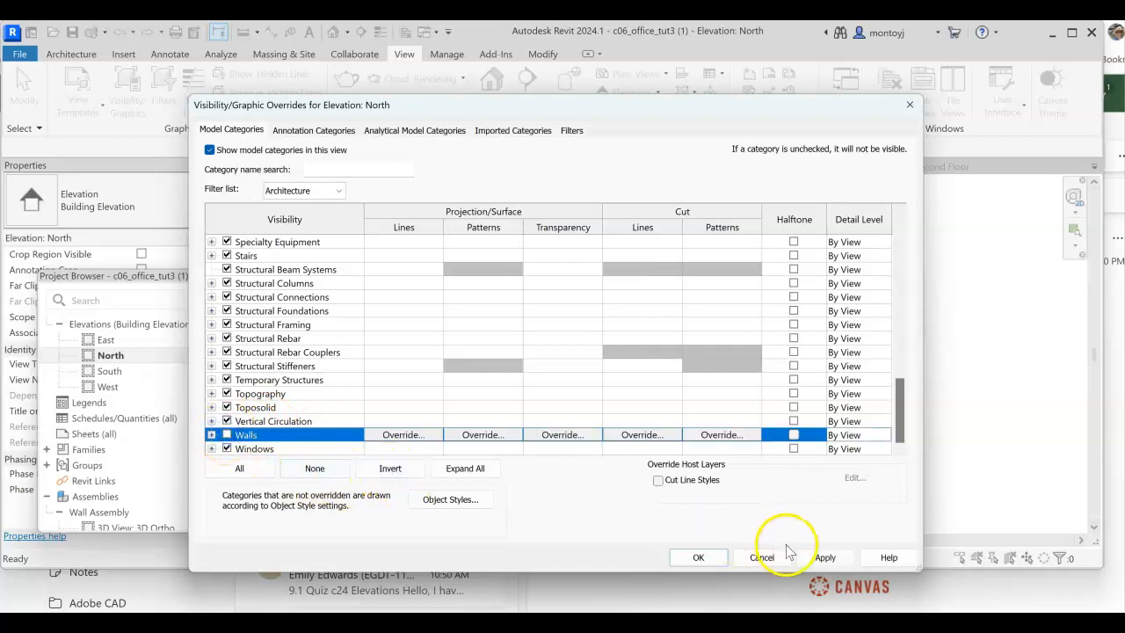
{"action": "left_click", "coordinate": [698, 557]}
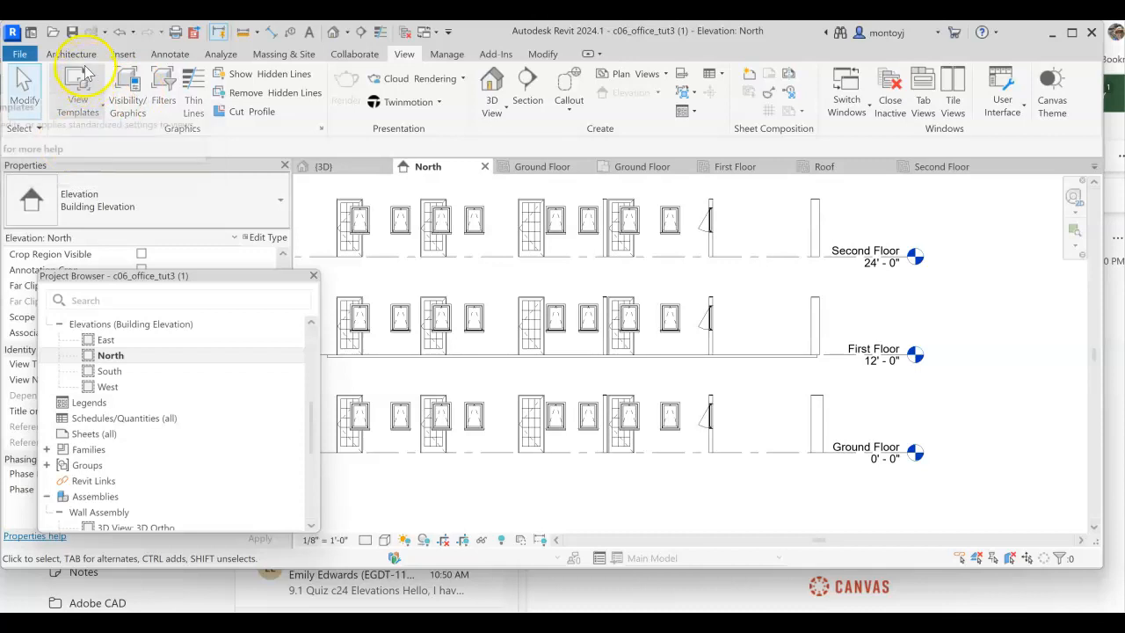
Paste the copied slab aligned to the picked Ground Floor level.
{"action": "left_click", "coordinate": [542, 53]}
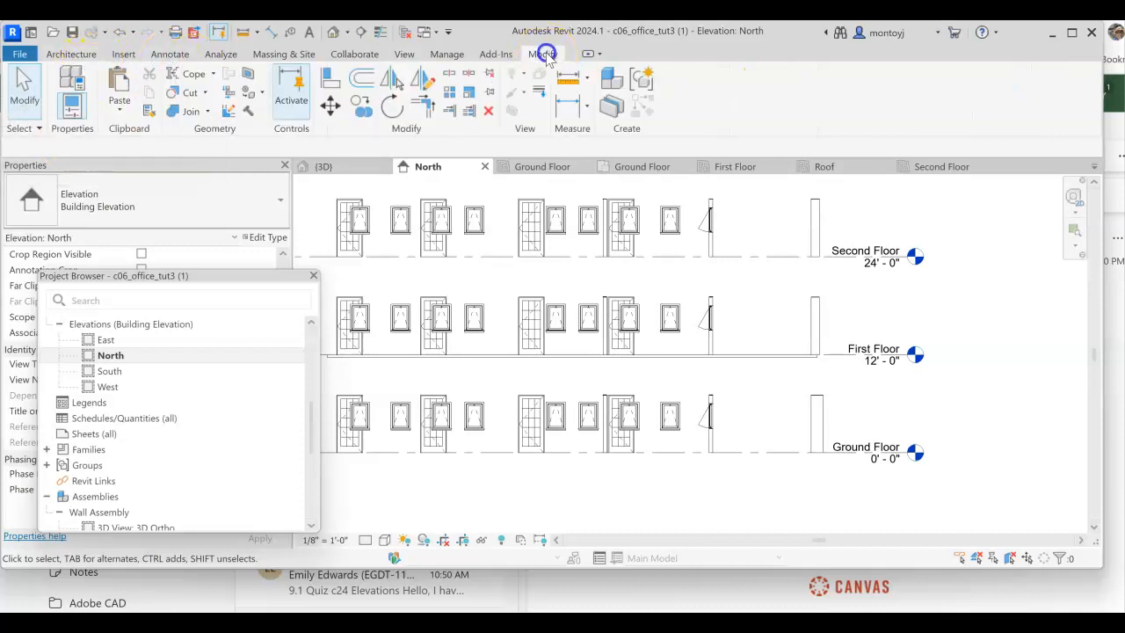
{"action": "left_click", "coordinate": [119, 99]}
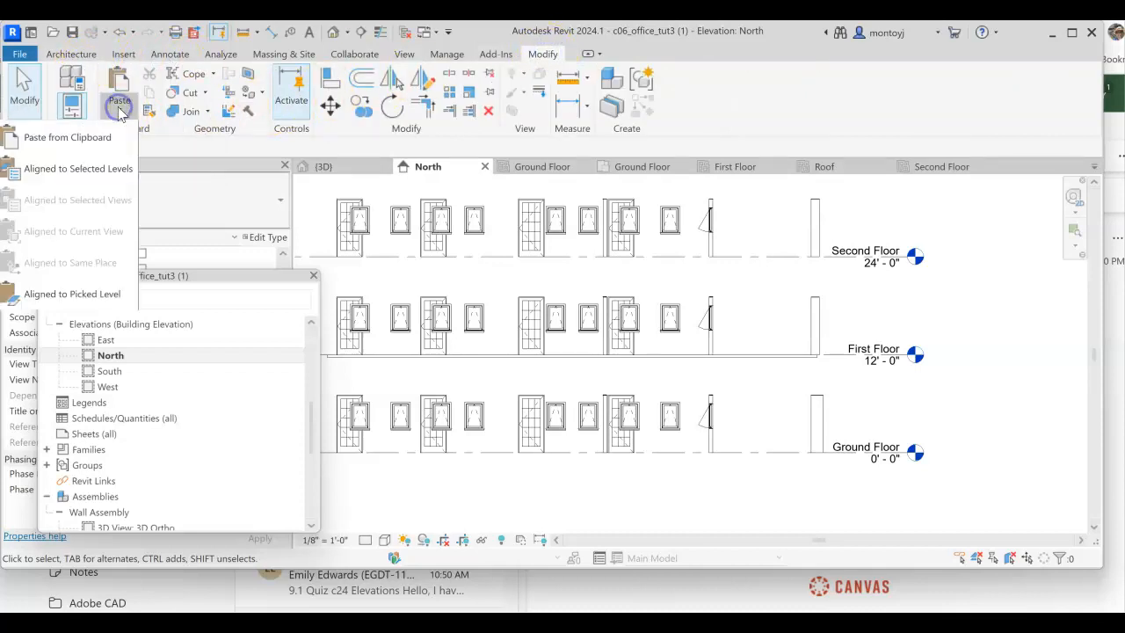
{"action": "mouse_move", "coordinate": [73, 294]}
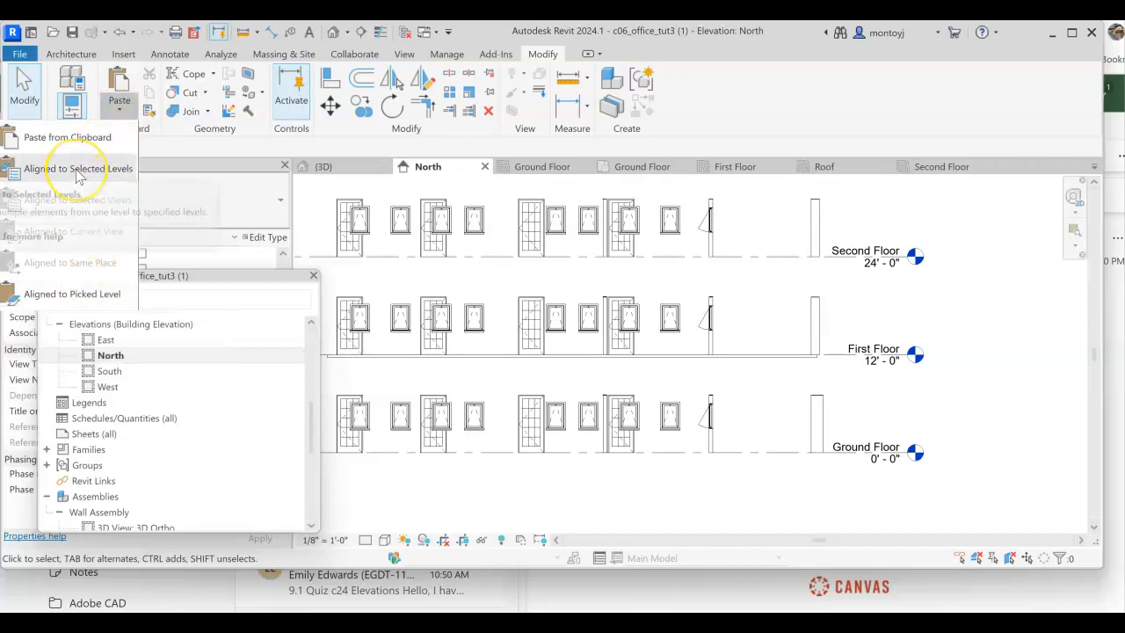
{"action": "mouse_move", "coordinate": [79, 261]}
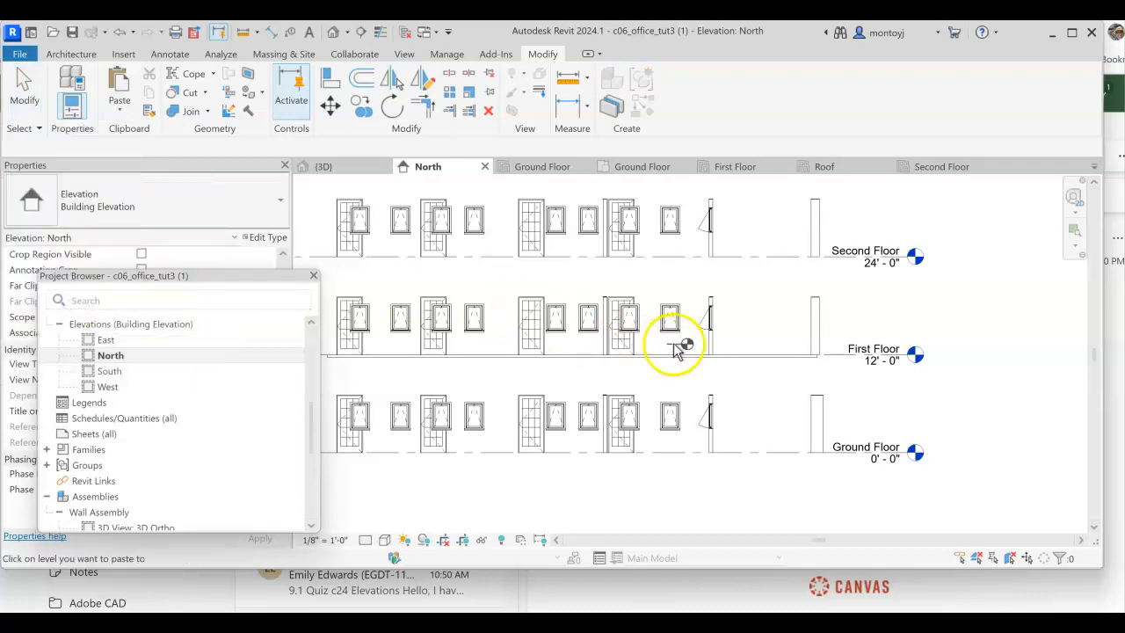
{"action": "mouse_move", "coordinate": [769, 338]}
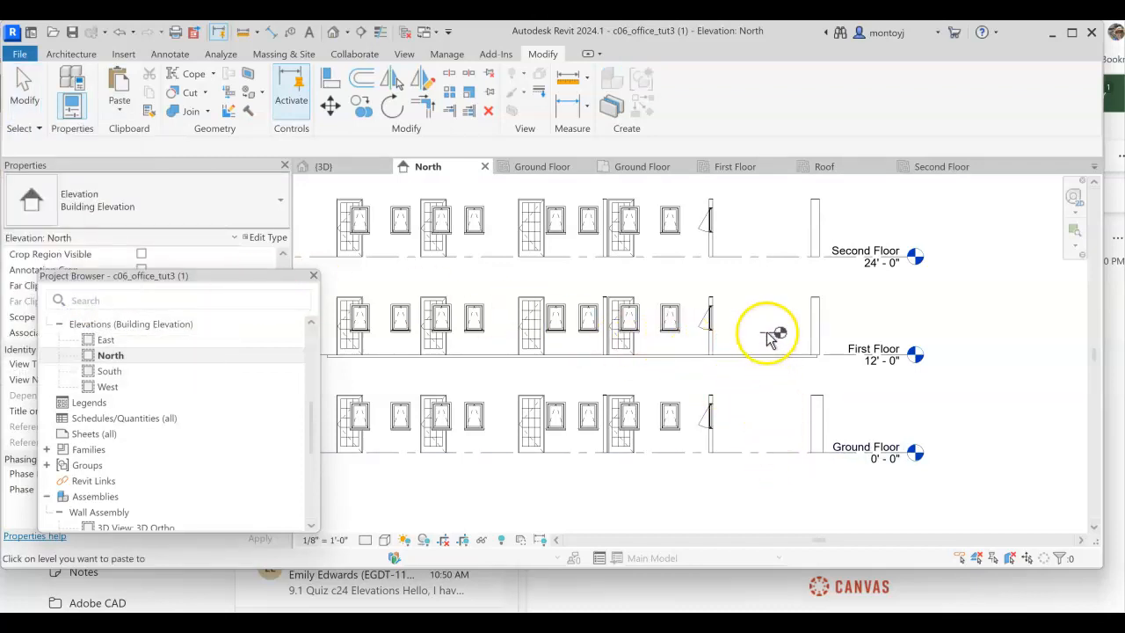
{"action": "left_click", "coordinate": [778, 461]}
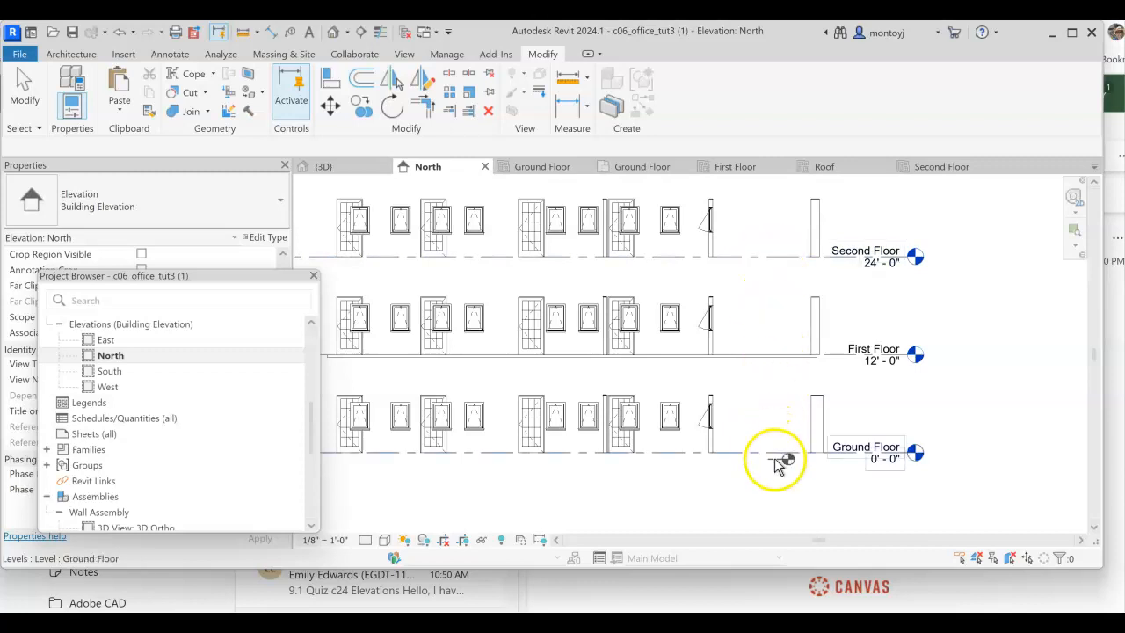
{"action": "mouse_move", "coordinate": [769, 459]}
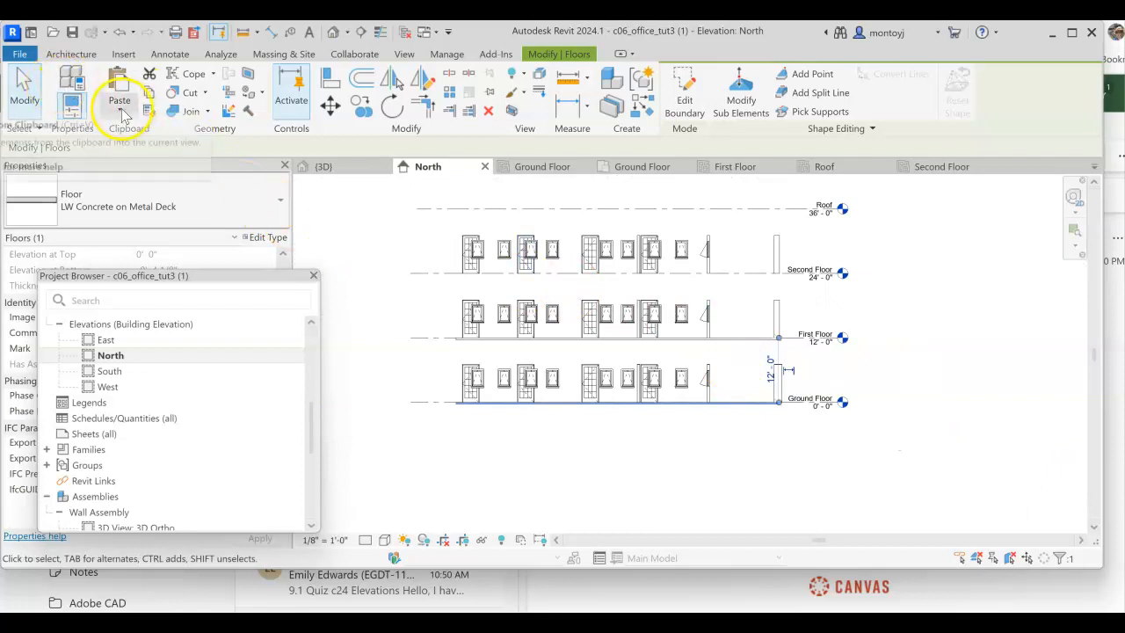
Open Paste Aligned to Selected Levels and cancel without pasting.
{"action": "left_click", "coordinate": [119, 100]}
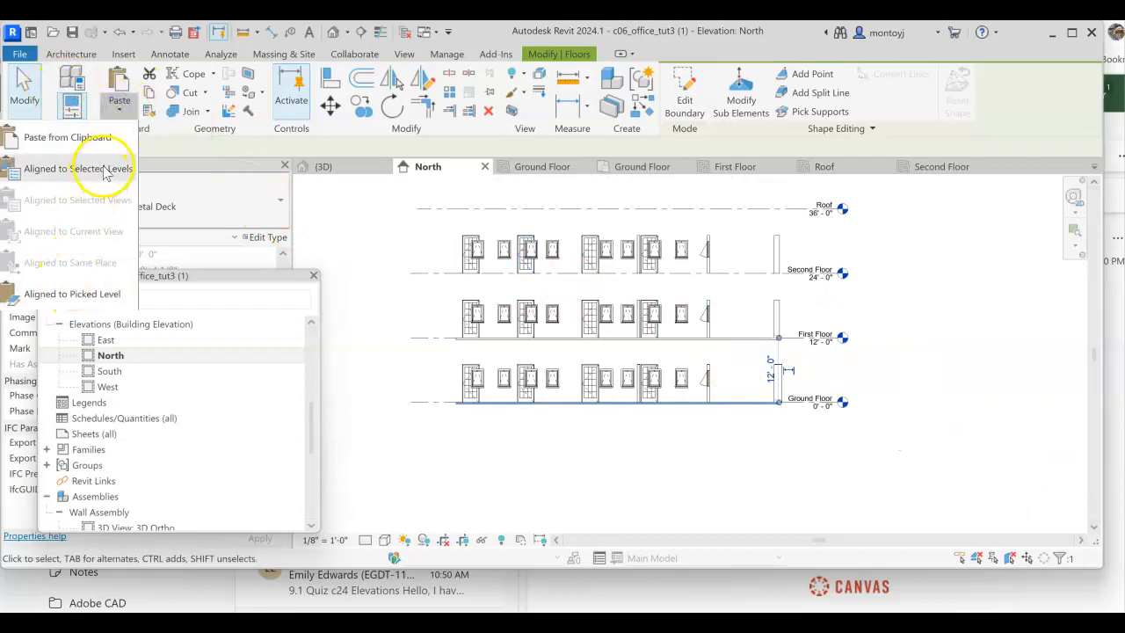
{"action": "left_click", "coordinate": [78, 168]}
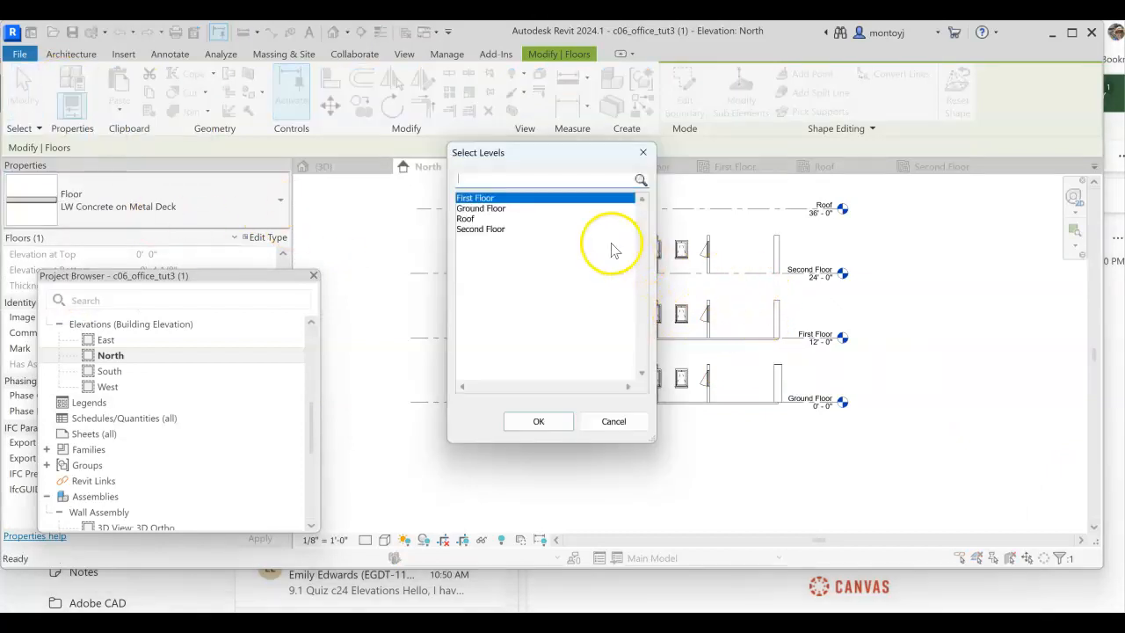
{"action": "mouse_move", "coordinate": [575, 224]}
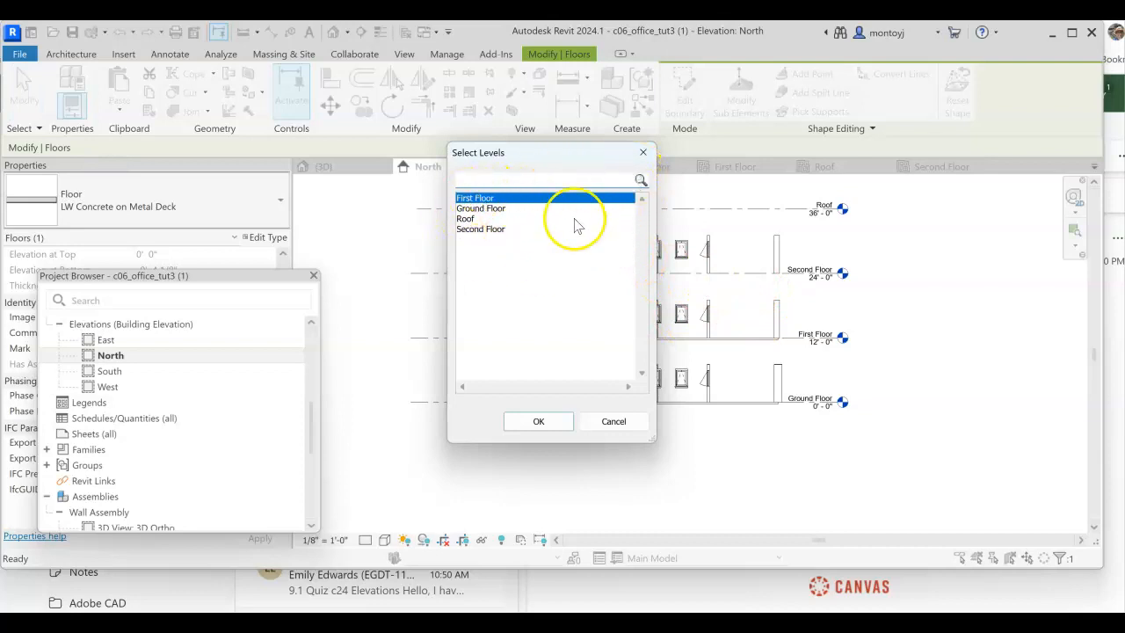
{"action": "left_click", "coordinate": [537, 420]}
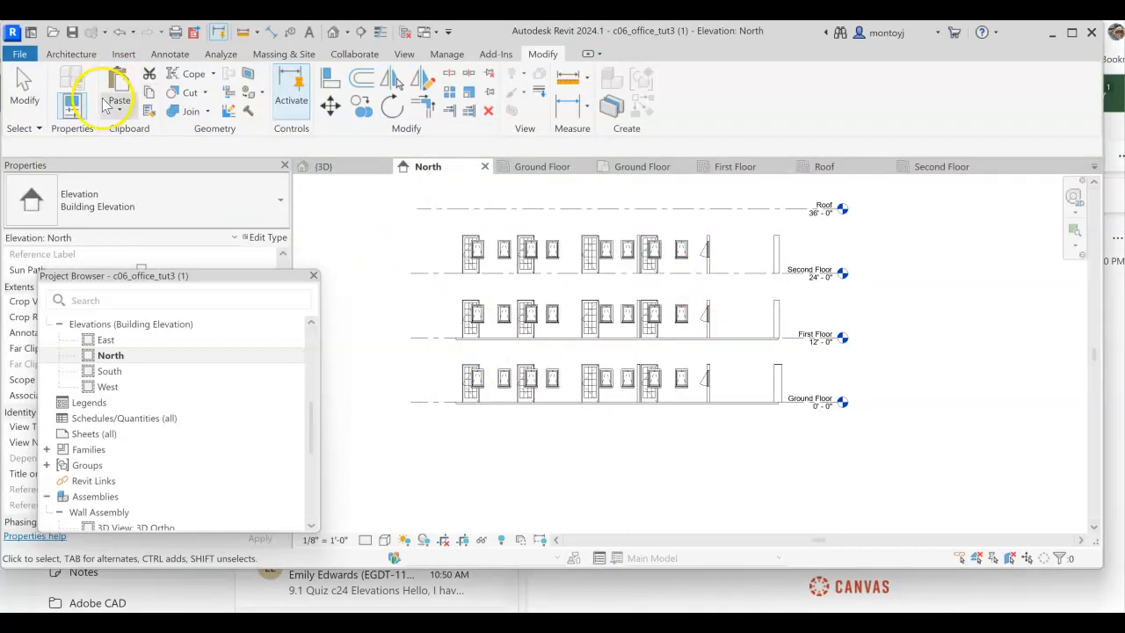
Paste the floor slab aligned to the picked Second Floor level.
{"action": "left_click", "coordinate": [119, 99]}
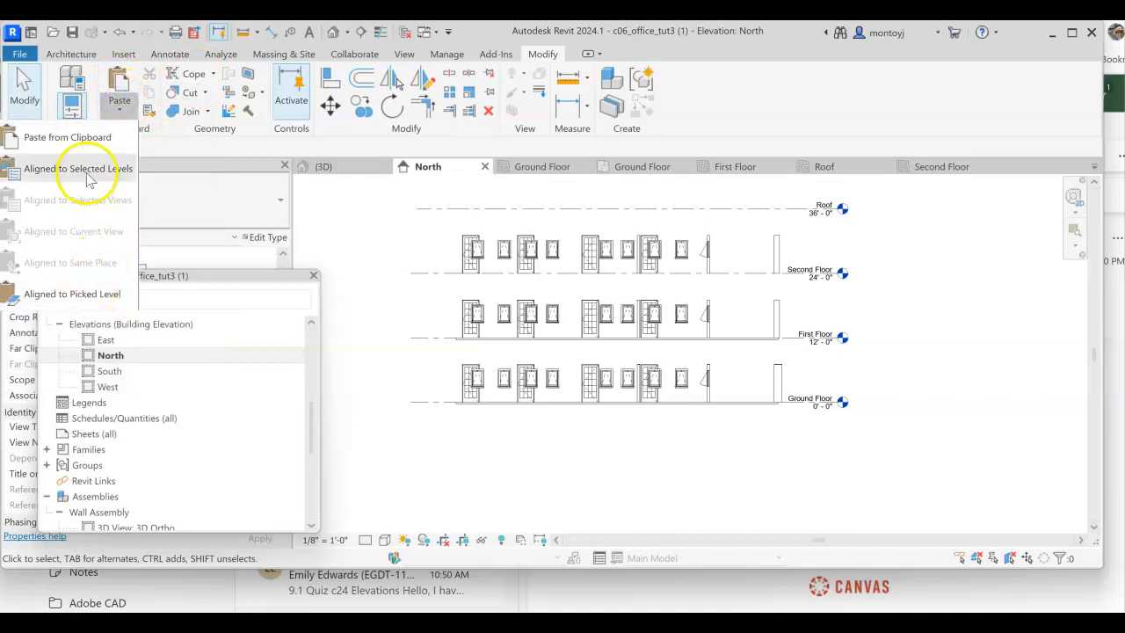
{"action": "mouse_move", "coordinate": [97, 293]}
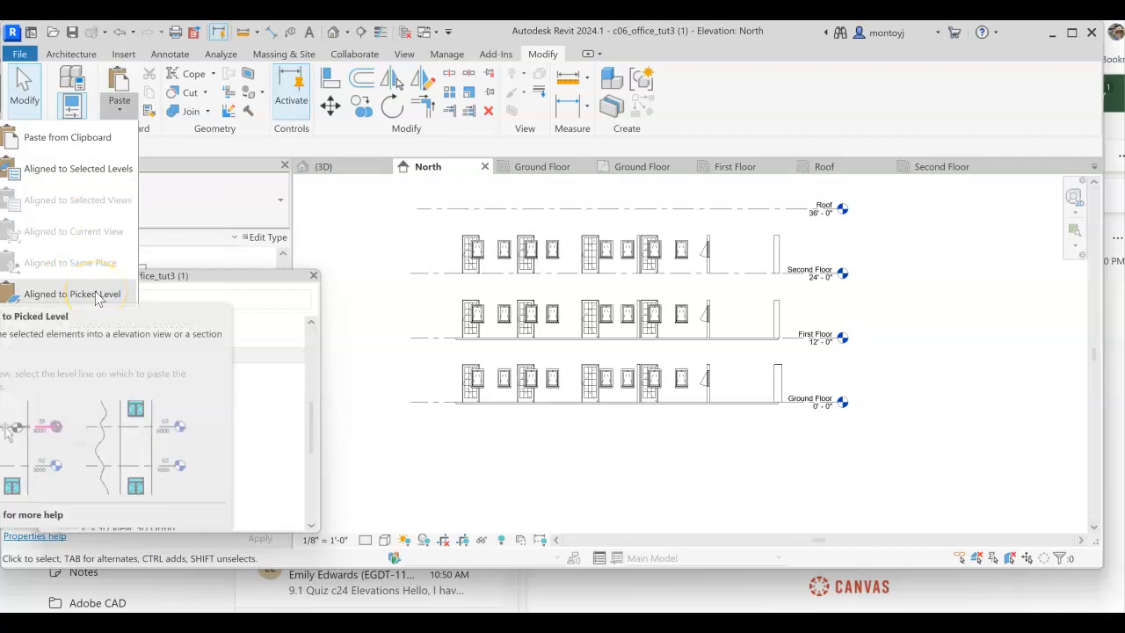
{"action": "left_click", "coordinate": [73, 294]}
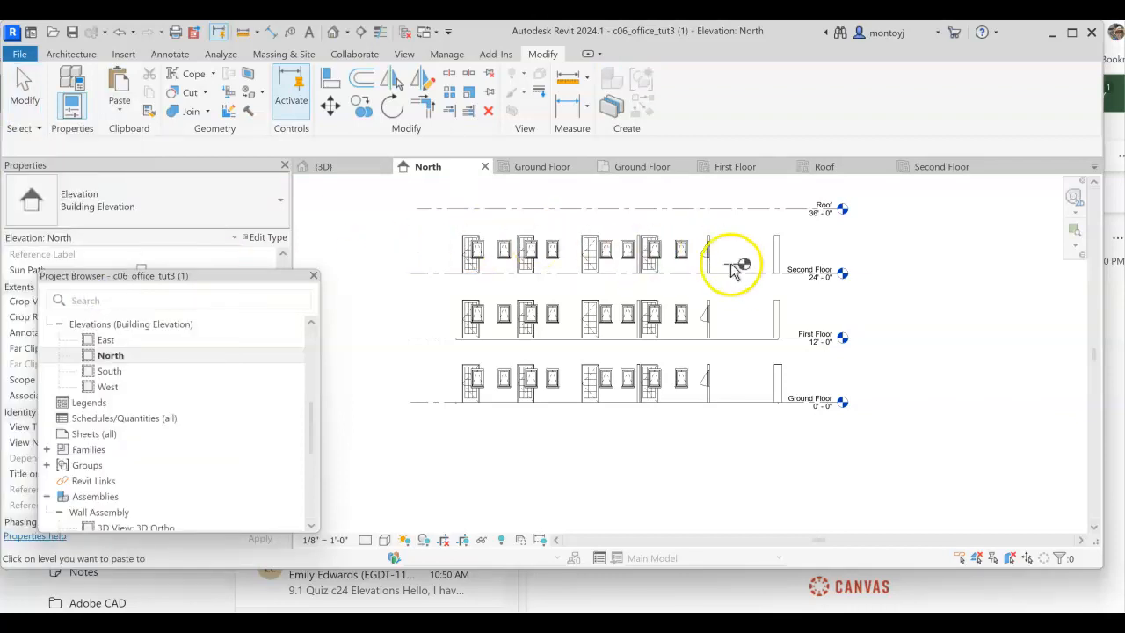
{"action": "left_click", "coordinate": [738, 264]}
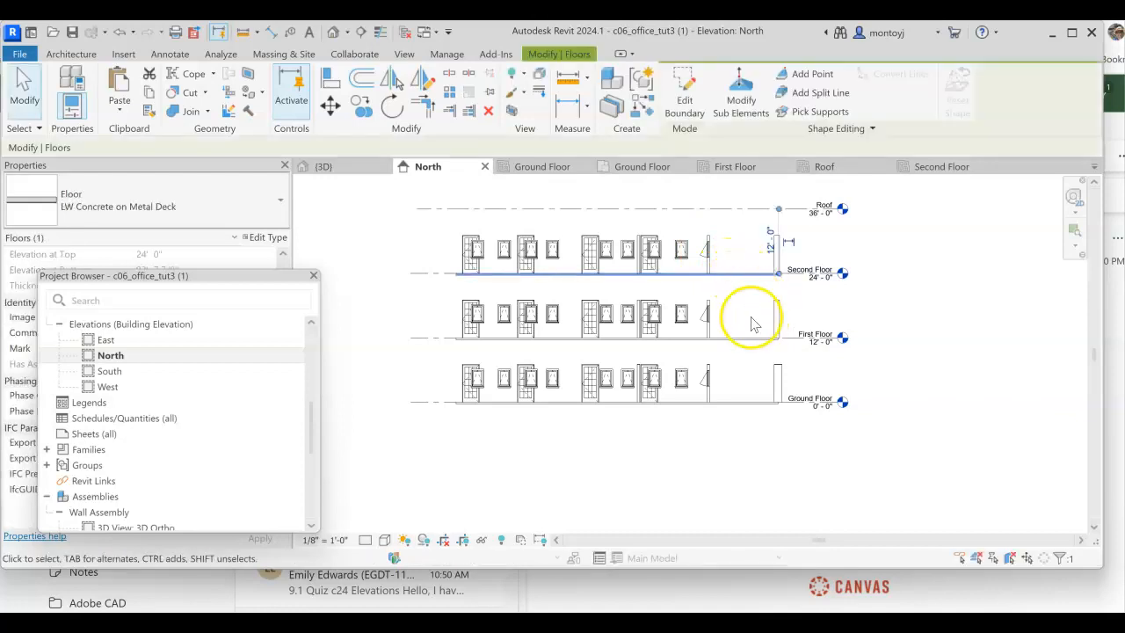
Bring up the Aligned to Selected Levels list for another paste.
{"action": "left_click", "coordinate": [118, 101]}
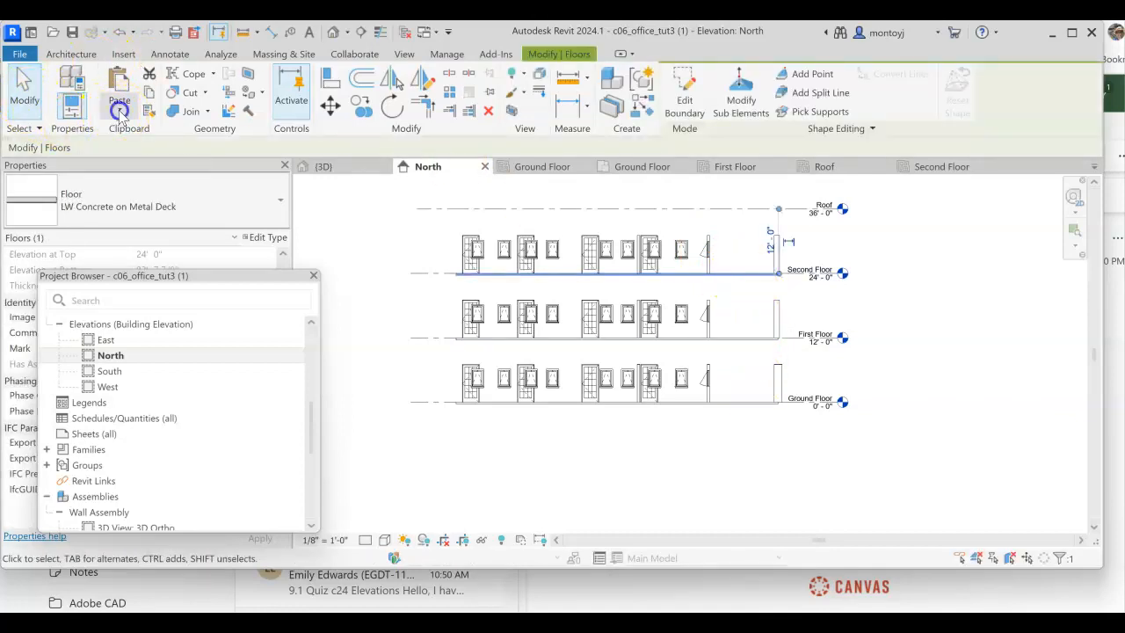
{"action": "left_click", "coordinate": [118, 88]}
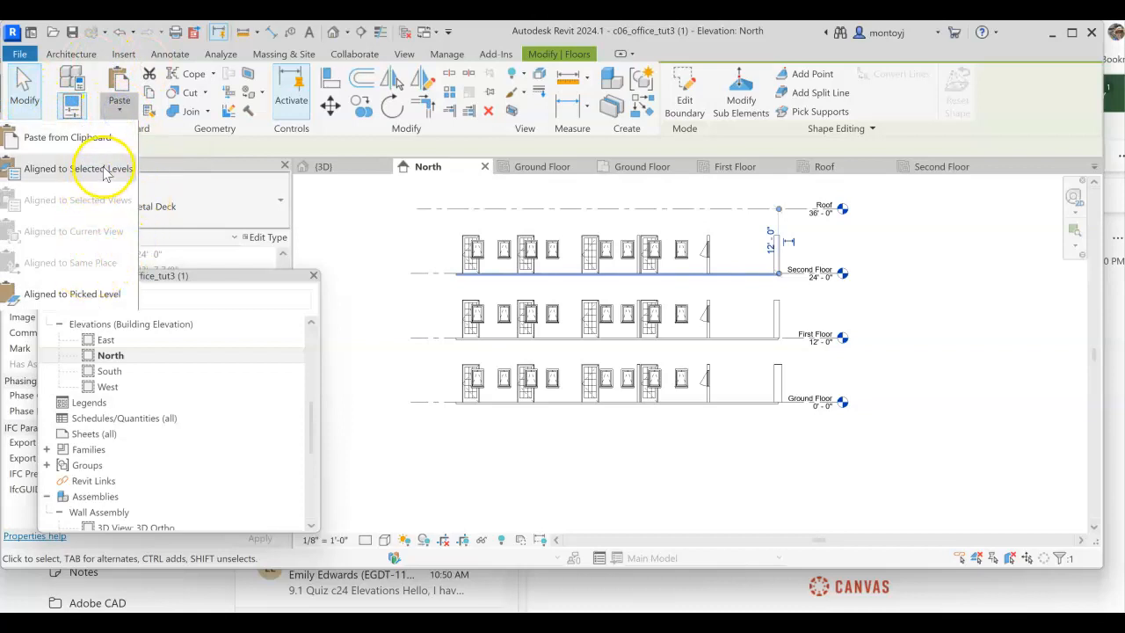
{"action": "left_click", "coordinate": [78, 168]}
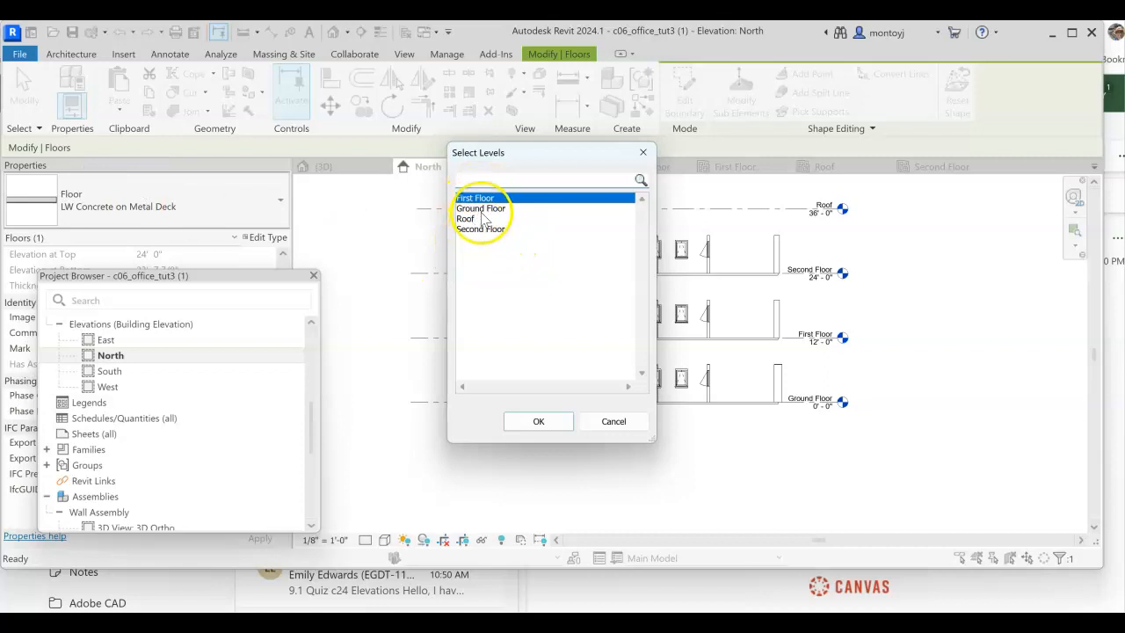
{"action": "mouse_move", "coordinate": [598, 413]}
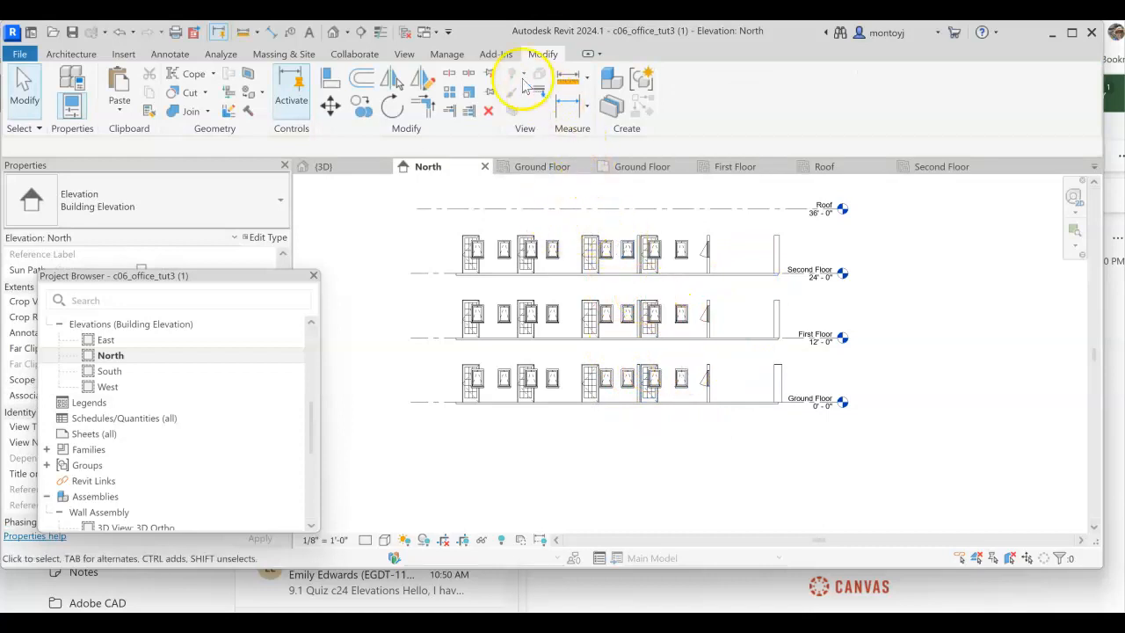
Show the three stacked LW Concrete slabs with doors and windows in the 3D view, zoomed to fit.
{"action": "left_click", "coordinate": [323, 166]}
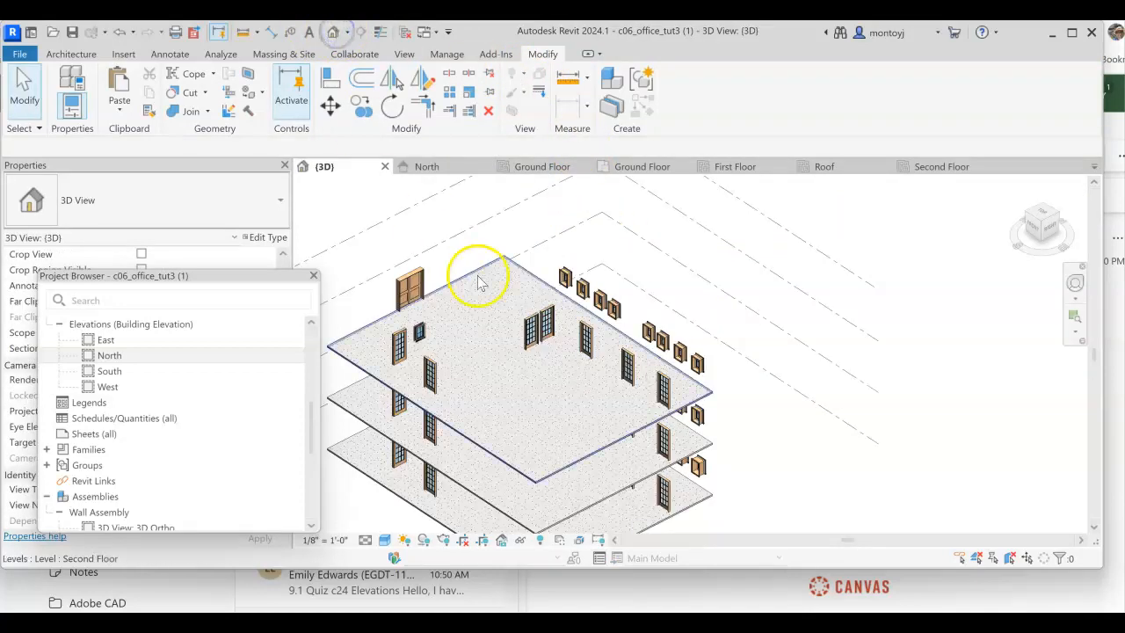
{"action": "left_click", "coordinate": [585, 444]}
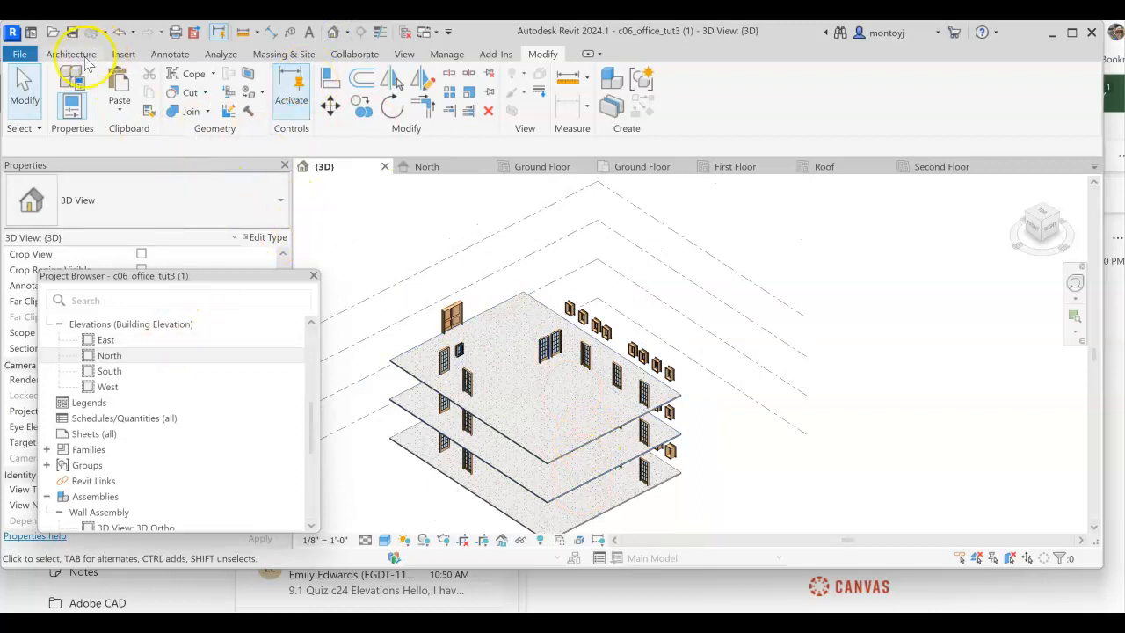
{"action": "left_click", "coordinate": [267, 238]}
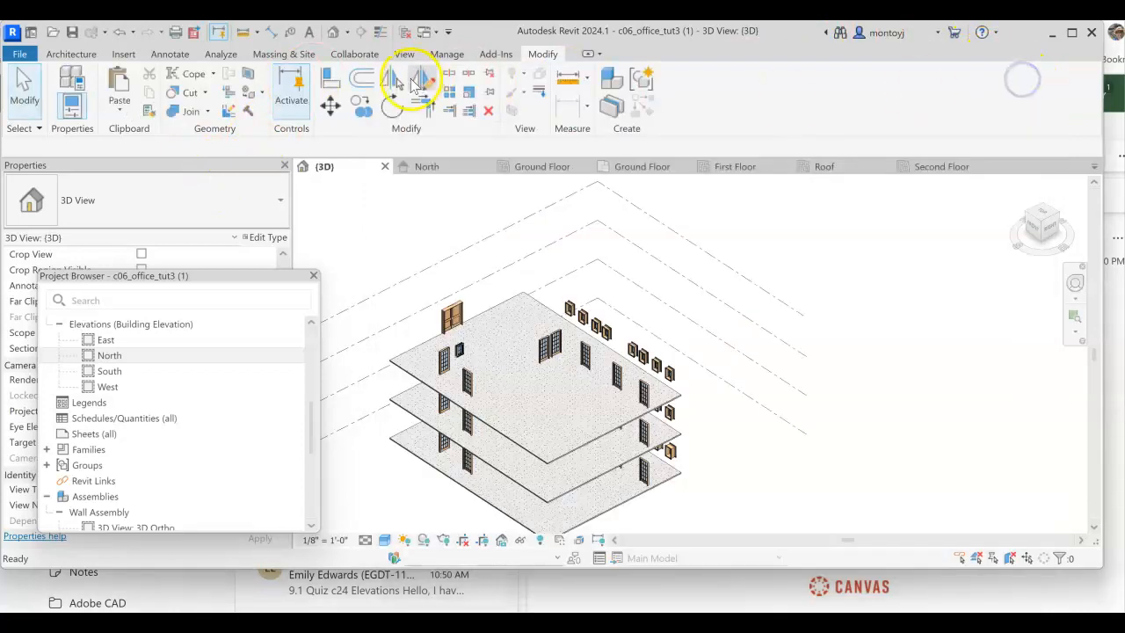
{"action": "left_click", "coordinate": [70, 54]}
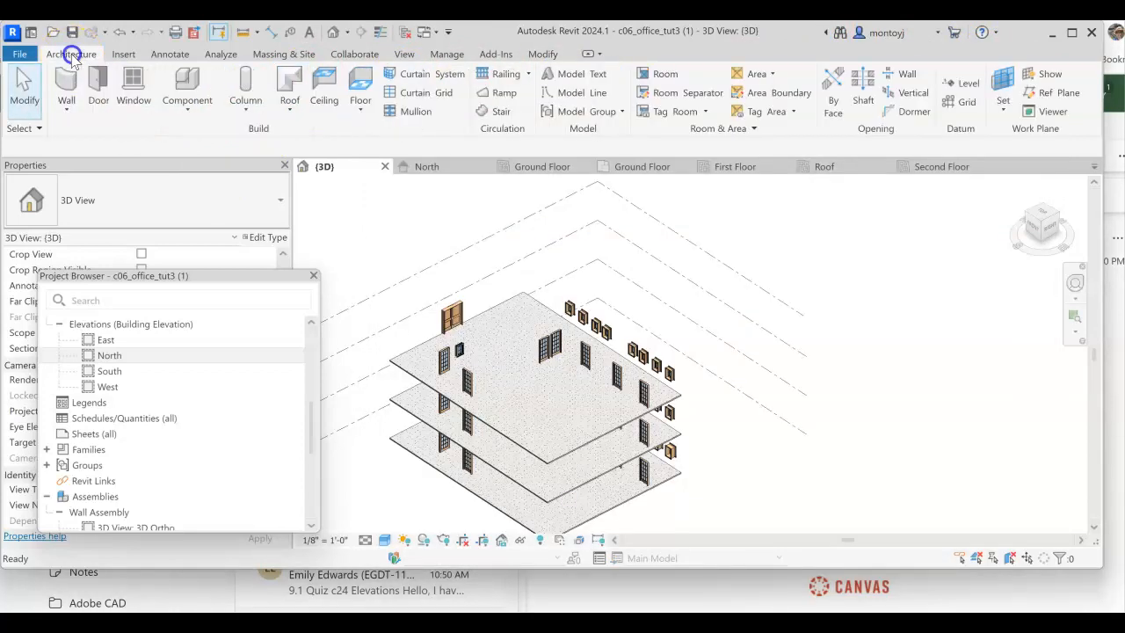
{"action": "mouse_move", "coordinate": [407, 53]}
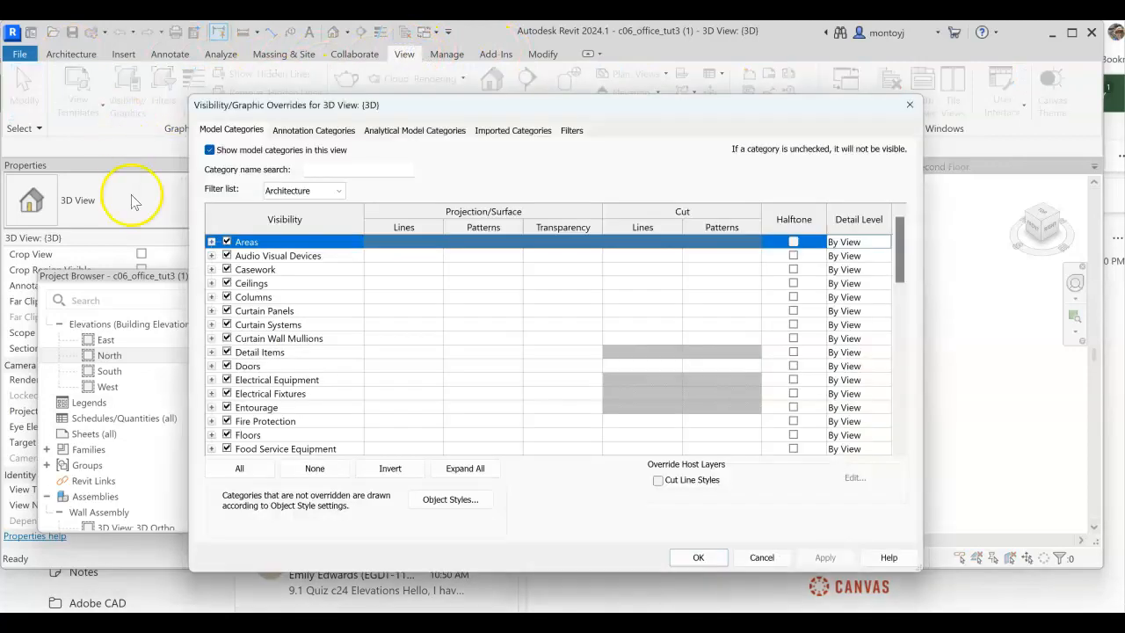
{"action": "scroll", "scroll_direction": "down", "scroll_amount": 3}
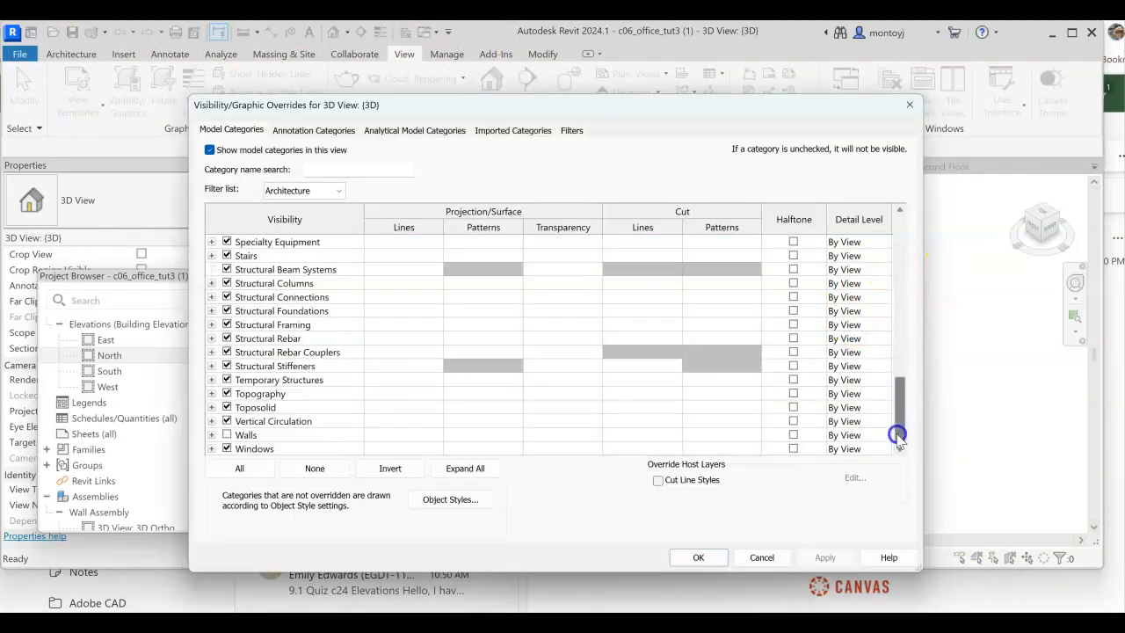
{"action": "left_click", "coordinate": [245, 434]}
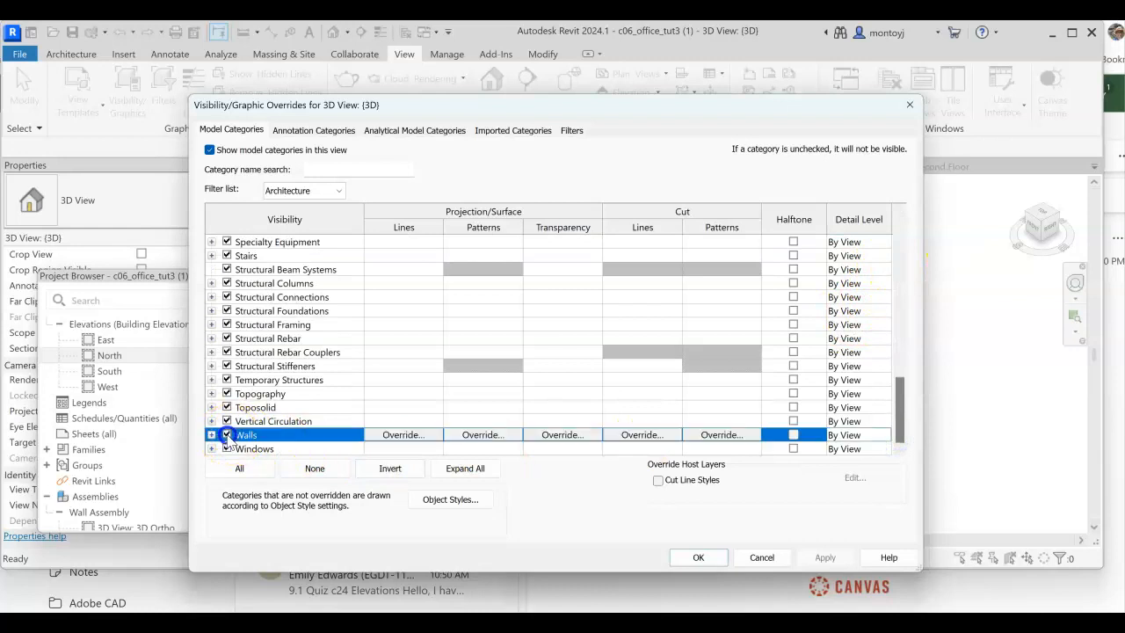
{"action": "left_click", "coordinate": [825, 557]}
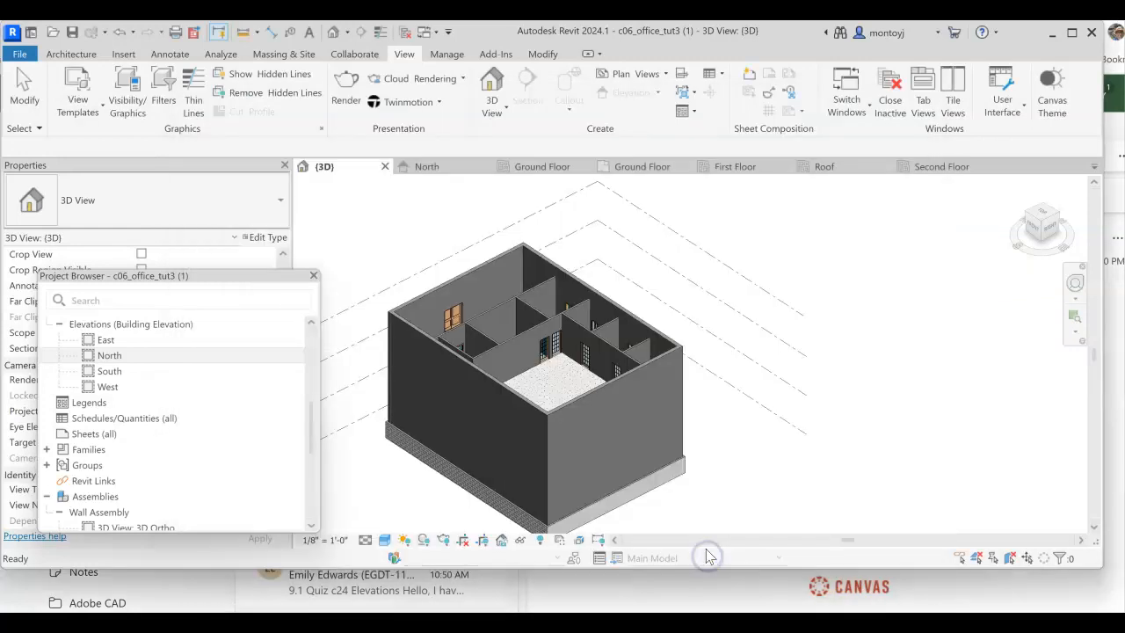
{"action": "left_click", "coordinate": [506, 364]}
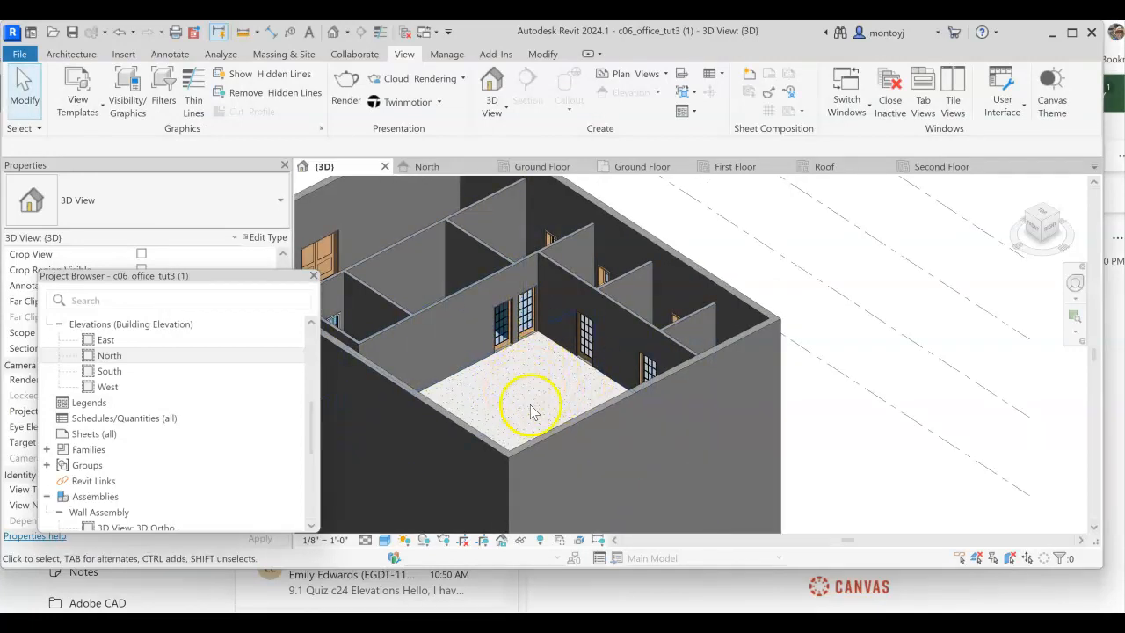
{"action": "left_click_drag", "start_coordinate": [527, 404], "coordinate": [571, 387]}
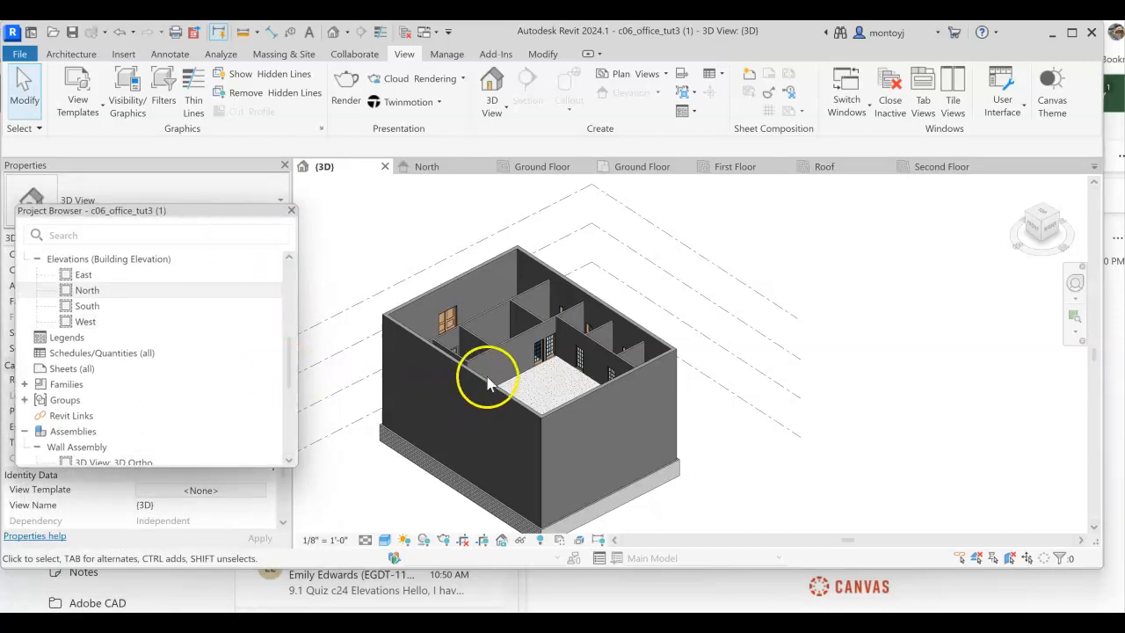
Open the First Floor floor plan from the Project Browser.
{"action": "scroll", "scroll_direction": "down", "scroll_amount": 3}
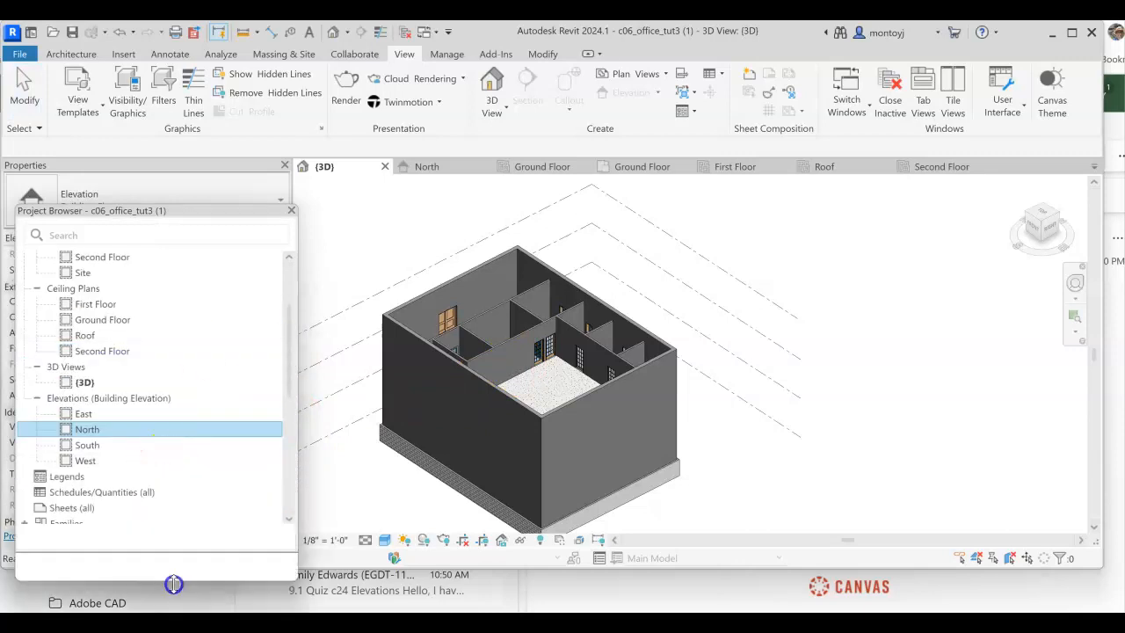
{"action": "scroll", "scroll_direction": "up", "scroll_amount": 3}
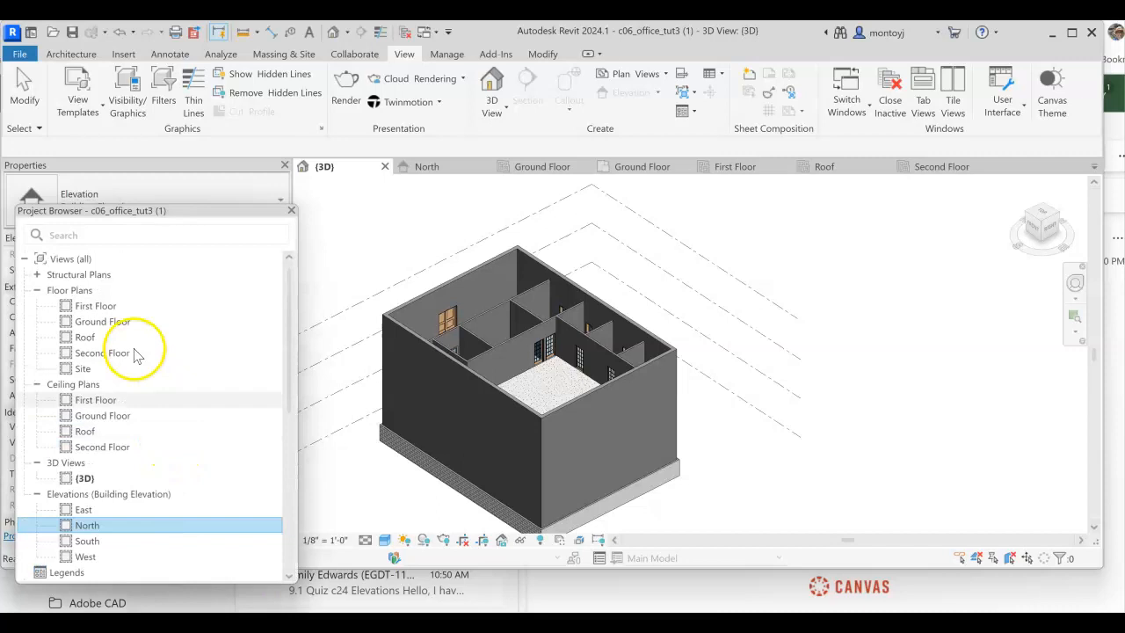
{"action": "mouse_move", "coordinate": [92, 312]}
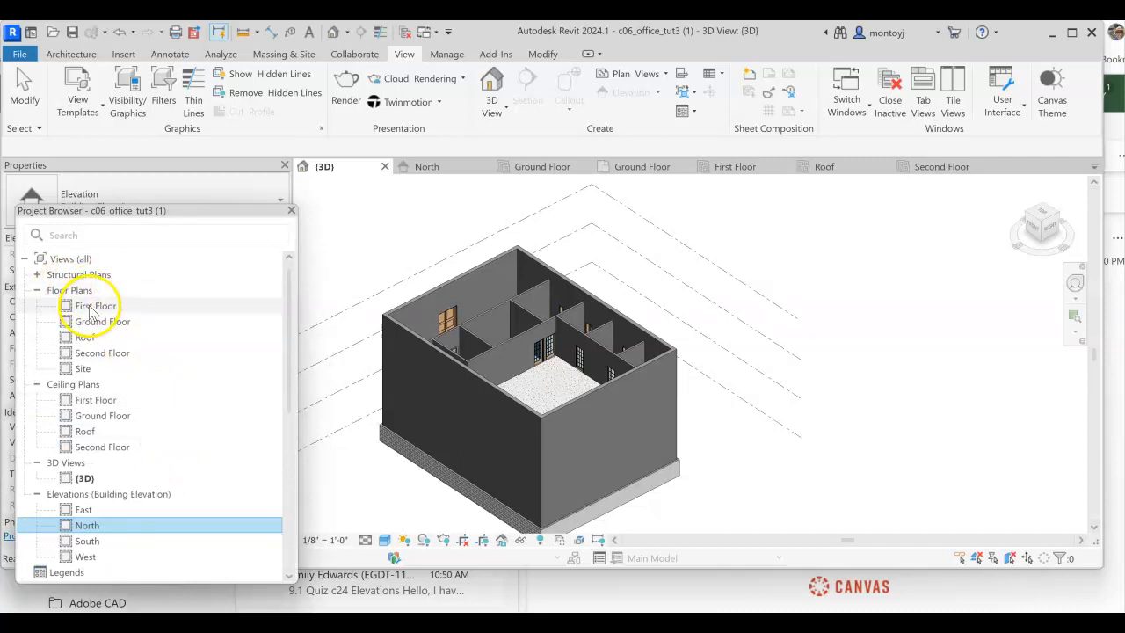
{"action": "mouse_move", "coordinate": [82, 400]}
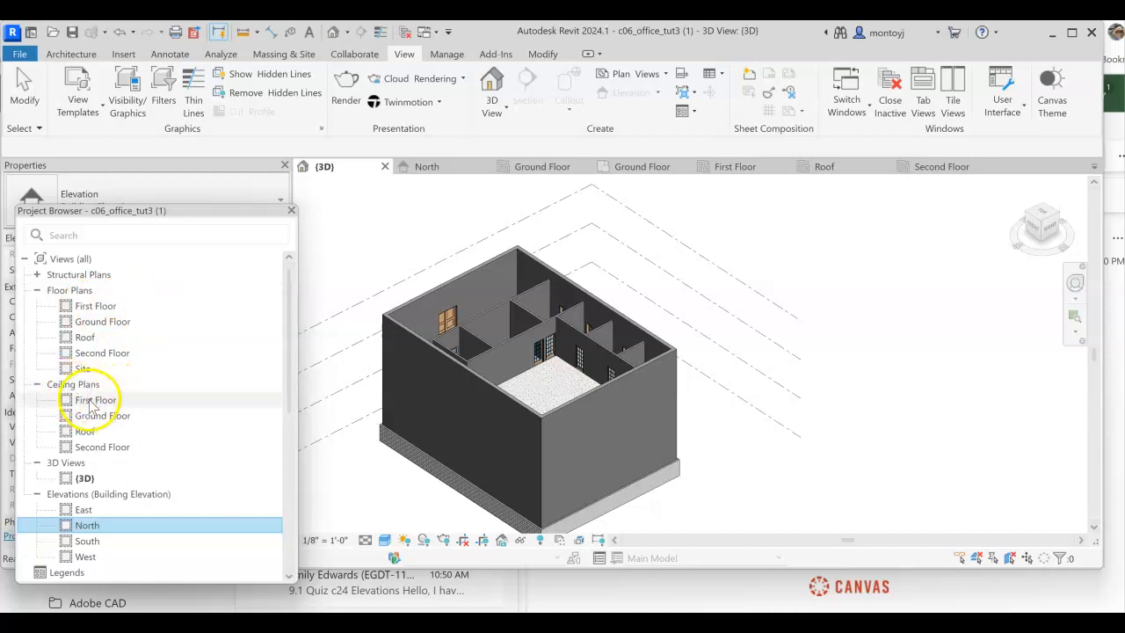
{"action": "double_click", "coordinate": [95, 305]}
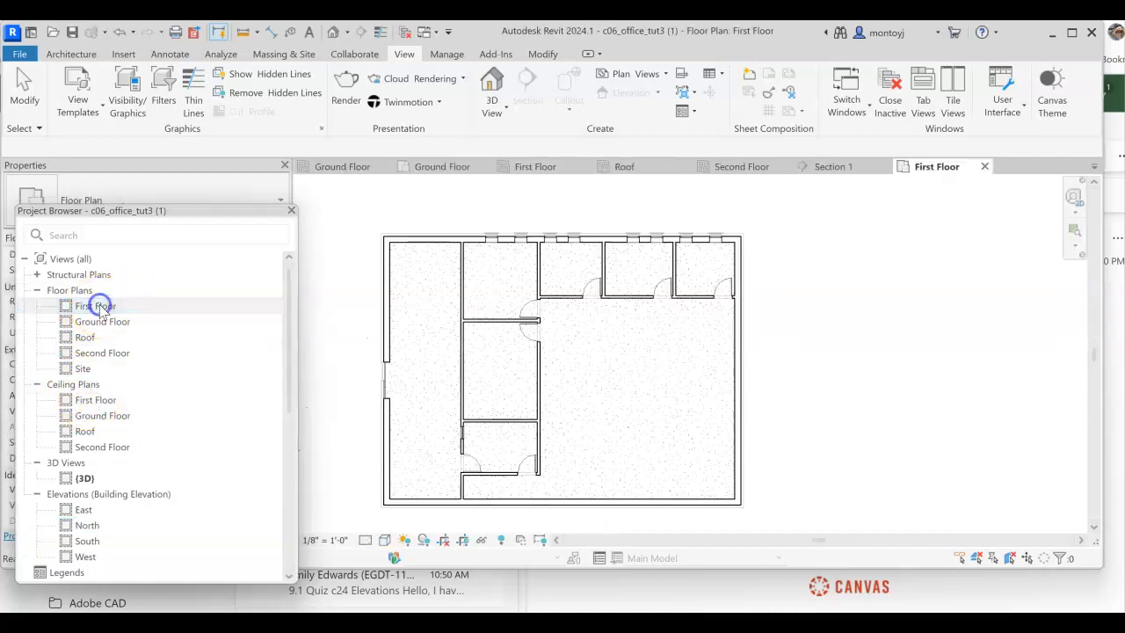
{"action": "left_click", "coordinate": [95, 305]}
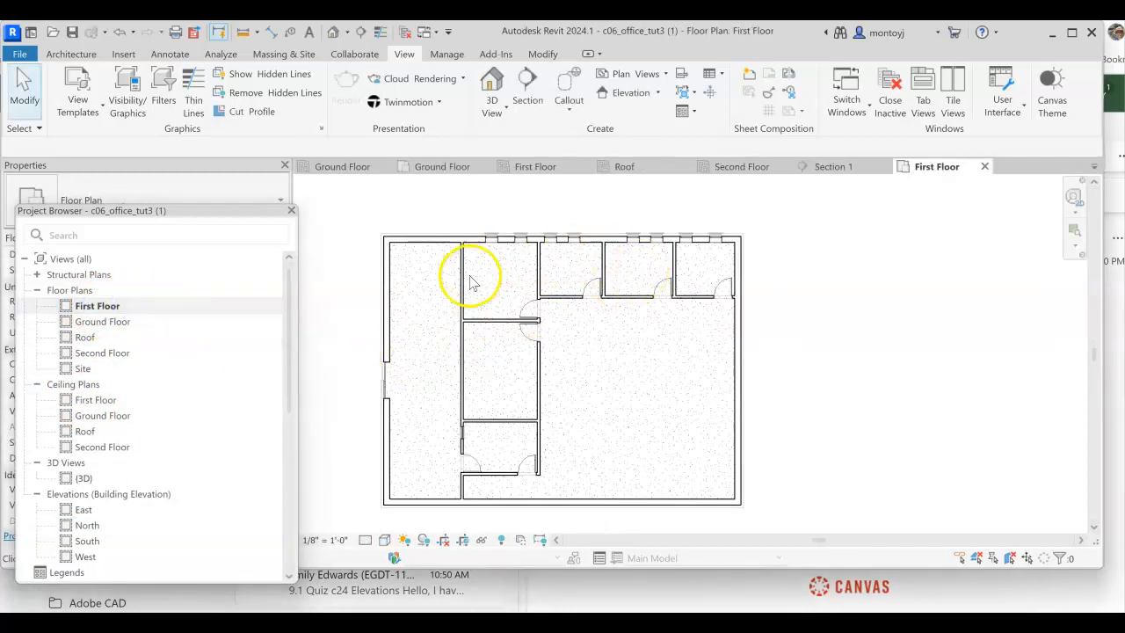
{"action": "mouse_move", "coordinate": [528, 338]}
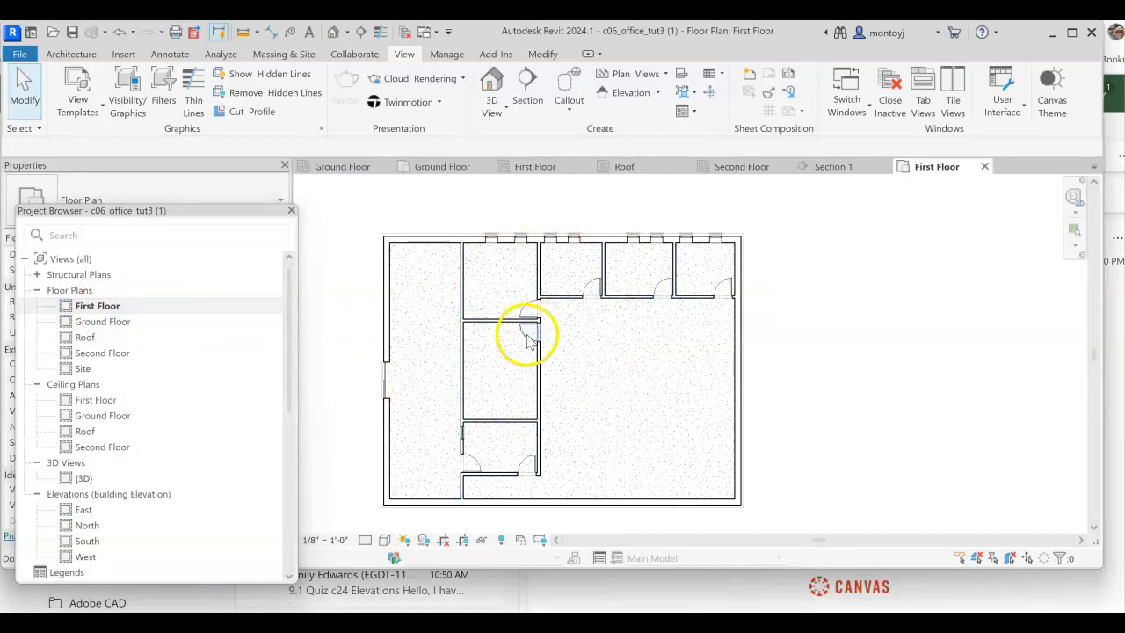
{"action": "scroll", "scroll_direction": "up", "scroll_amount": 3}
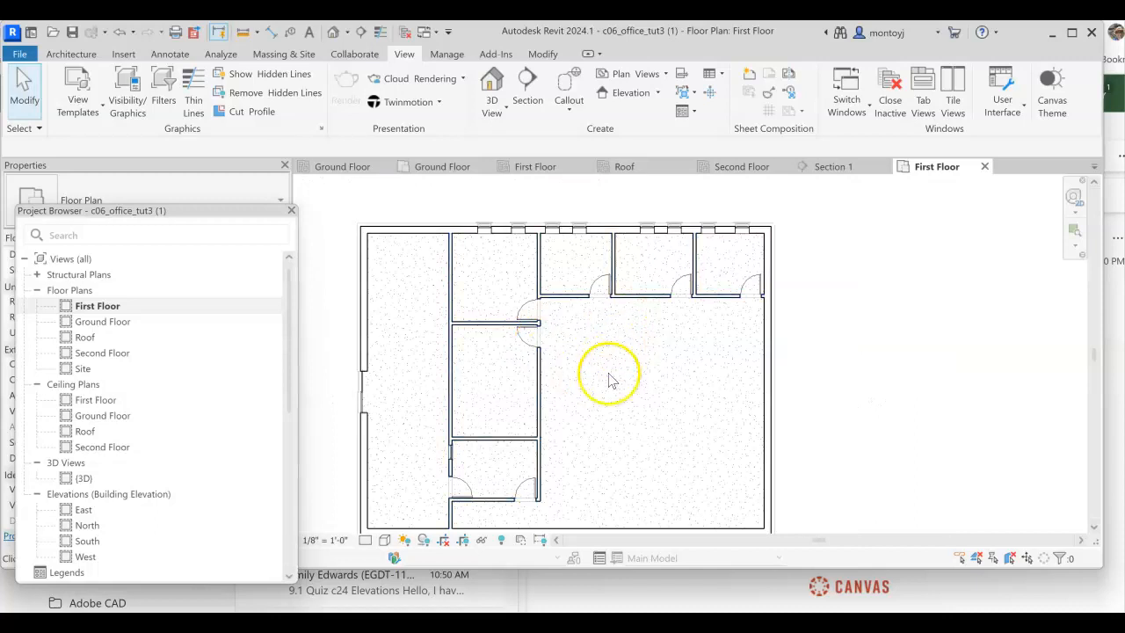
{"action": "mouse_move", "coordinate": [105, 415]}
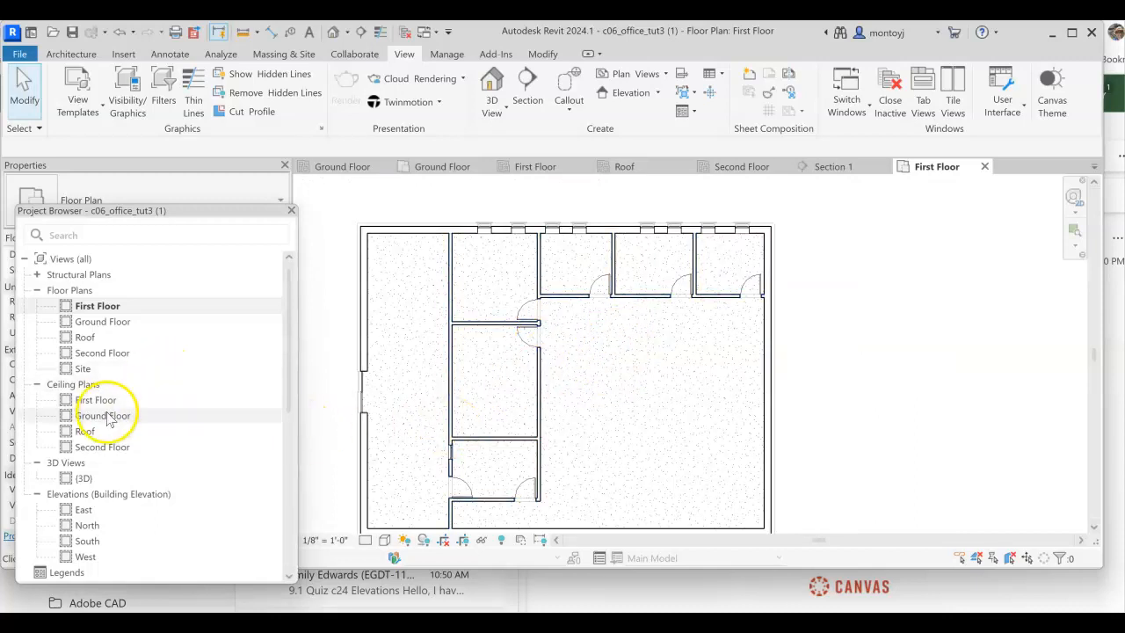
Open the First Floor reflected ceiling plan from the Project Browser.
{"action": "double_click", "coordinate": [95, 400]}
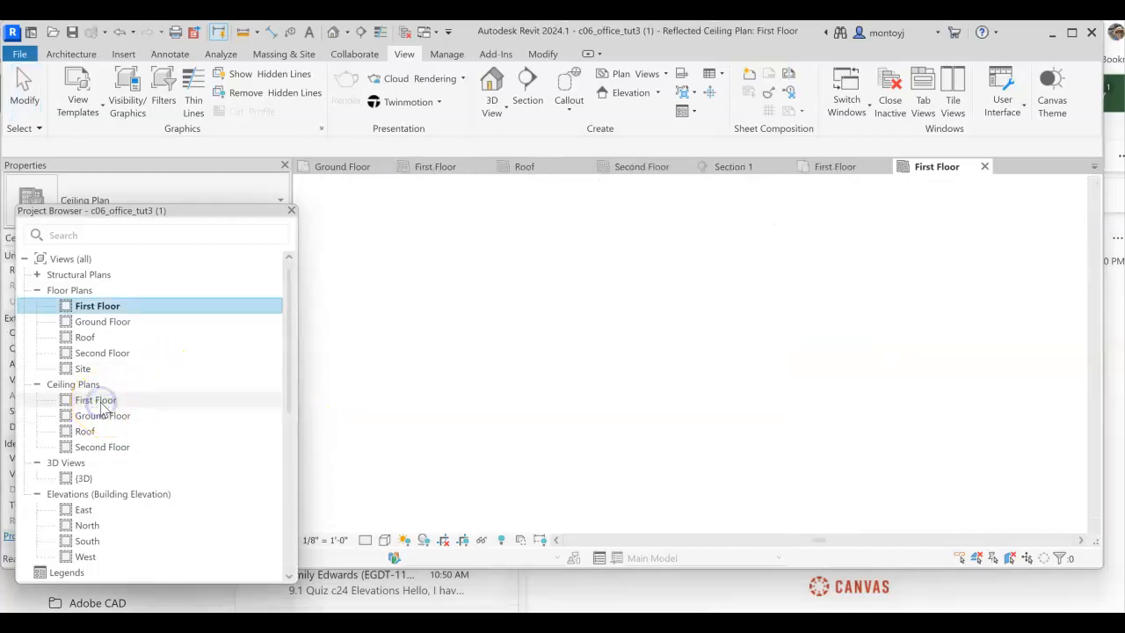
{"action": "double_click", "coordinate": [95, 400]}
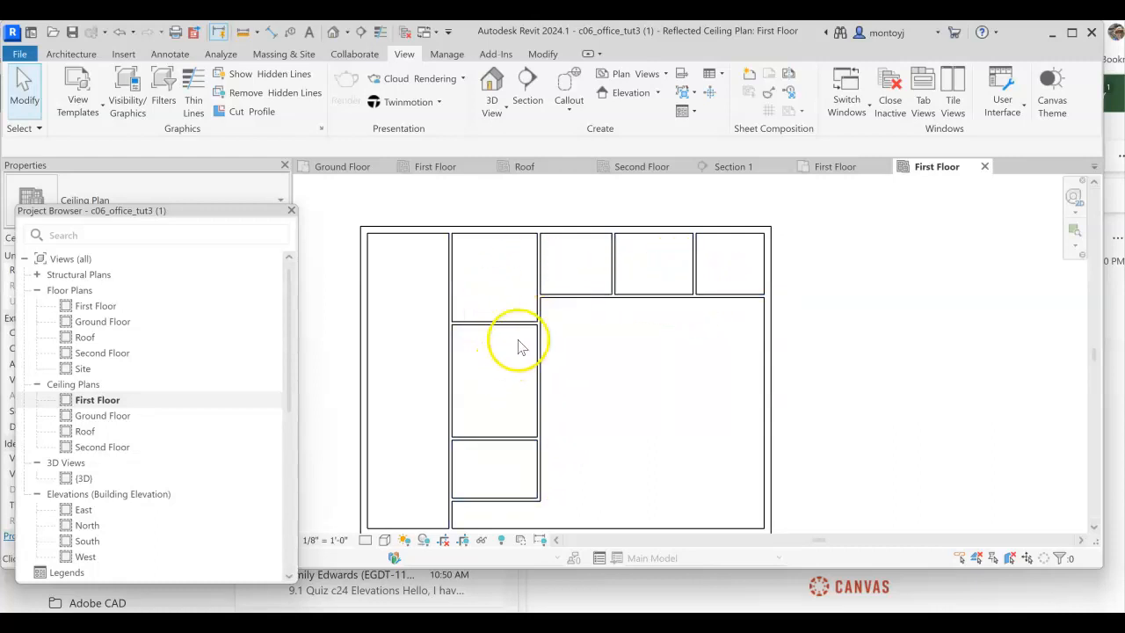
{"action": "mouse_move", "coordinate": [672, 365]}
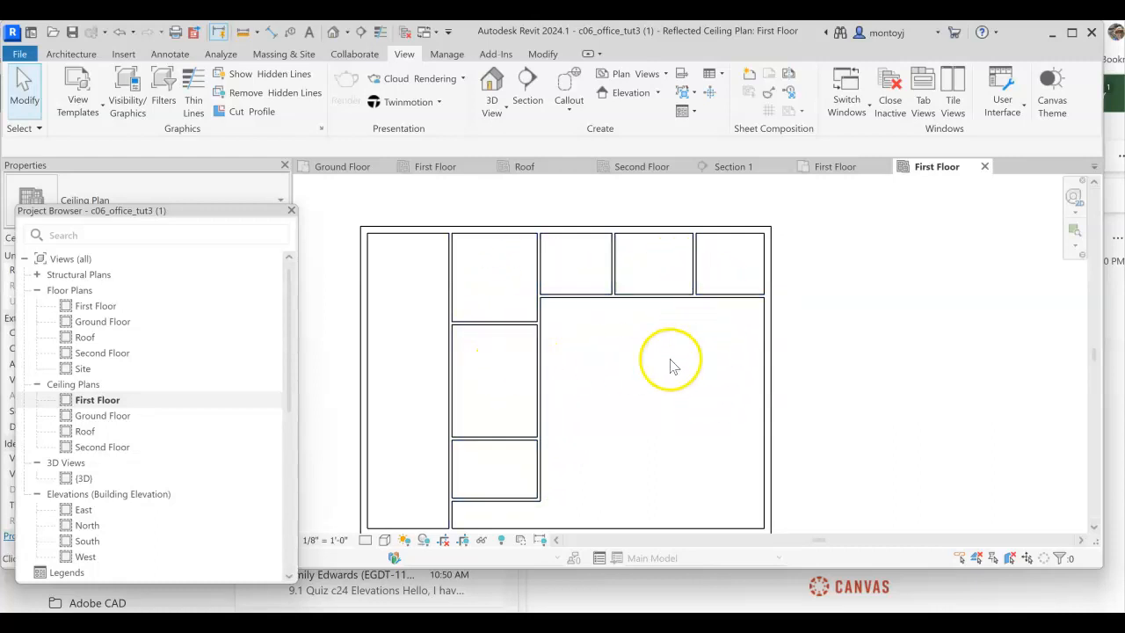
{"action": "mouse_move", "coordinate": [569, 400]}
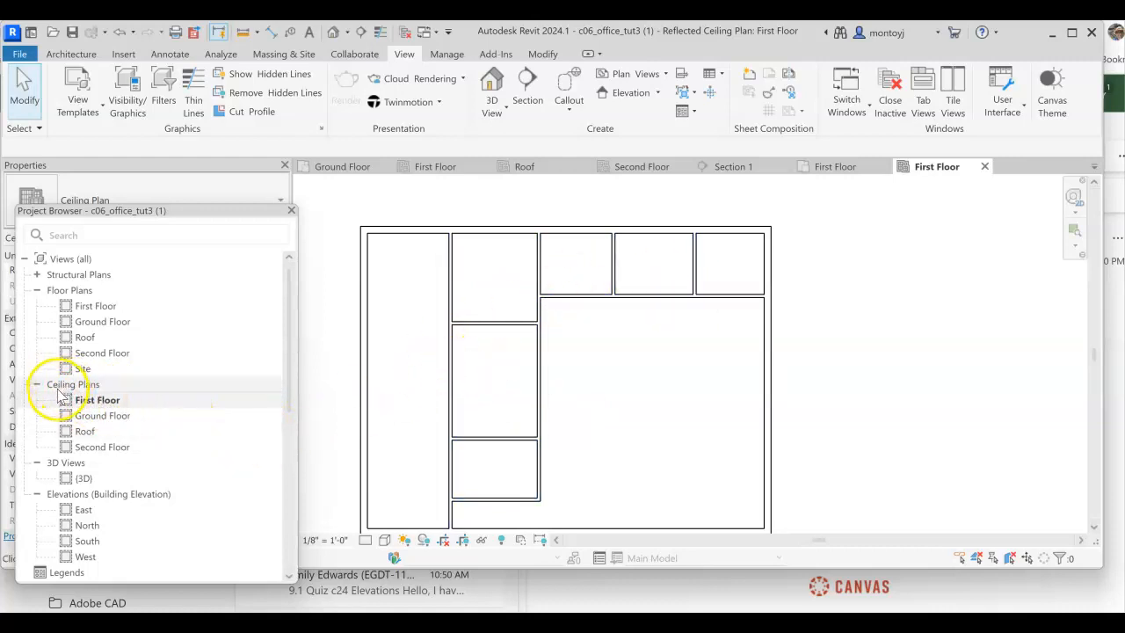
{"action": "mouse_move", "coordinate": [191, 393]}
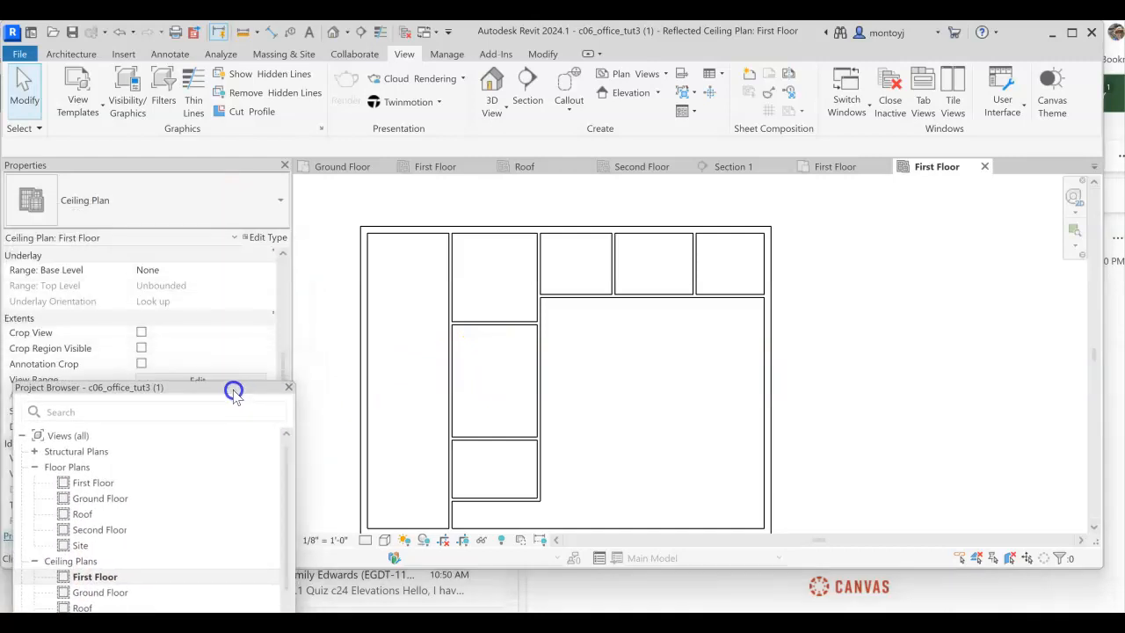
Start a First Floor ceiling using the Compound Ceiling: GWB on Mtl. Stud type.
{"action": "left_click", "coordinate": [70, 54]}
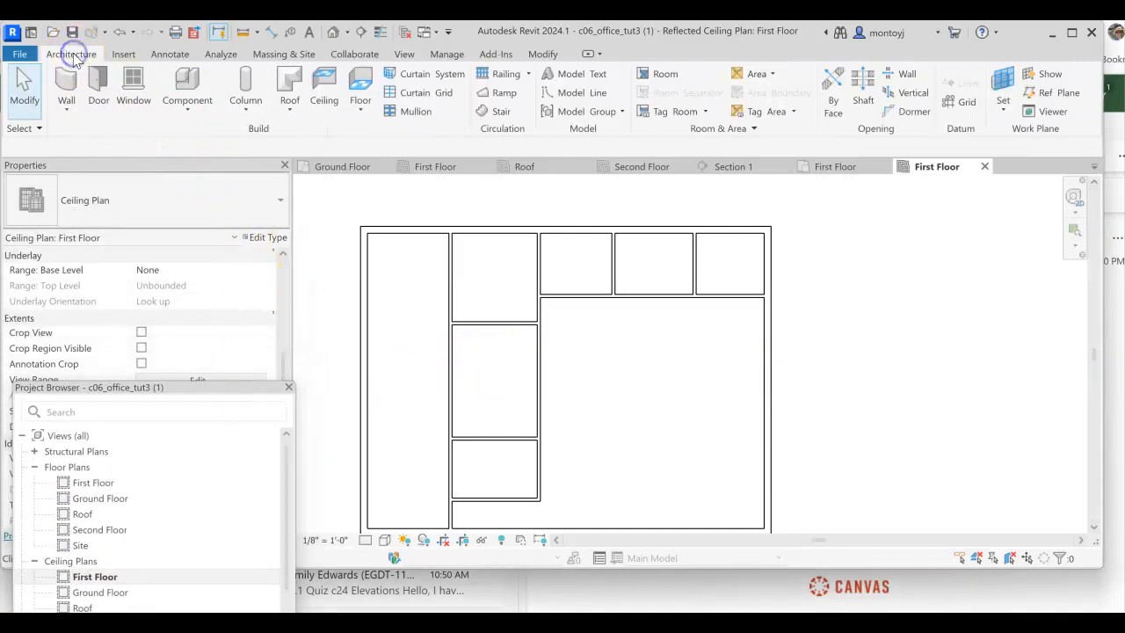
{"action": "mouse_move", "coordinate": [324, 88]}
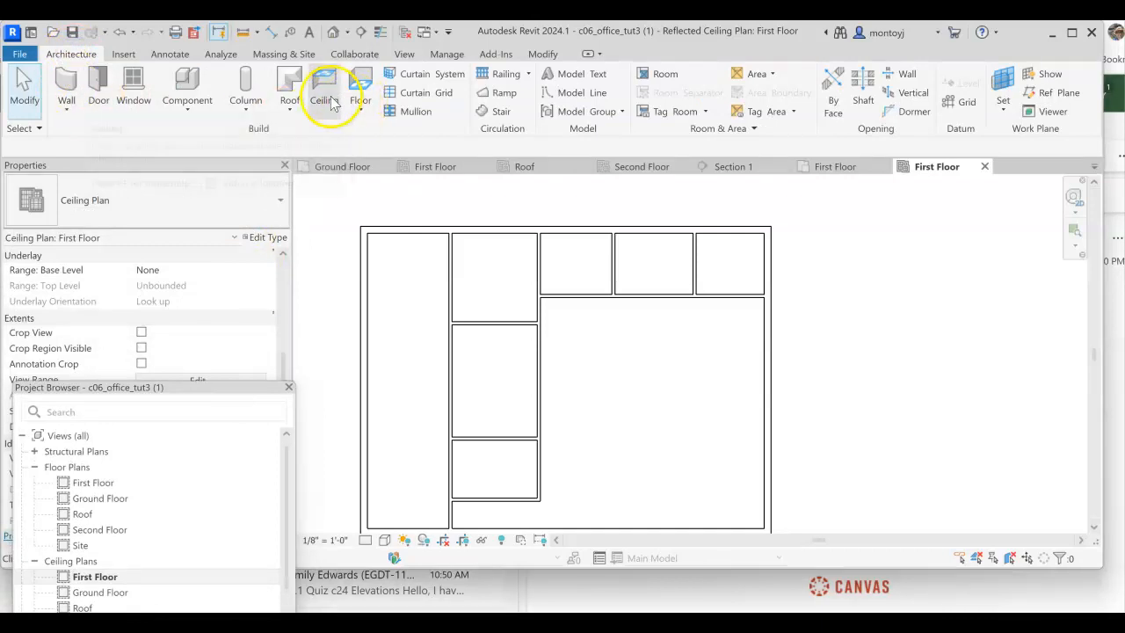
{"action": "left_click", "coordinate": [323, 87]}
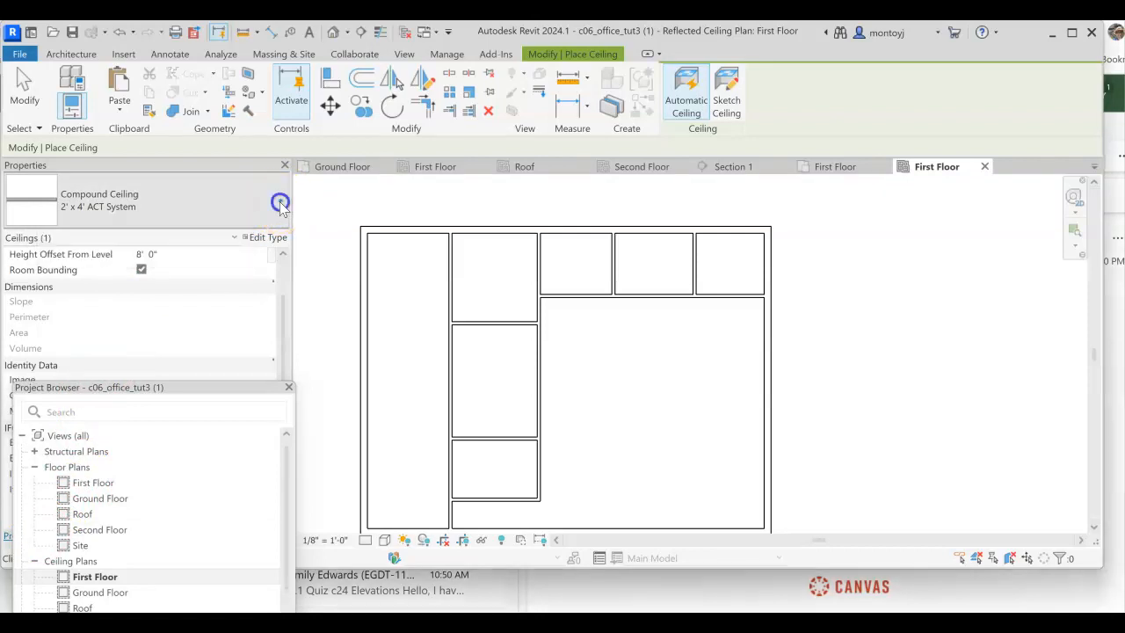
{"action": "left_click", "coordinate": [280, 200]}
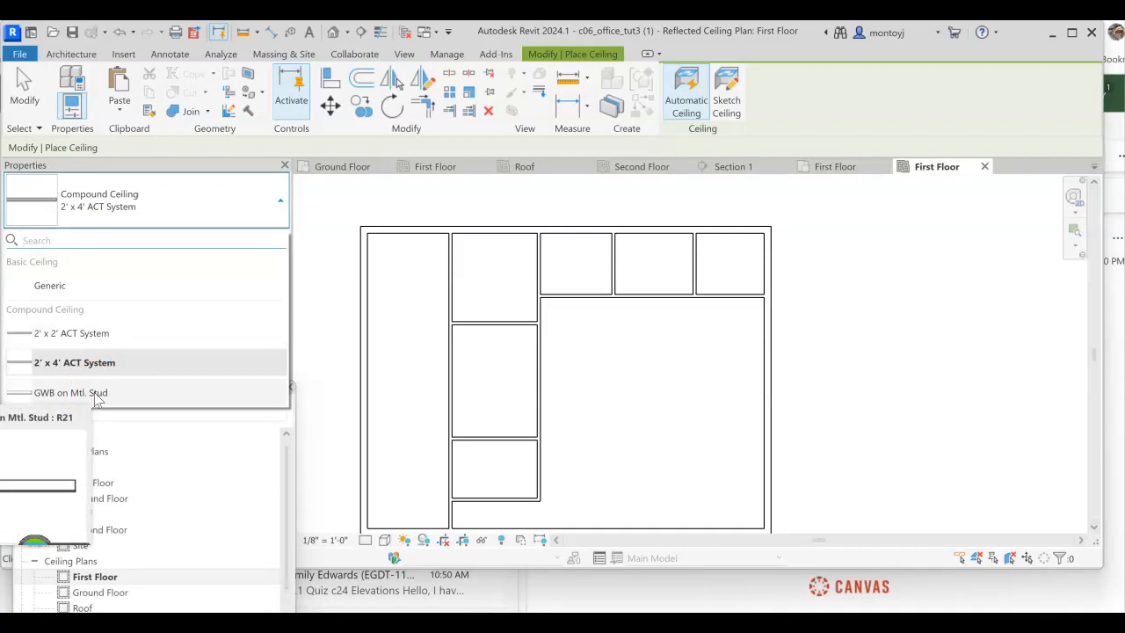
{"action": "left_click", "coordinate": [70, 392]}
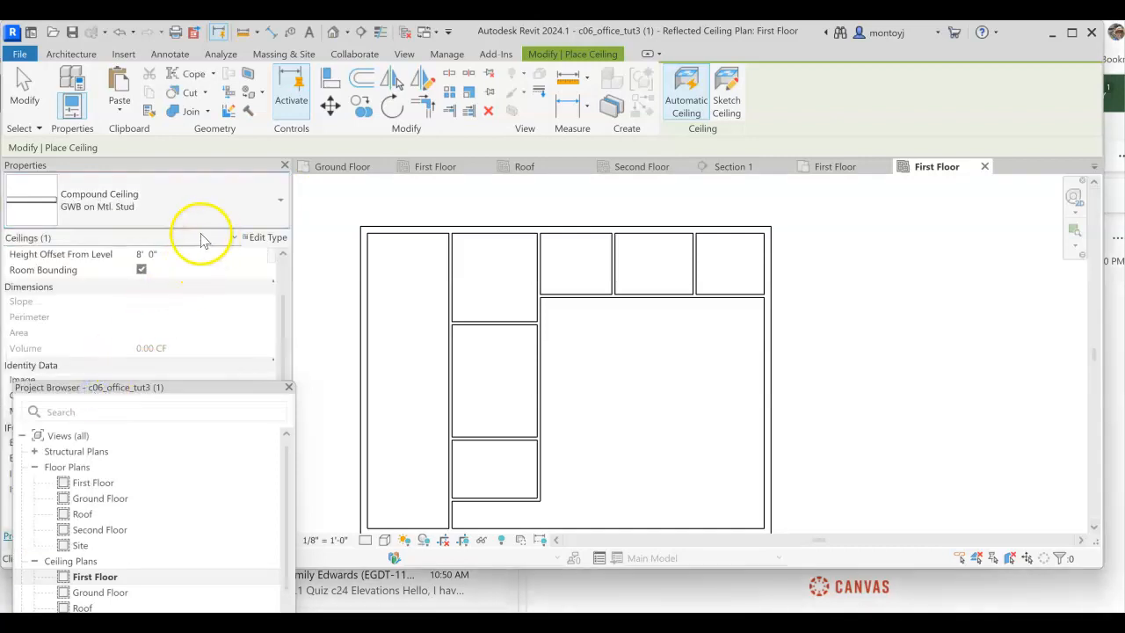
{"action": "mouse_move", "coordinate": [726, 99]}
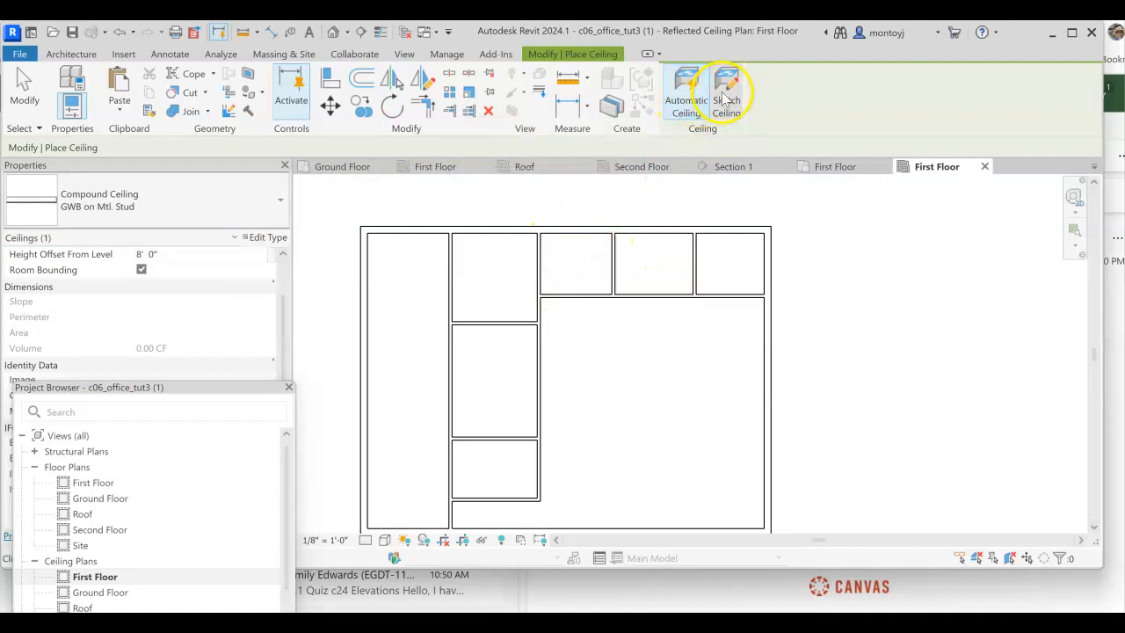
{"action": "left_click", "coordinate": [726, 92]}
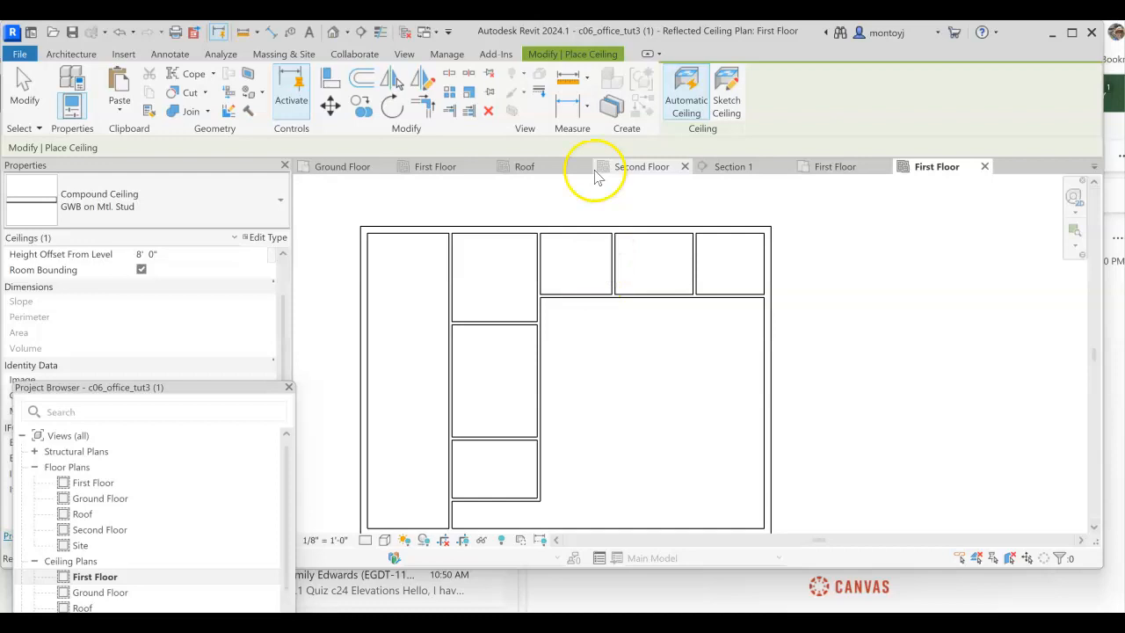
{"action": "mouse_move", "coordinate": [509, 156]}
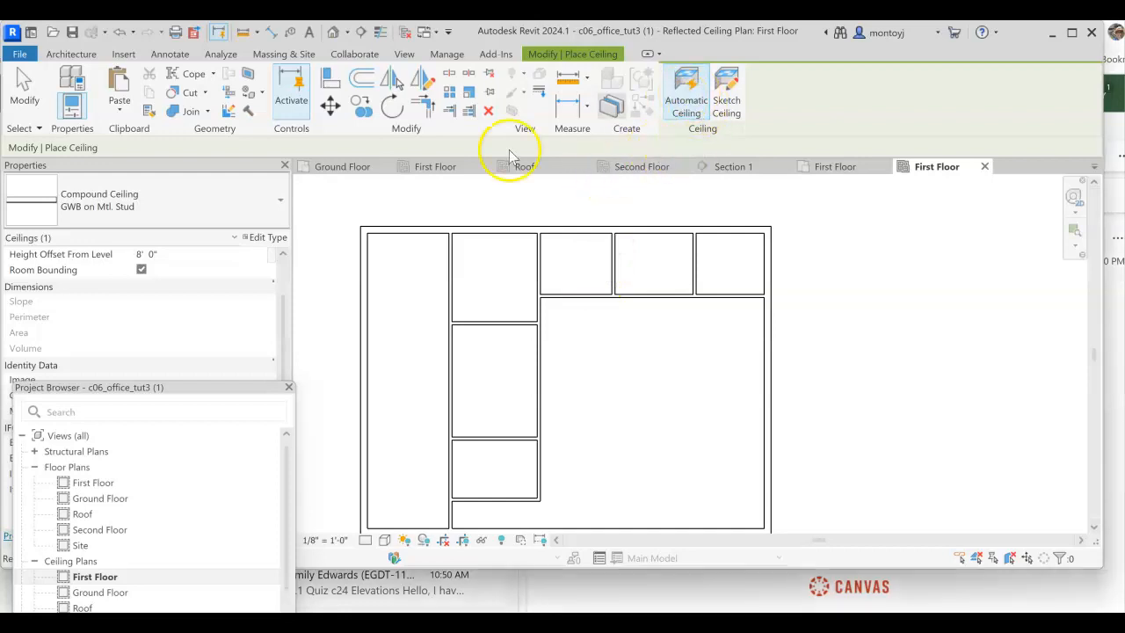
{"action": "mouse_move", "coordinate": [257, 319]}
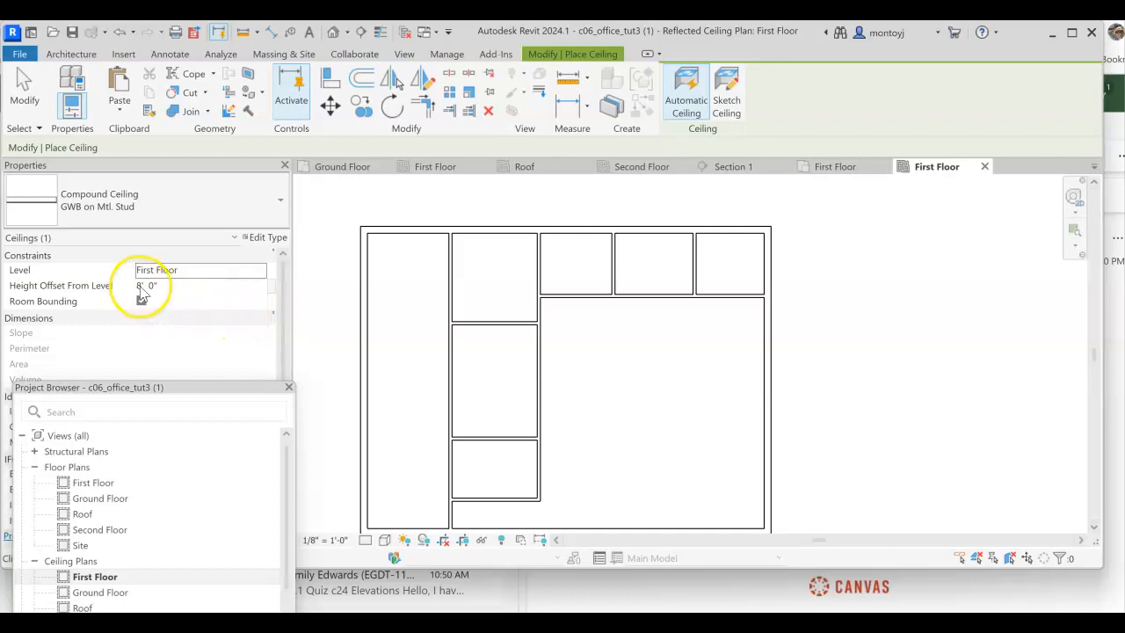
Set the ceiling height offset to 9' 0" and drag the Project Browser aside.
{"action": "left_click", "coordinate": [141, 284]}
{"action": "type", "text": "9"}
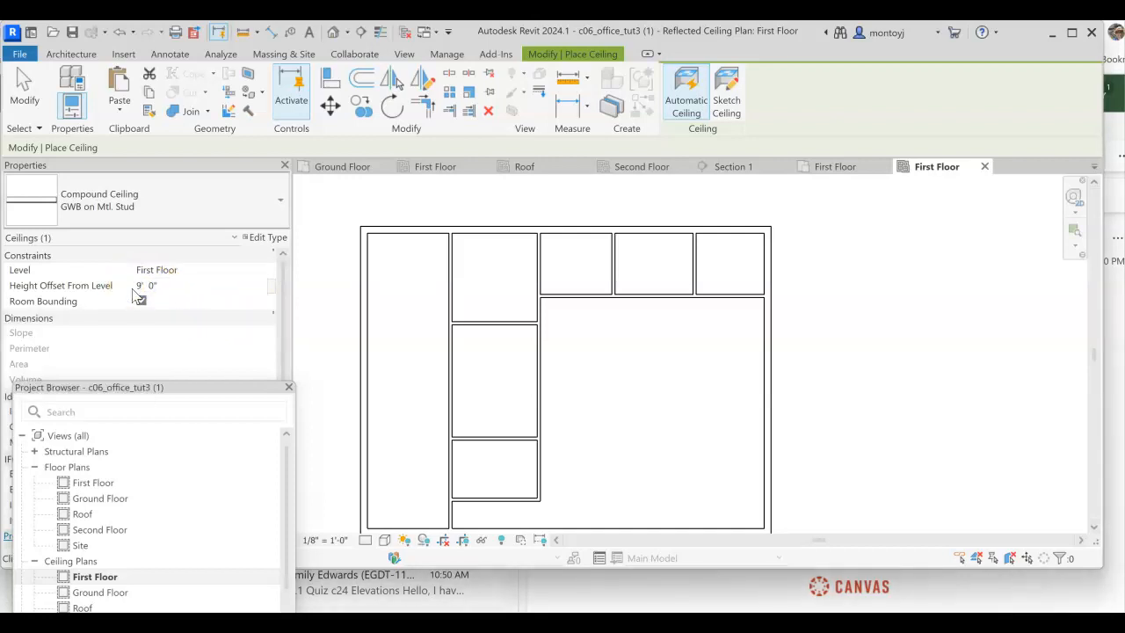
{"action": "left_click", "coordinate": [142, 300]}
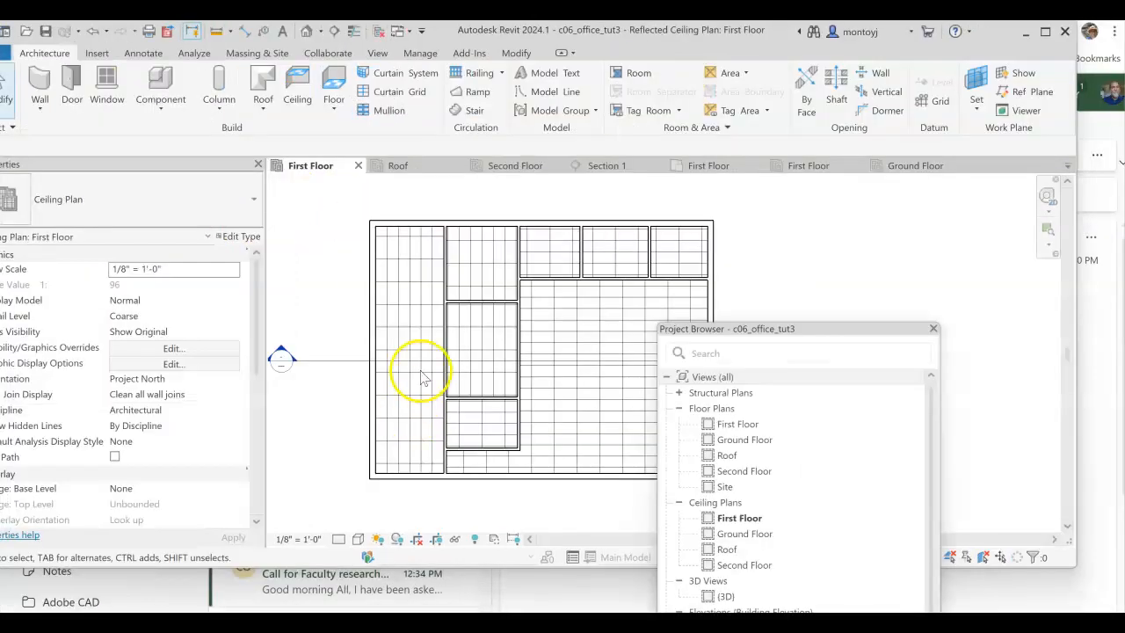
{"action": "mouse_move", "coordinate": [707, 264]}
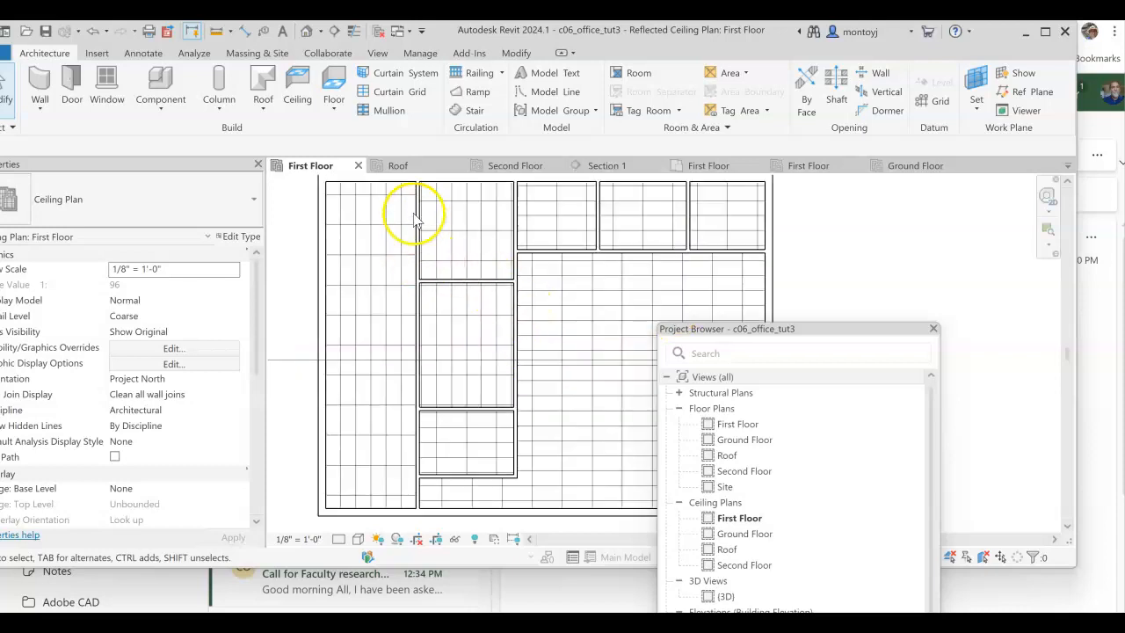
{"action": "mouse_move", "coordinate": [475, 341]}
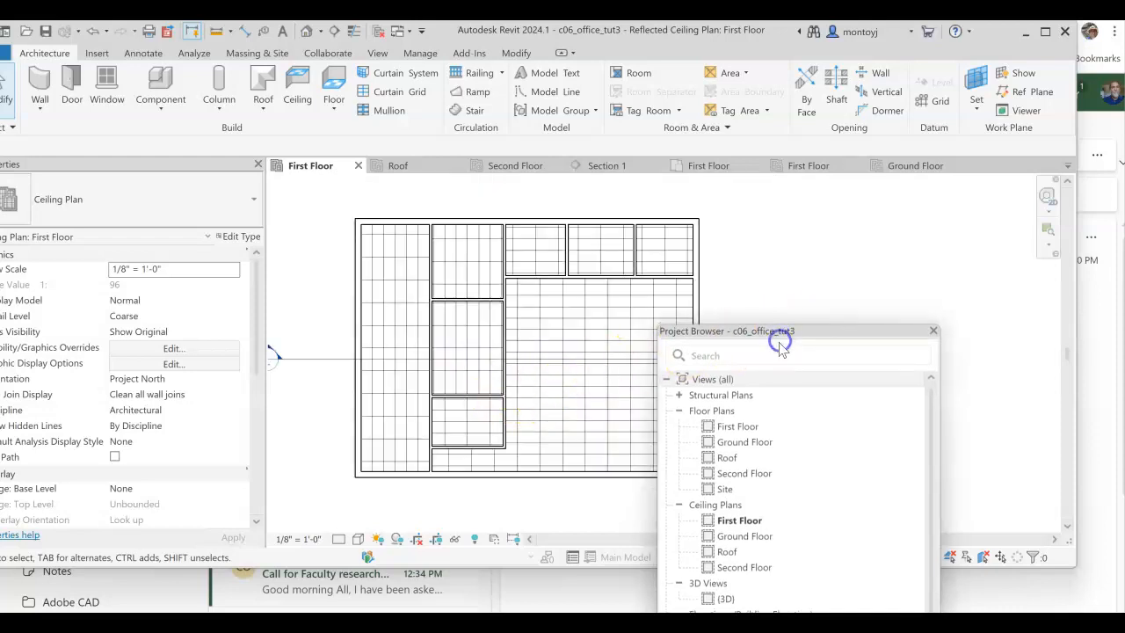
{"action": "left_click_drag", "start_coordinate": [751, 331], "coordinate": [868, 332]}
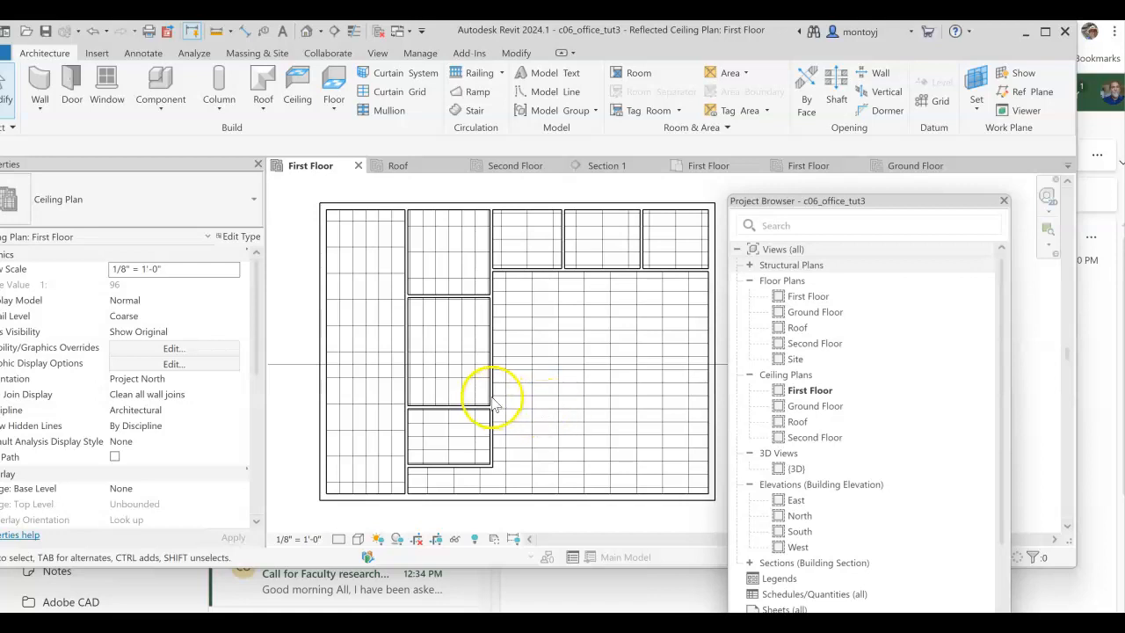
{"action": "mouse_move", "coordinate": [407, 356]}
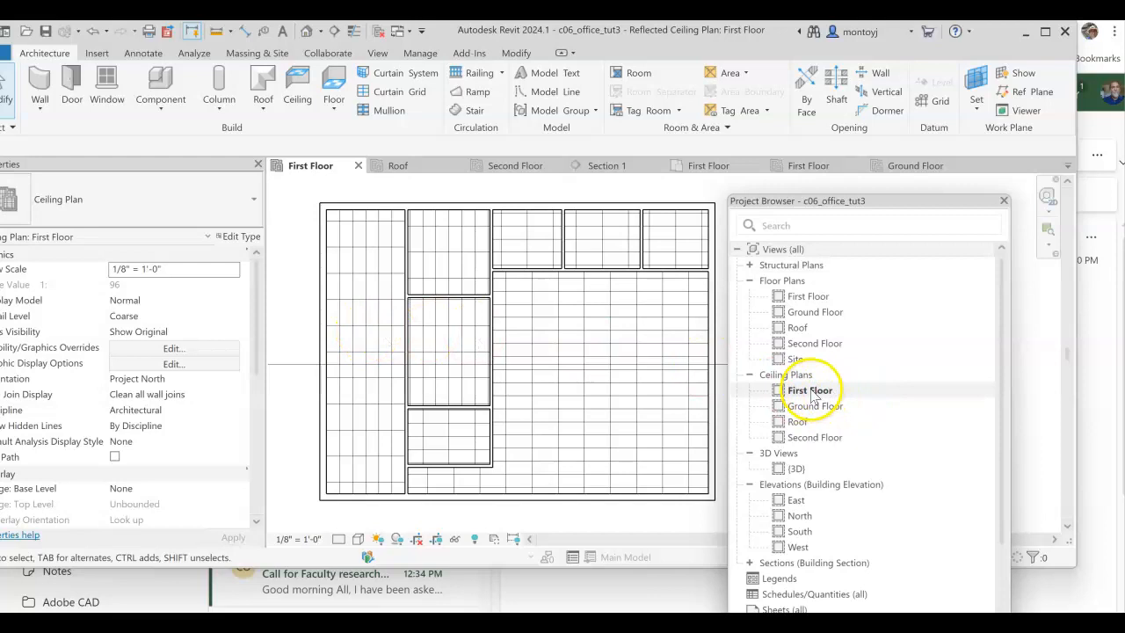
{"action": "mouse_move", "coordinate": [782, 410]}
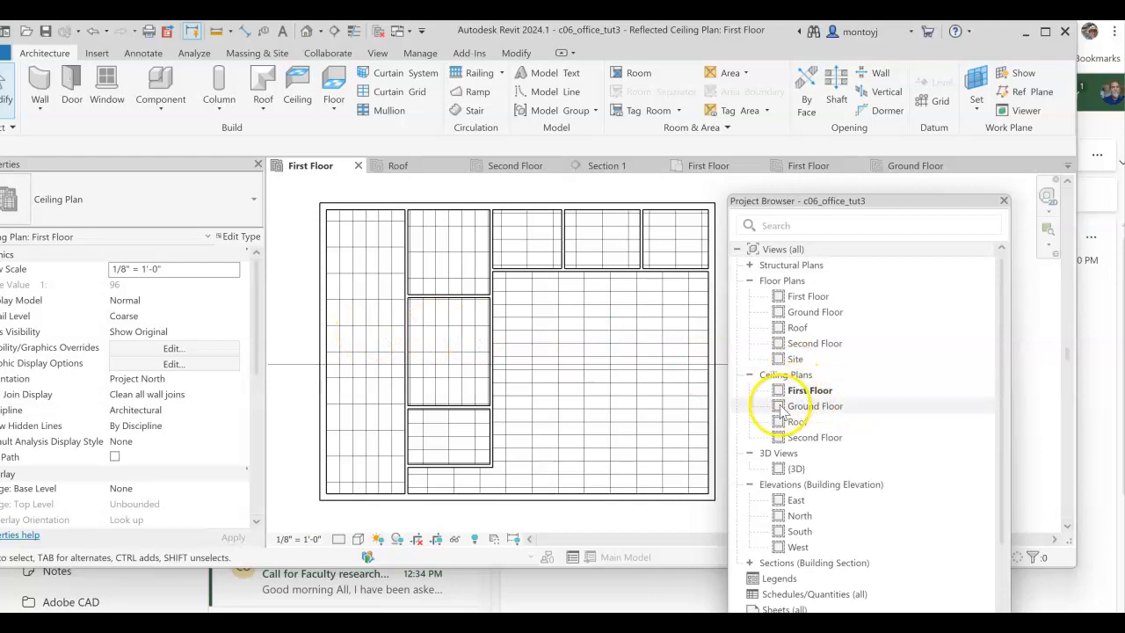
Add 2'x4' ACT ceilings at 9' to Ground Floor rooms, then open the Second Floor ceiling plan.
{"action": "double_click", "coordinate": [815, 406]}
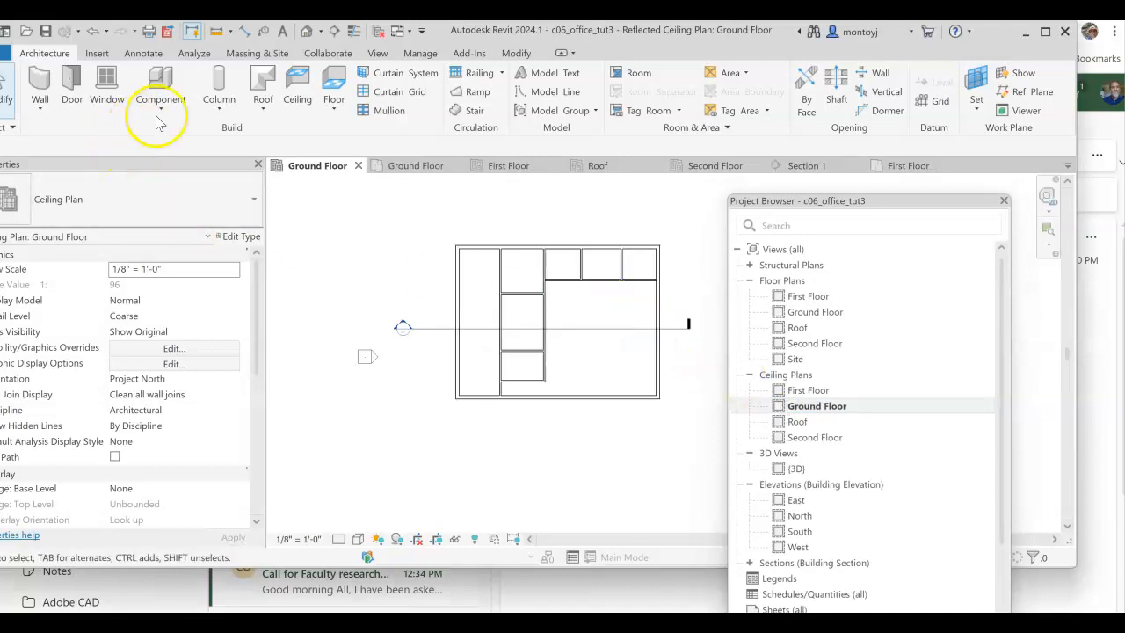
{"action": "left_click", "coordinate": [297, 88]}
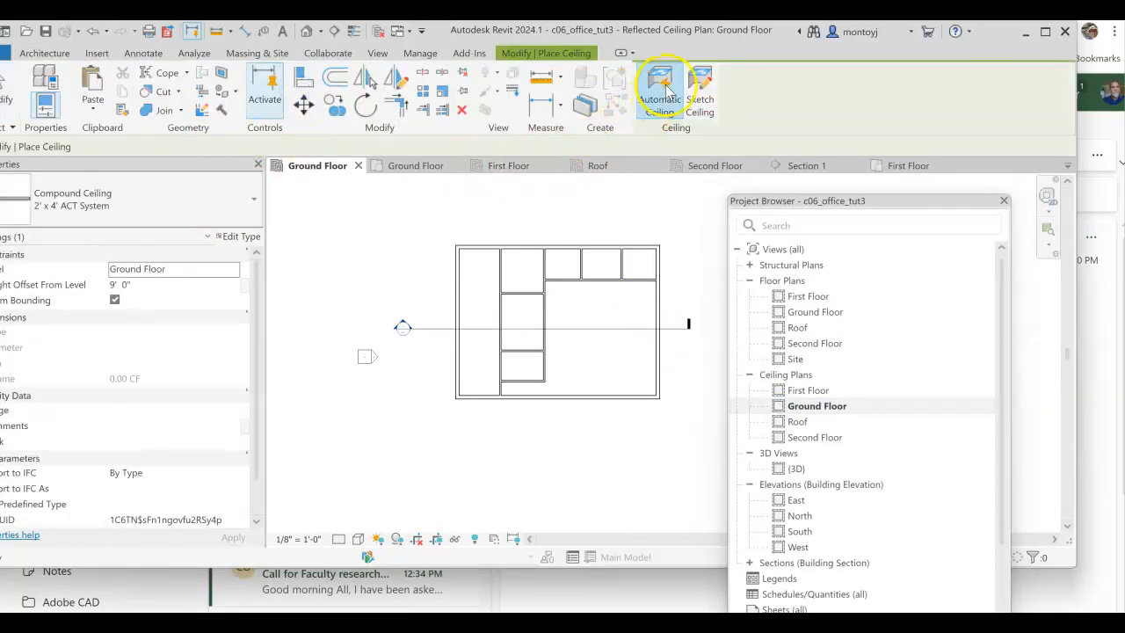
{"action": "mouse_move", "coordinate": [474, 304]}
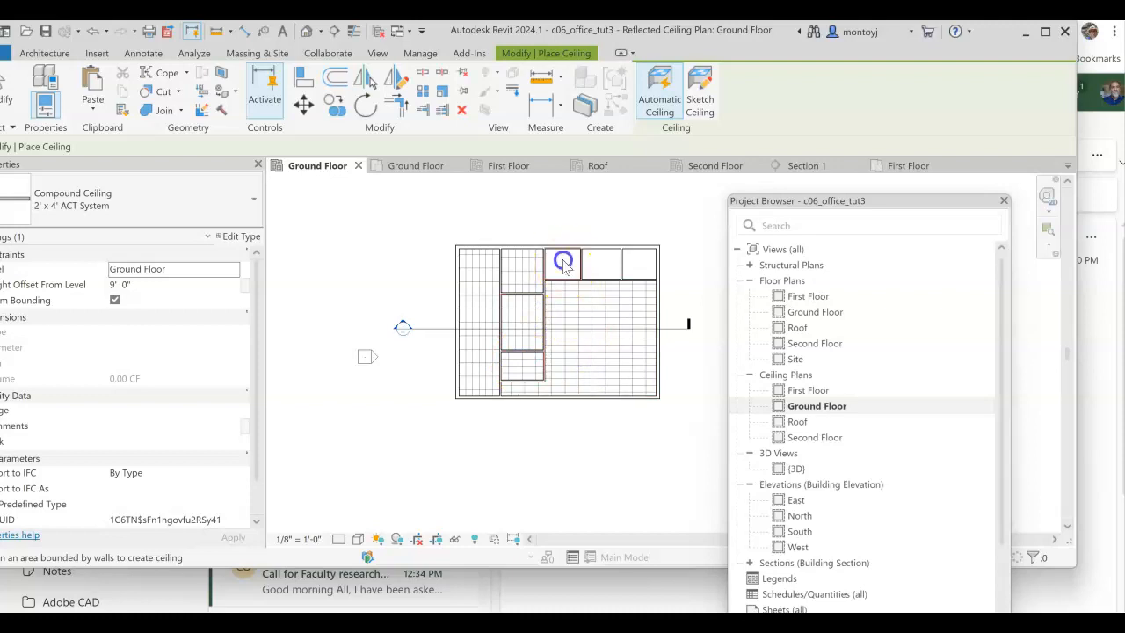
{"action": "mouse_move", "coordinate": [679, 351]}
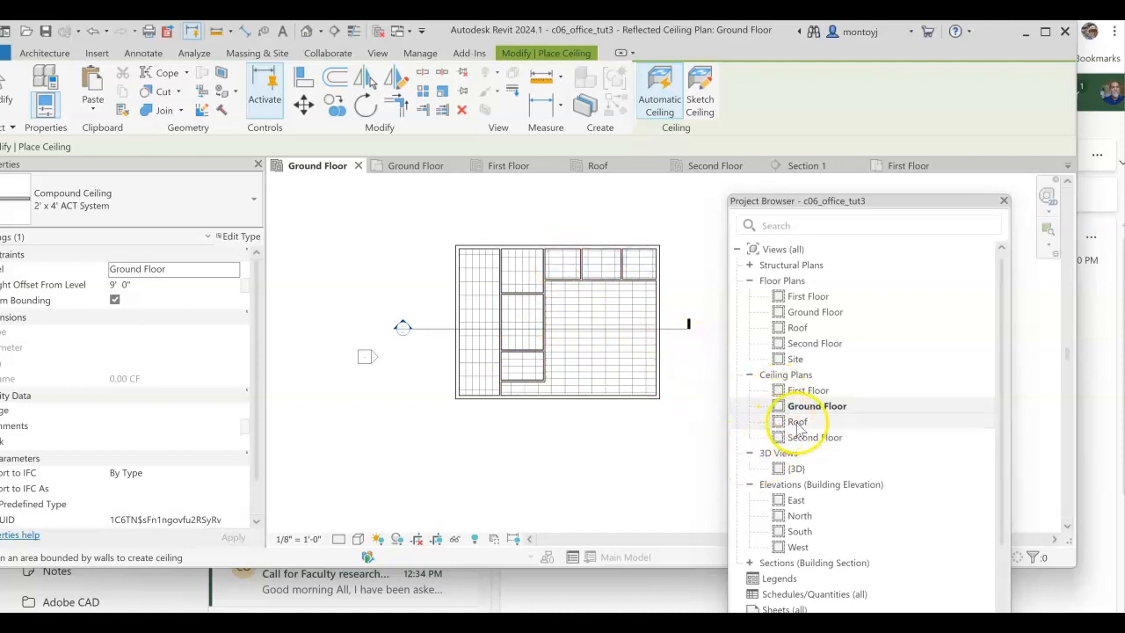
{"action": "left_click", "coordinate": [816, 405]}
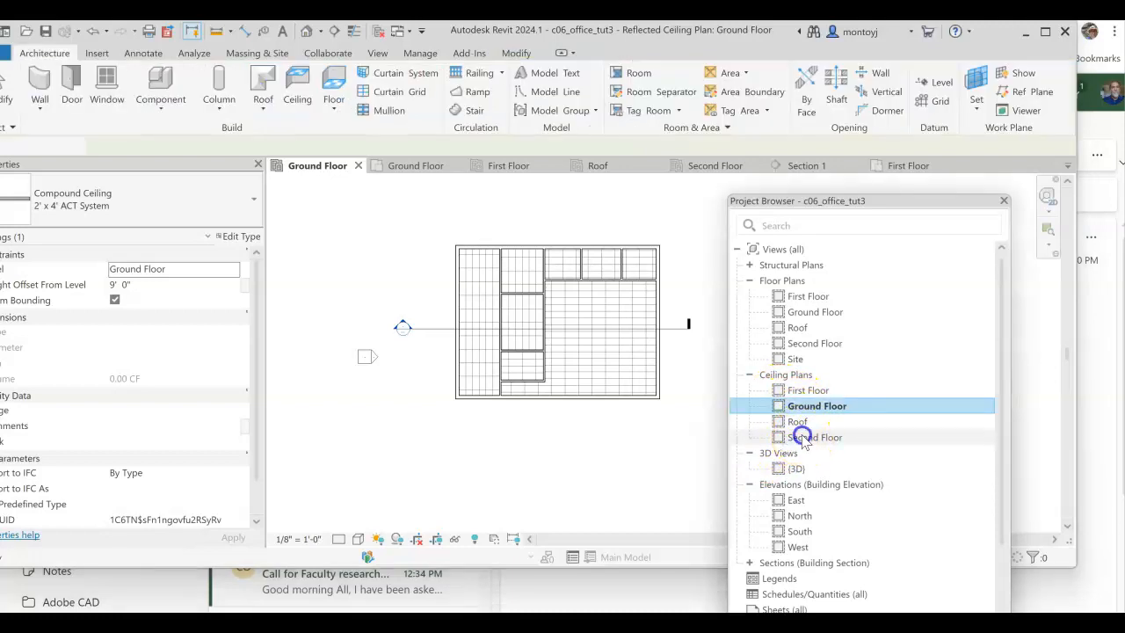
{"action": "double_click", "coordinate": [815, 437]}
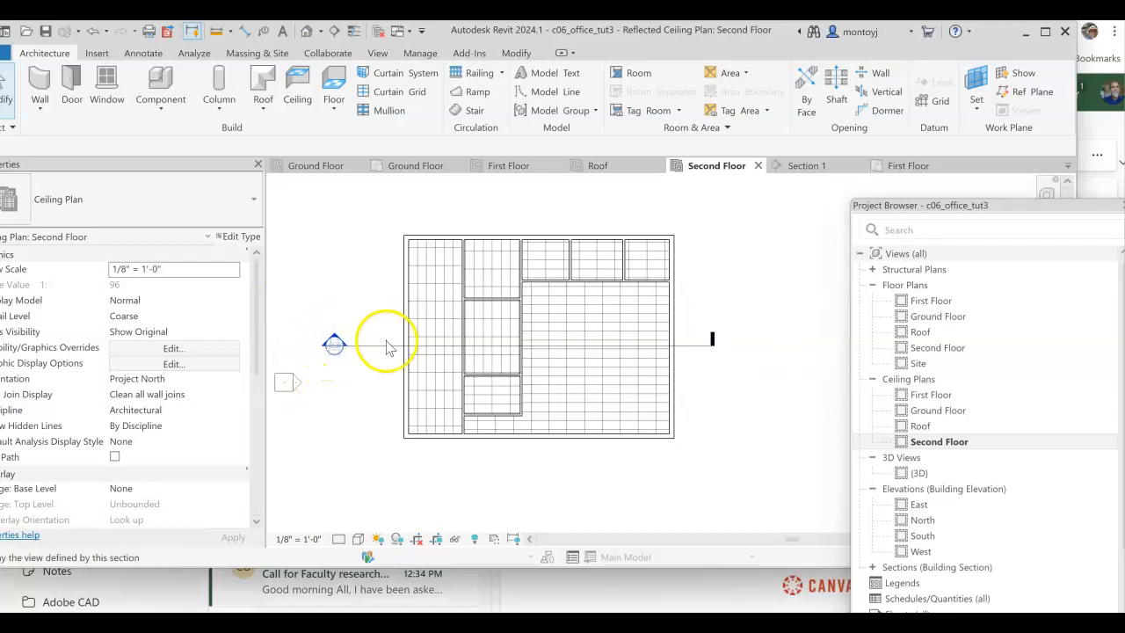
{"action": "mouse_move", "coordinate": [387, 319]}
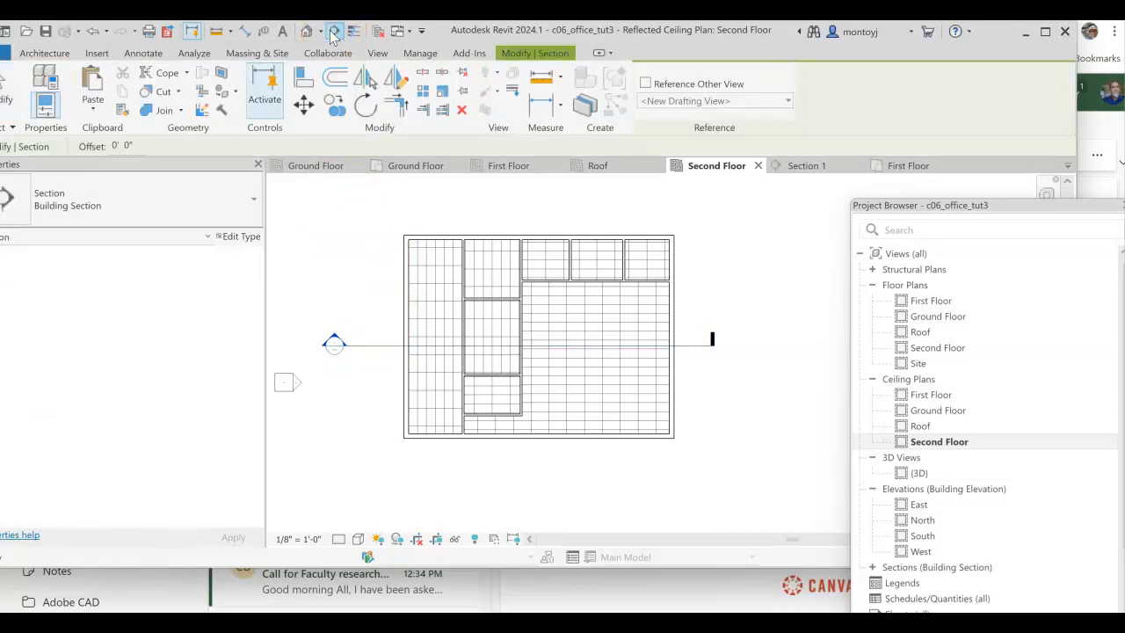
Draw a section line across the Second Floor ceiling plan and open Section 2.
{"action": "left_click", "coordinate": [143, 53]}
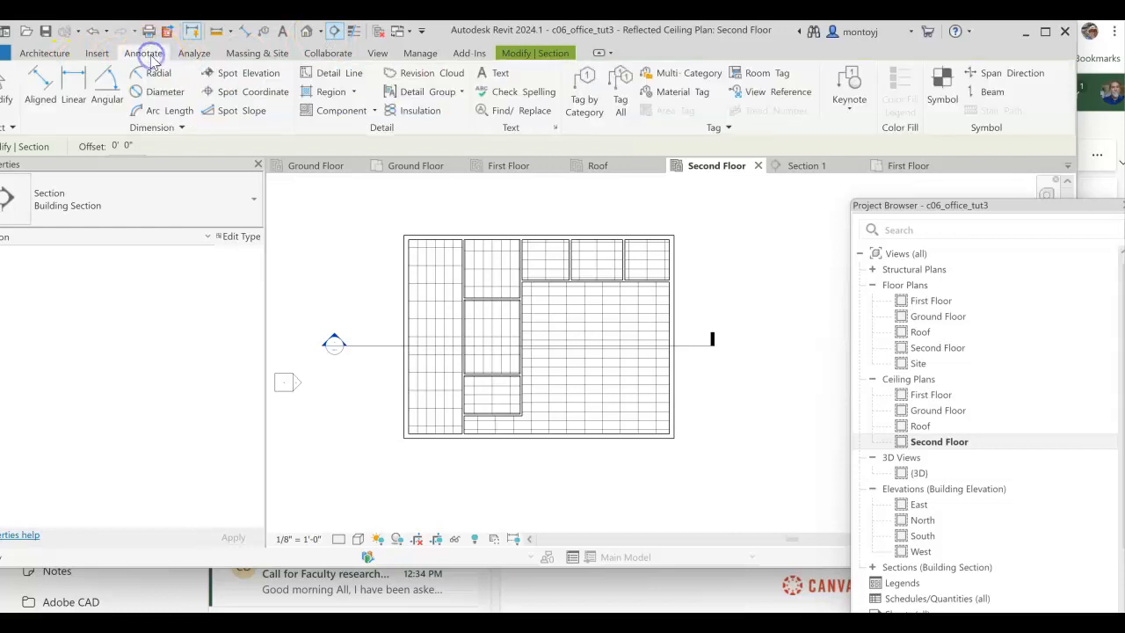
{"action": "mouse_move", "coordinate": [376, 140]}
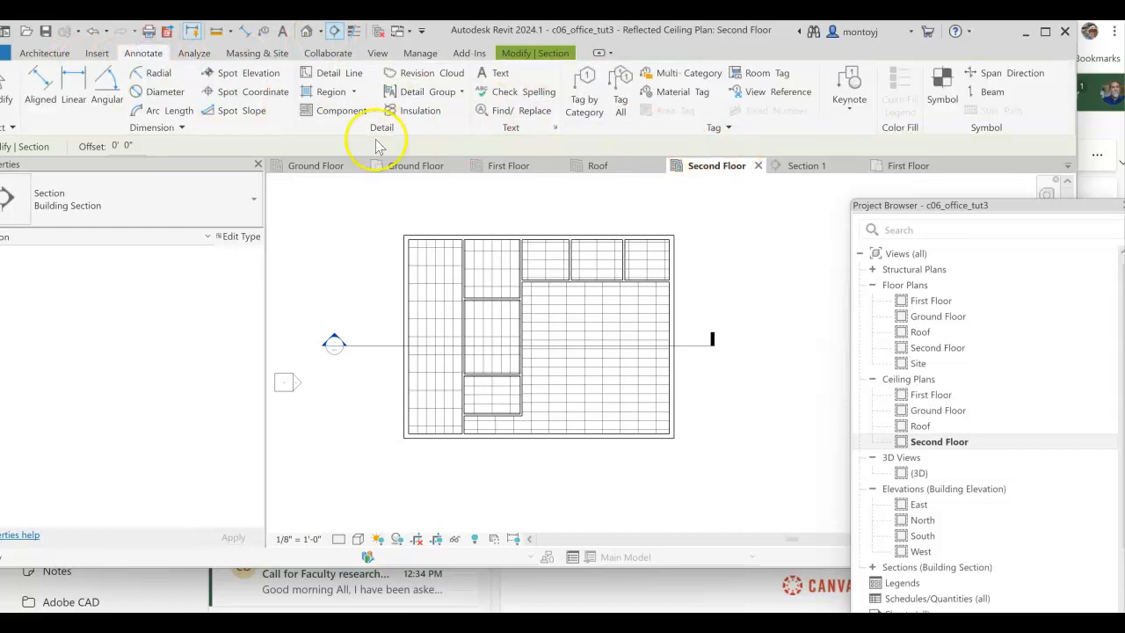
{"action": "mouse_move", "coordinate": [198, 66]}
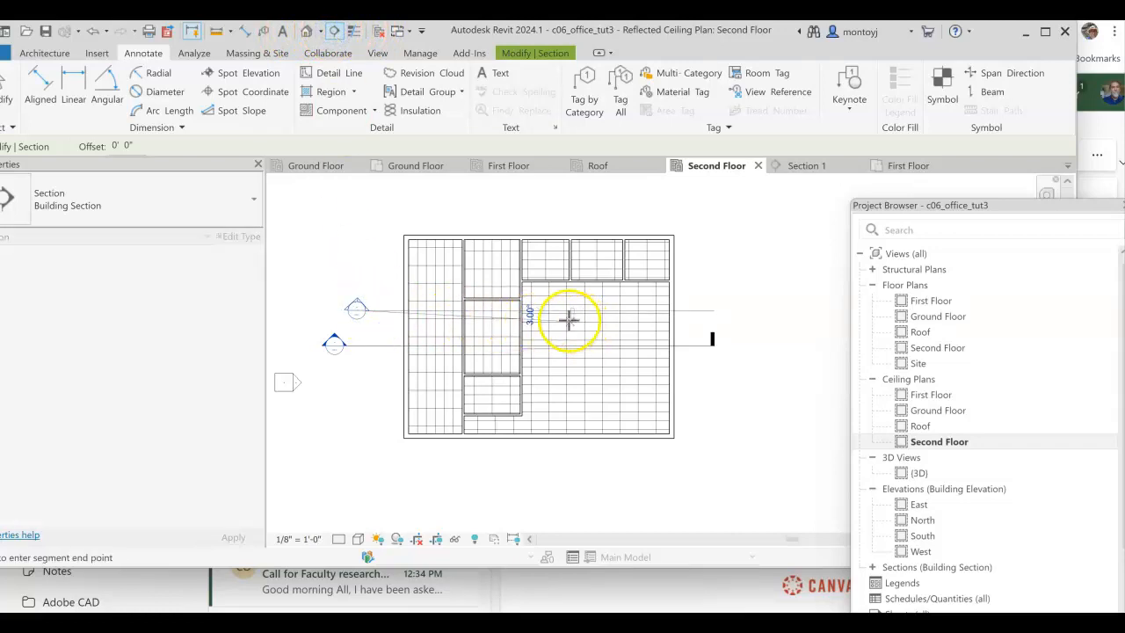
{"action": "mouse_move", "coordinate": [685, 316]}
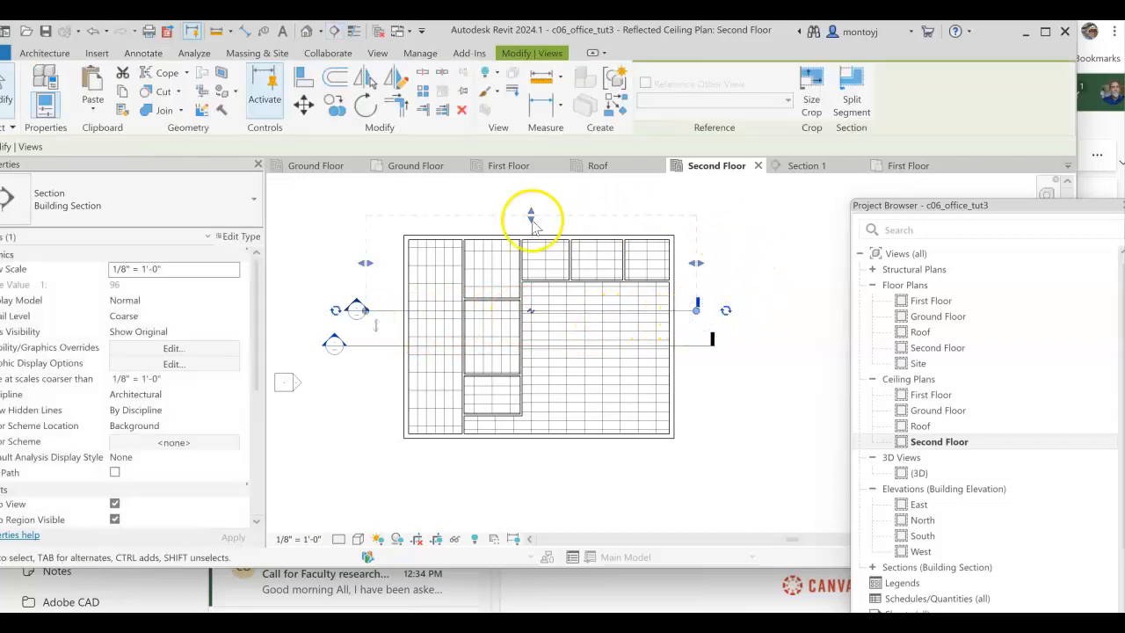
{"action": "left_click", "coordinate": [144, 53]}
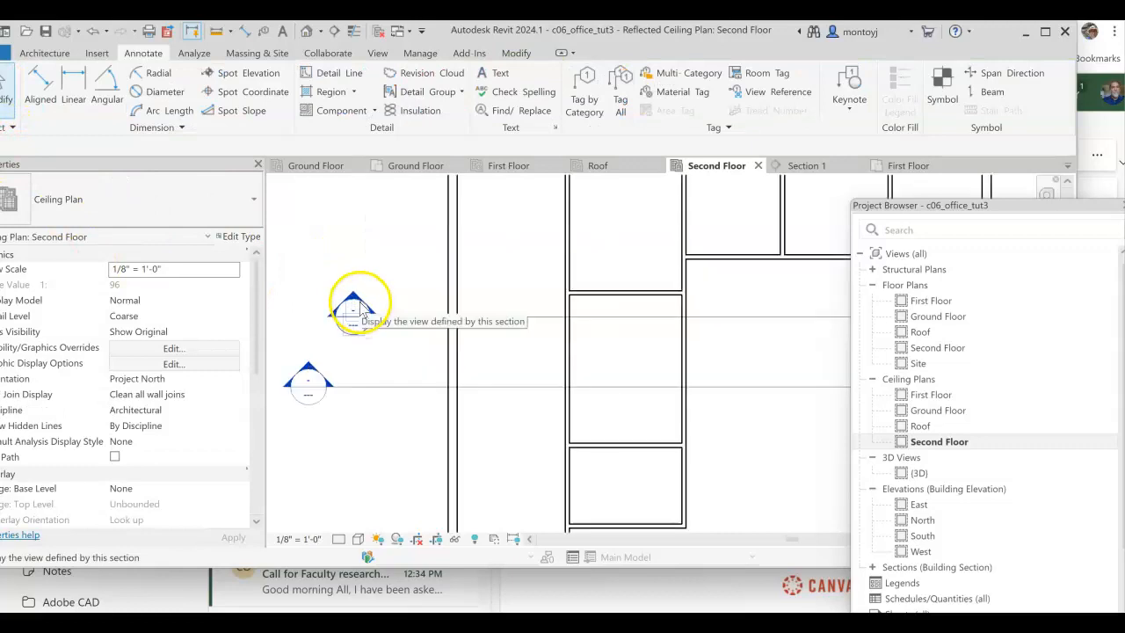
{"action": "double_click", "coordinate": [359, 303]}
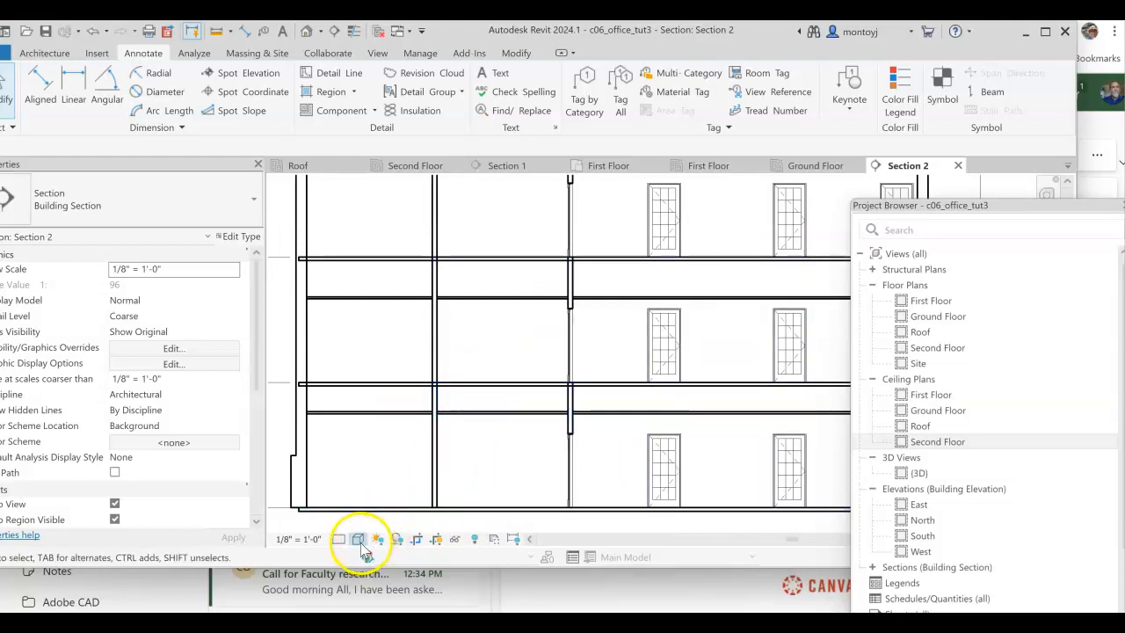
Set Section 2 to Fine detail and select the Ground Floor ceiling to check its properties.
{"action": "left_click", "coordinate": [339, 538]}
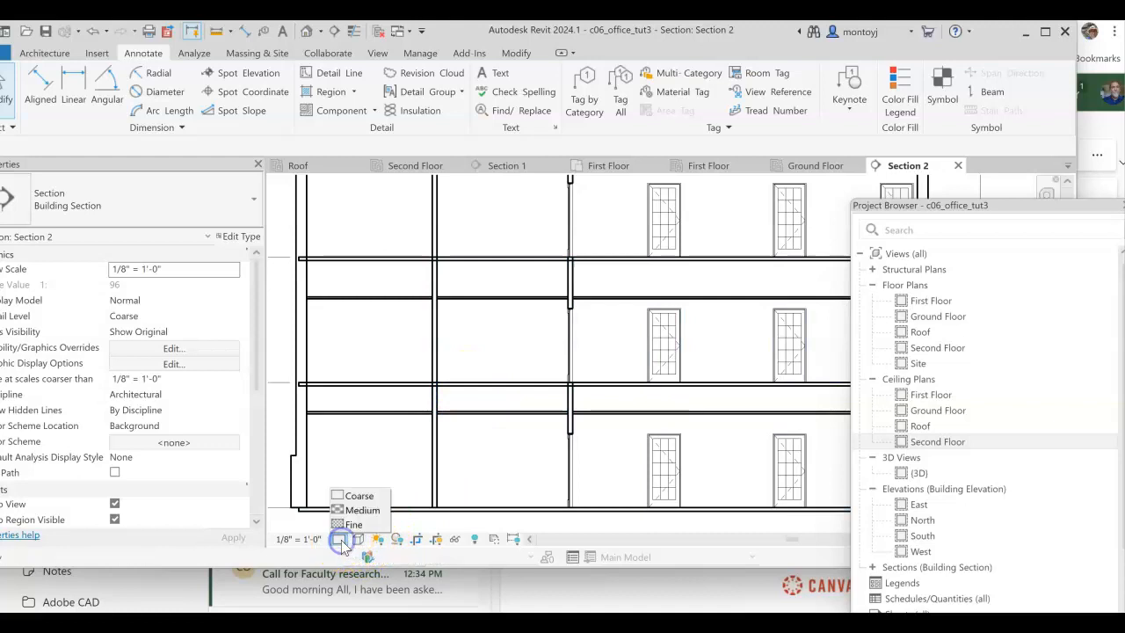
{"action": "left_click", "coordinate": [353, 524]}
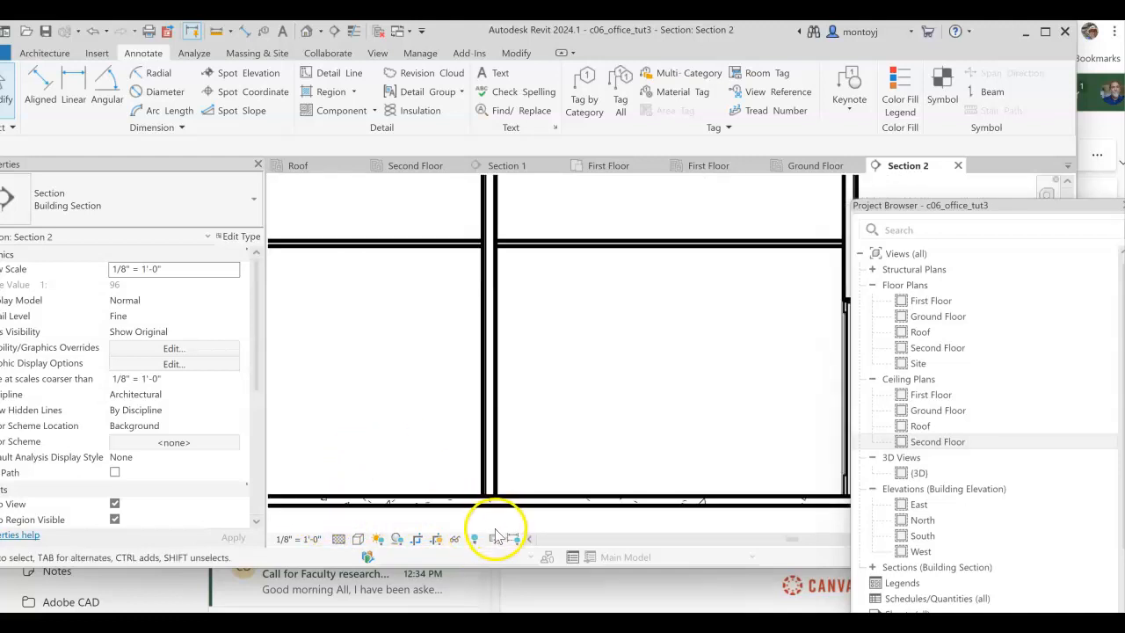
{"action": "left_click", "coordinate": [470, 487]}
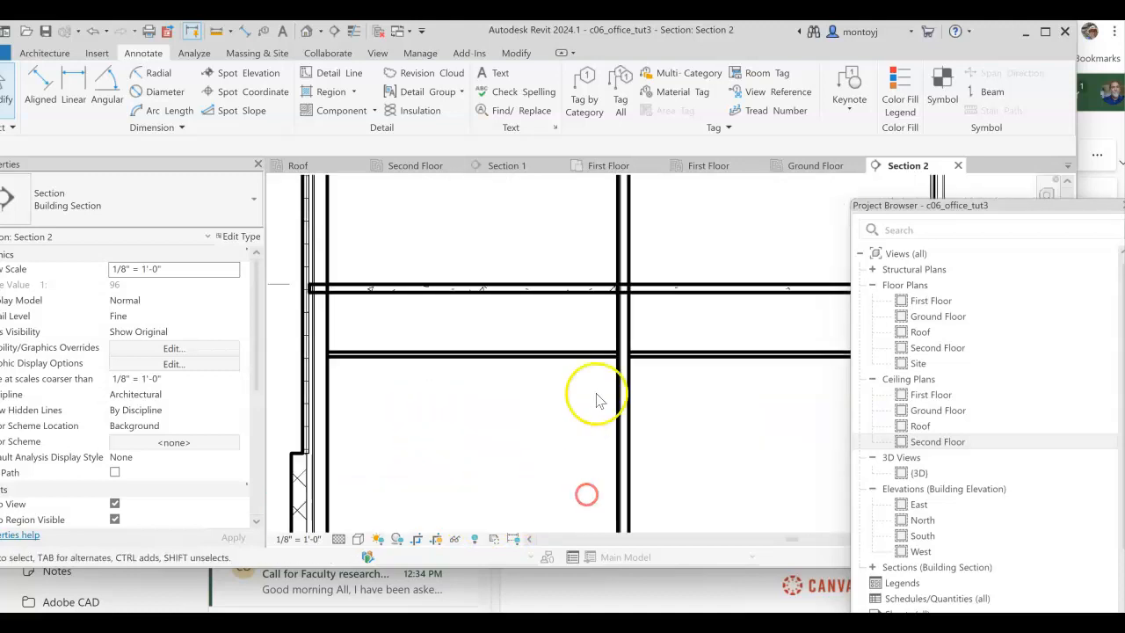
{"action": "left_click", "coordinate": [527, 361]}
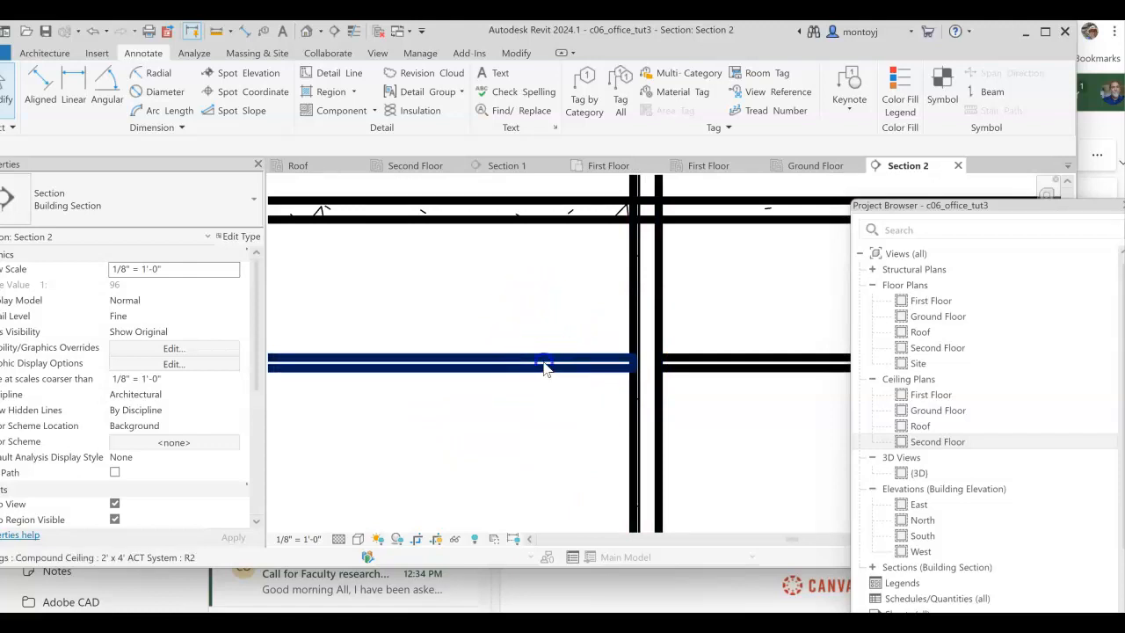
{"action": "left_click", "coordinate": [540, 363]}
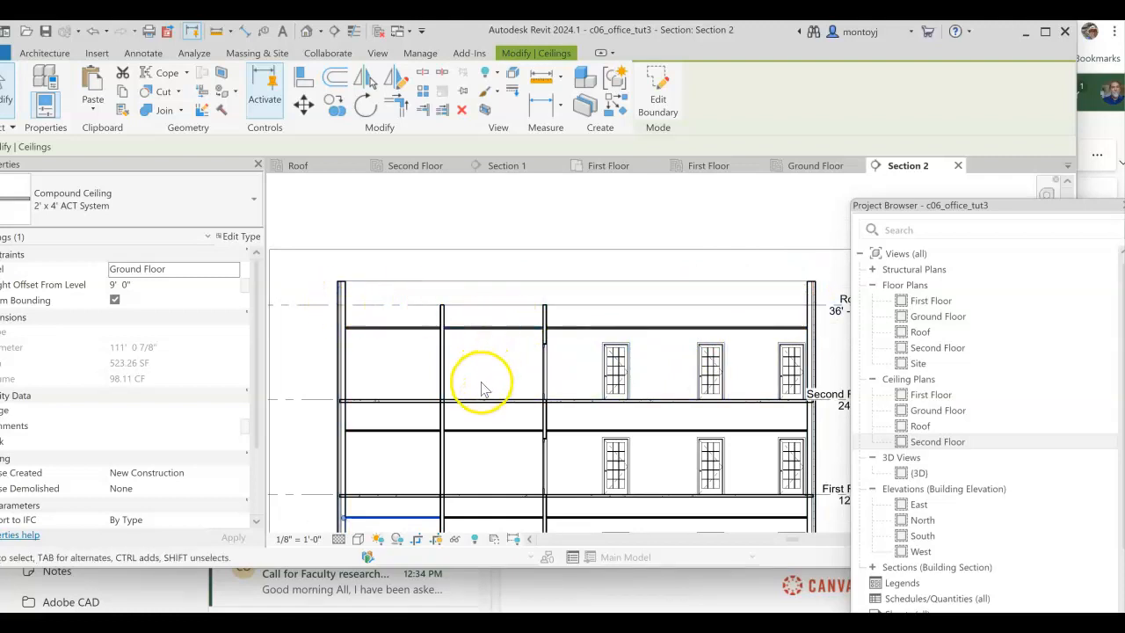
{"action": "mouse_move", "coordinate": [364, 426]}
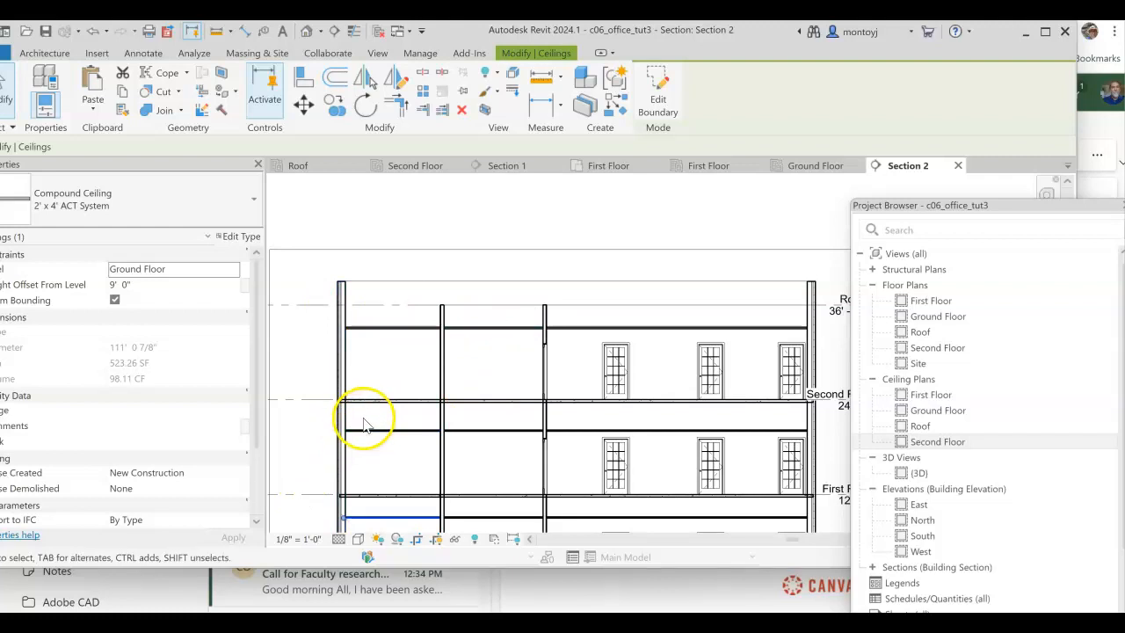